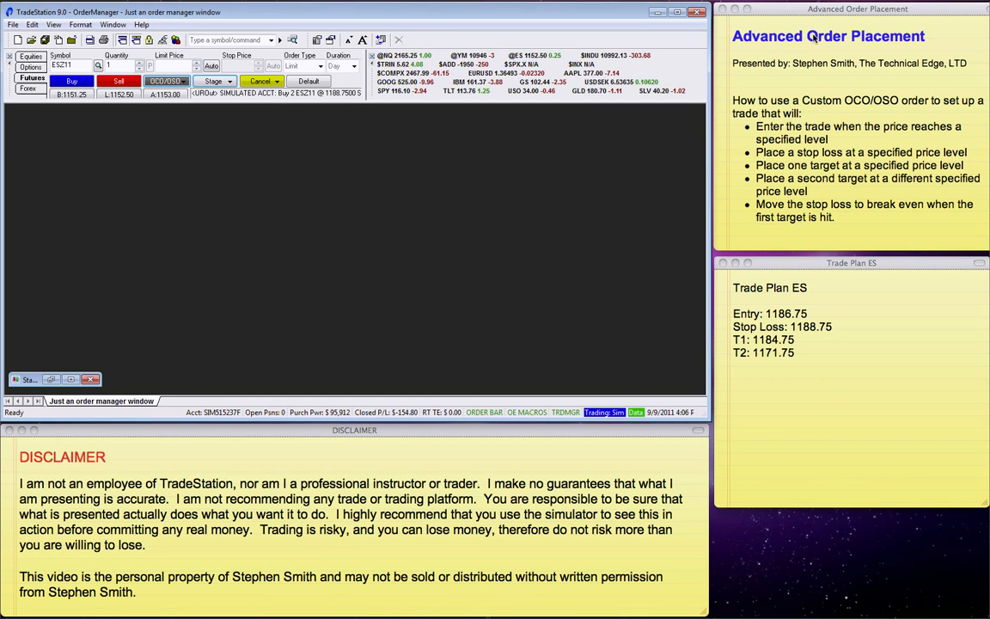
mouse_move(819, 41)
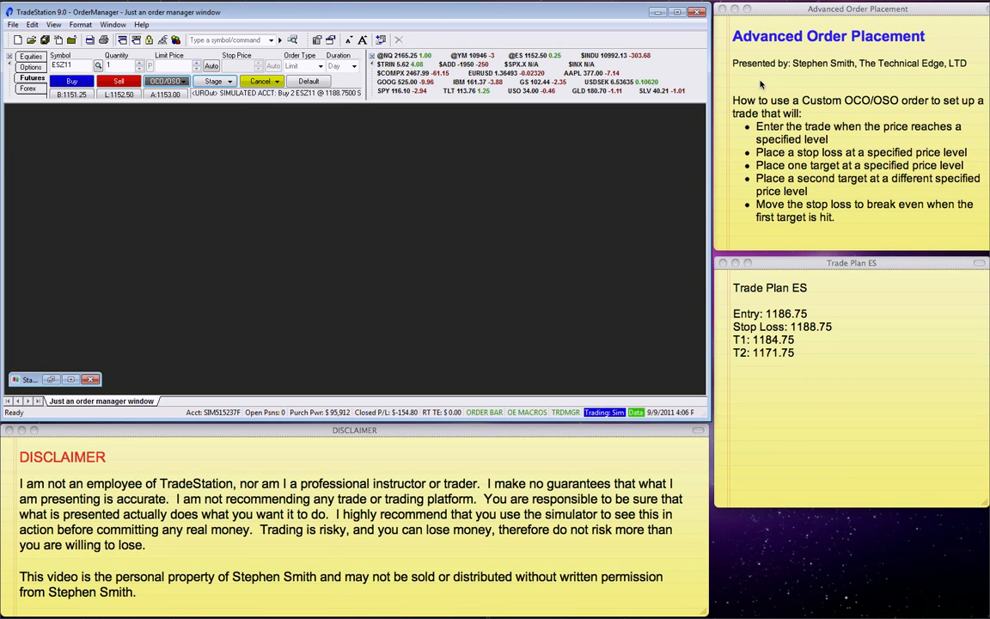
mouse_move(870, 93)
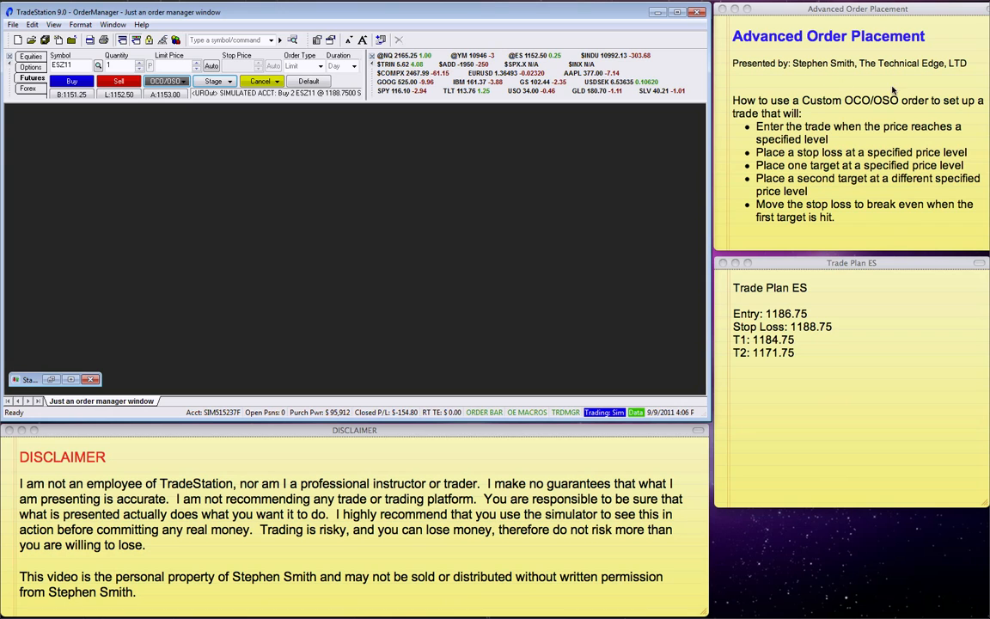
mouse_move(794, 113)
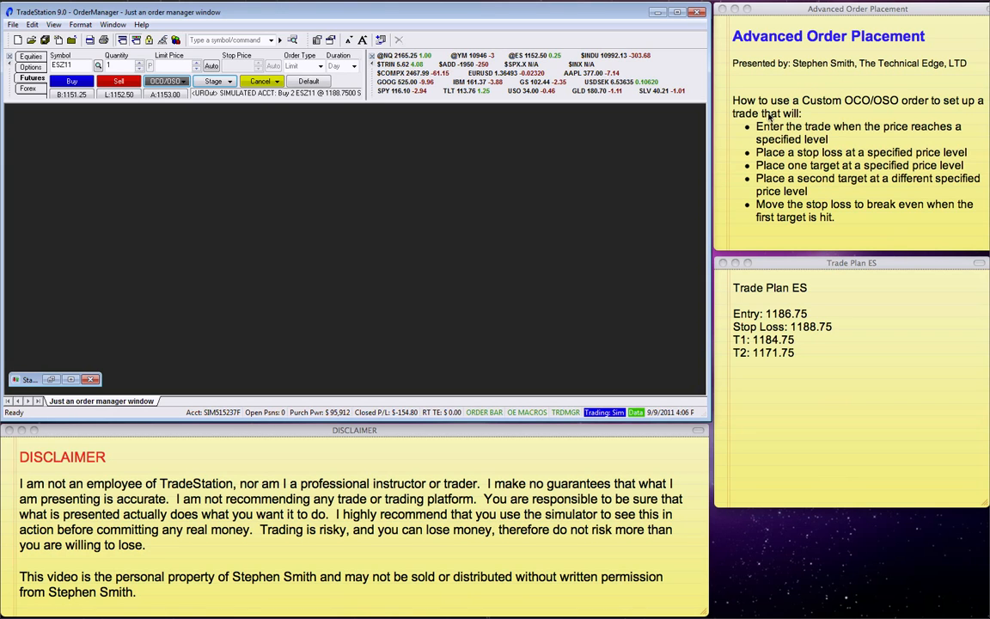
mouse_move(675, 215)
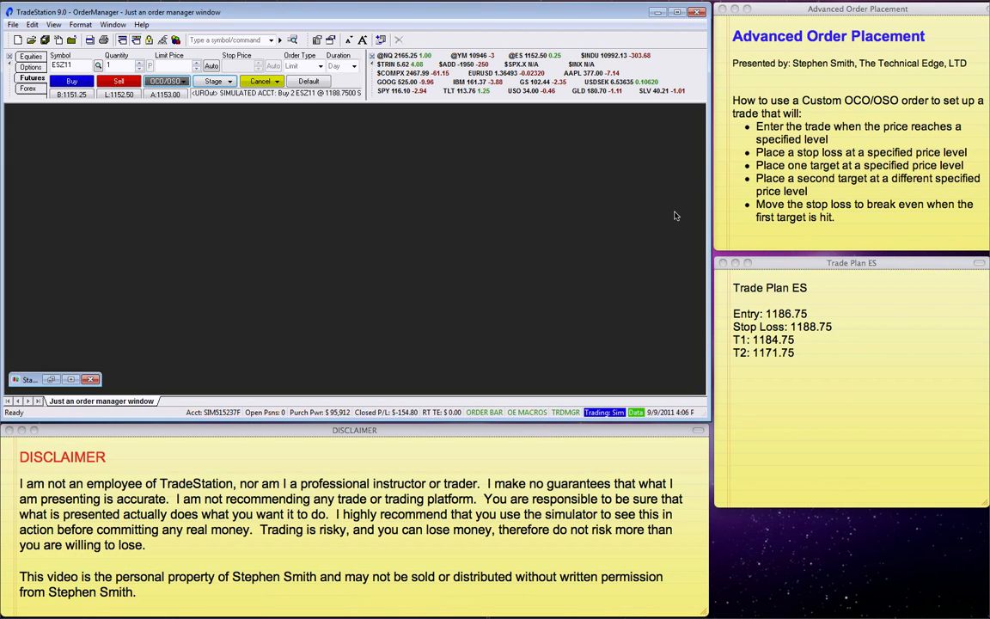
mouse_move(771, 104)
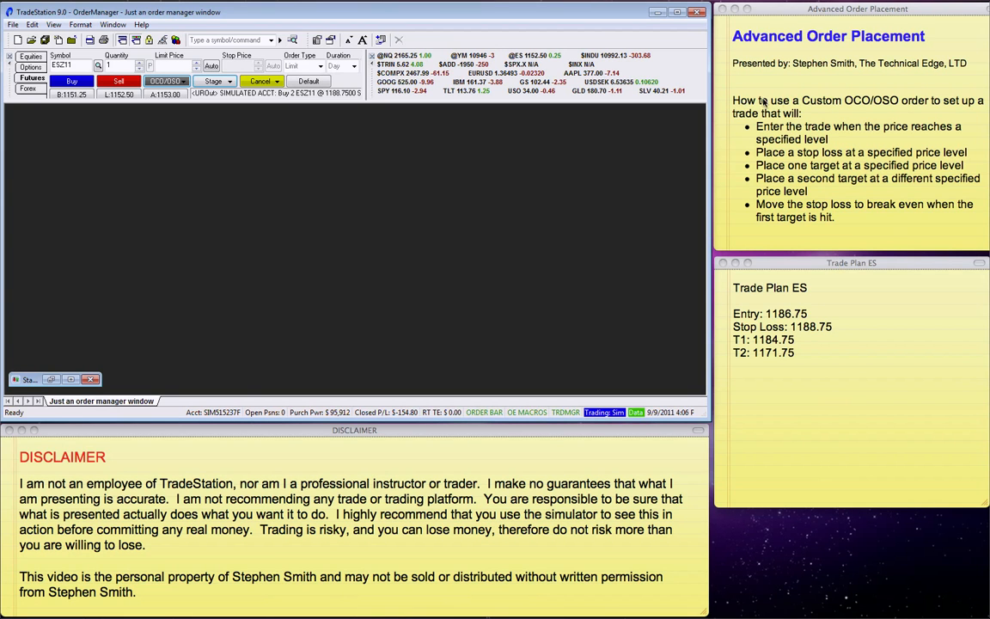
mouse_move(865, 104)
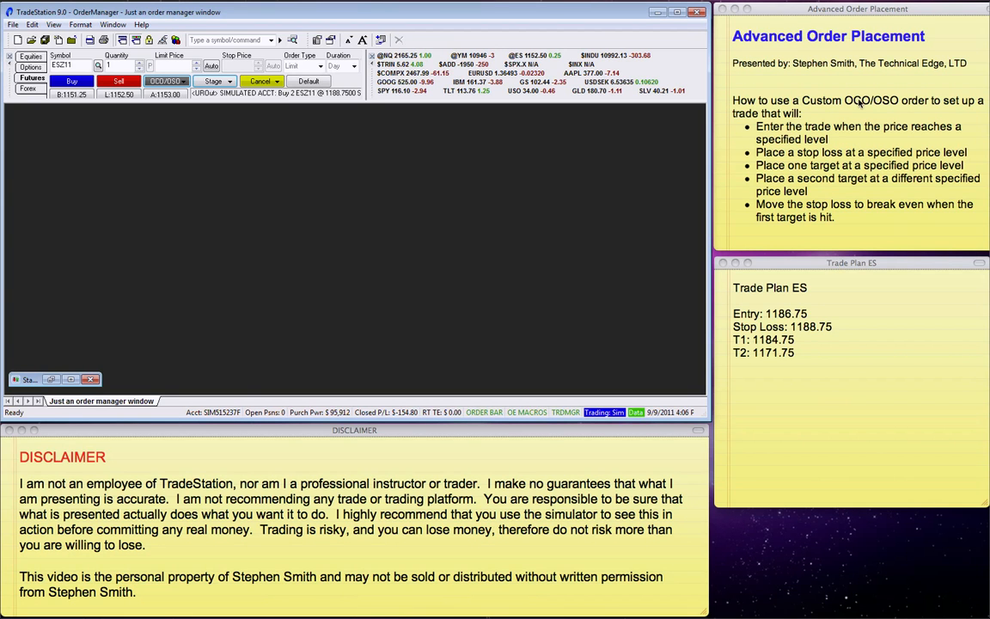
mouse_move(949, 105)
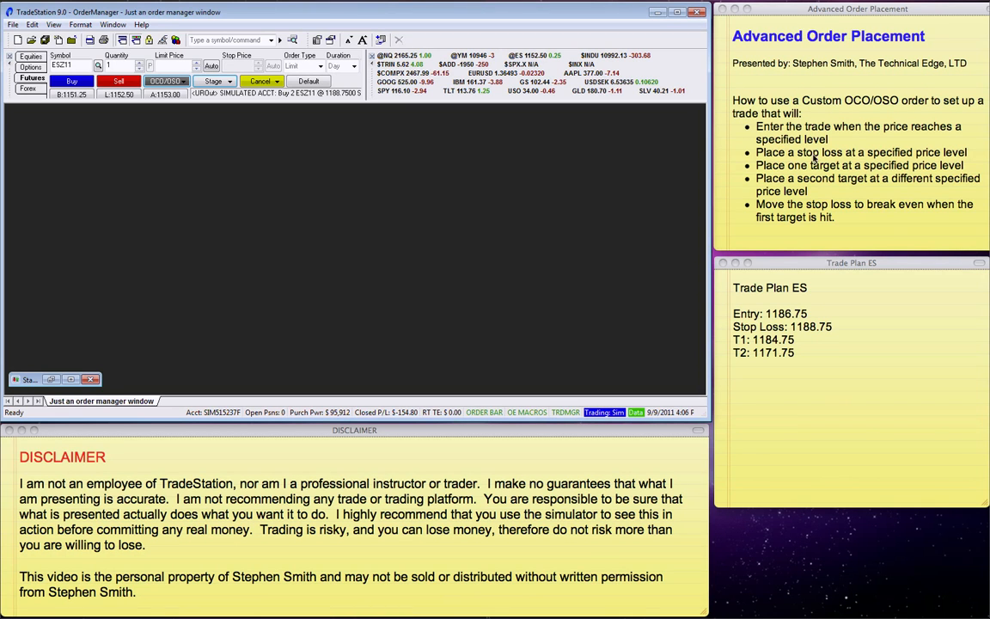
mouse_move(910, 151)
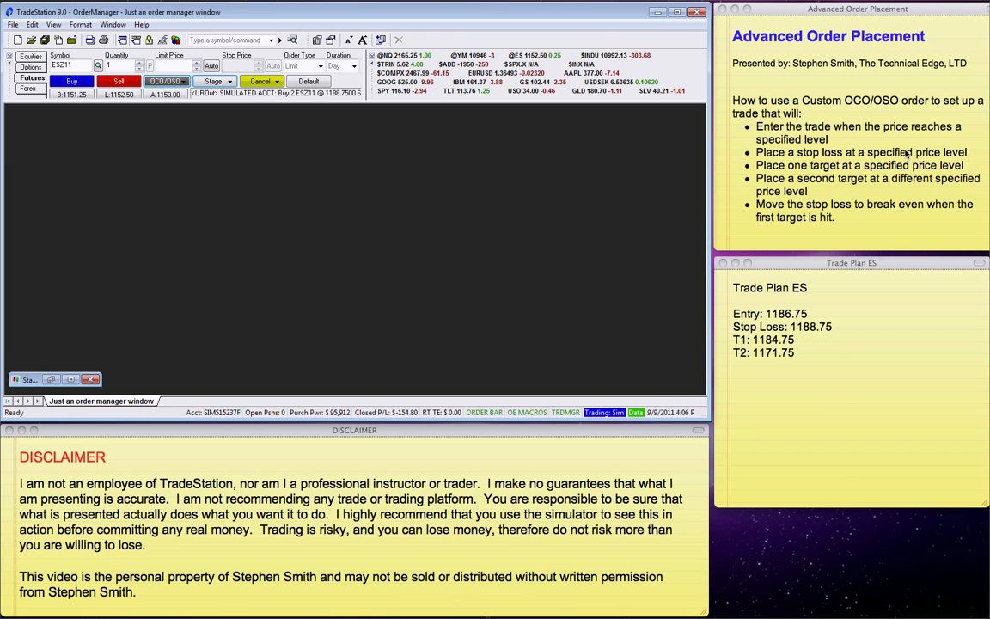
mouse_move(809, 165)
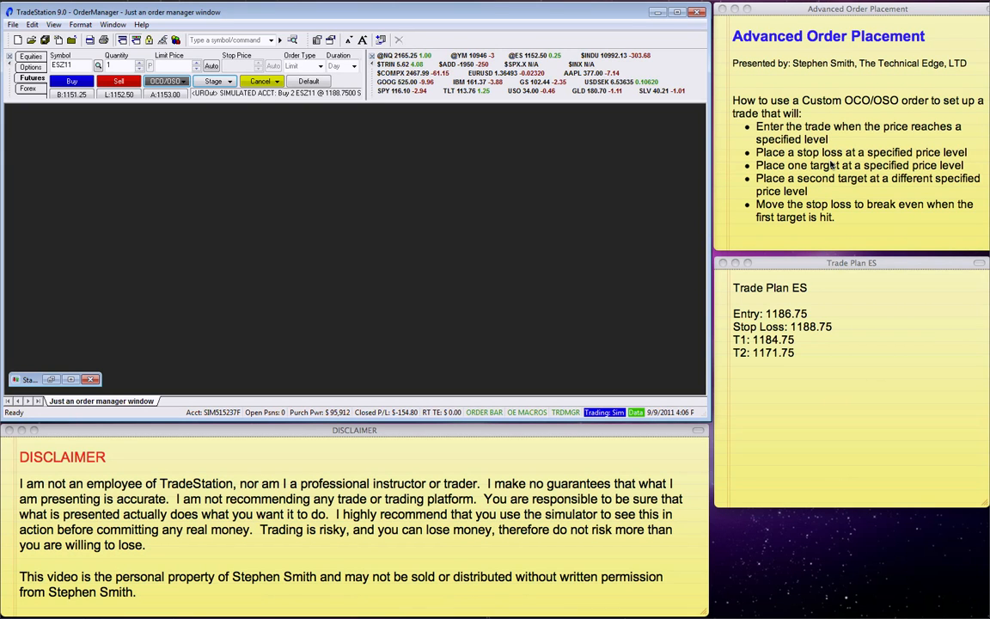
mouse_move(921, 161)
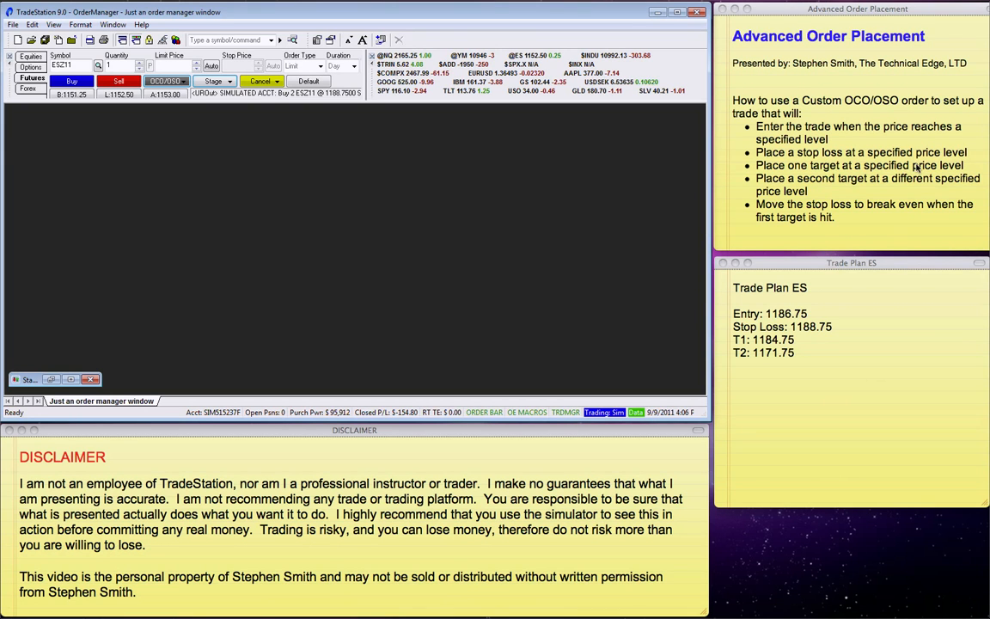
mouse_move(877, 199)
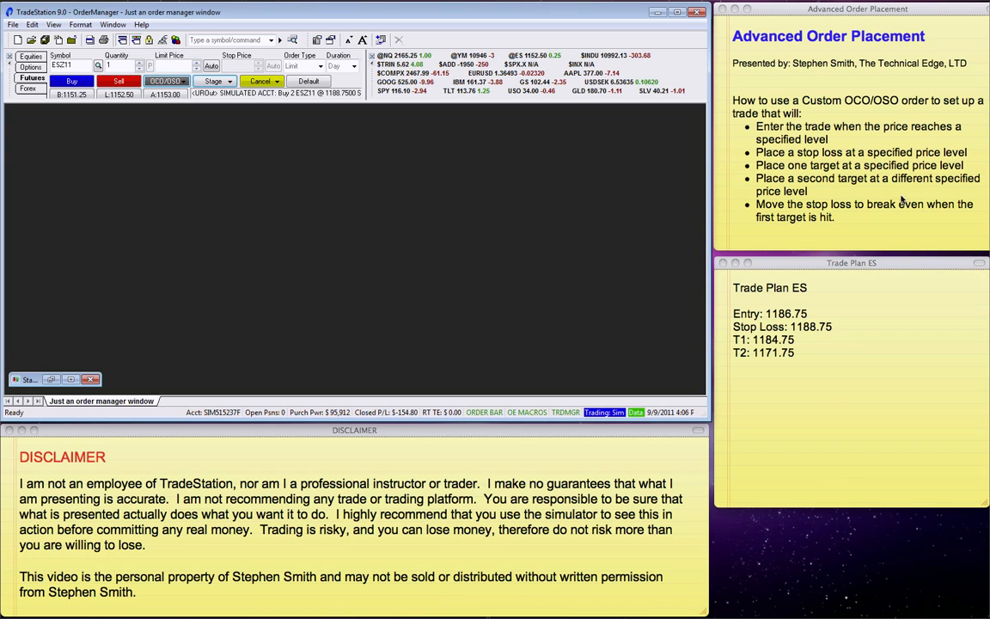
mouse_move(784, 217)
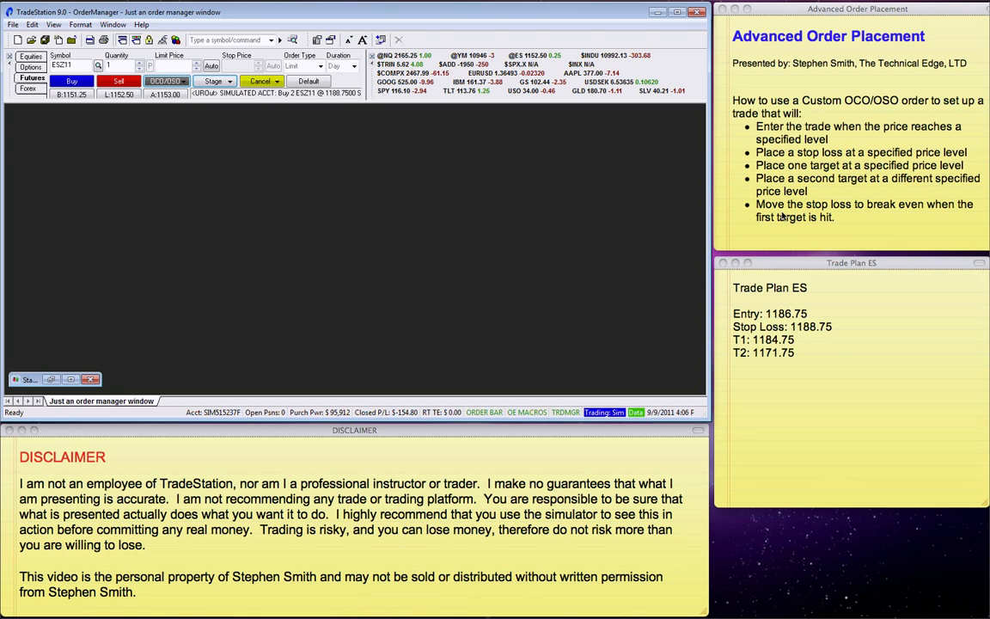
mouse_move(134, 451)
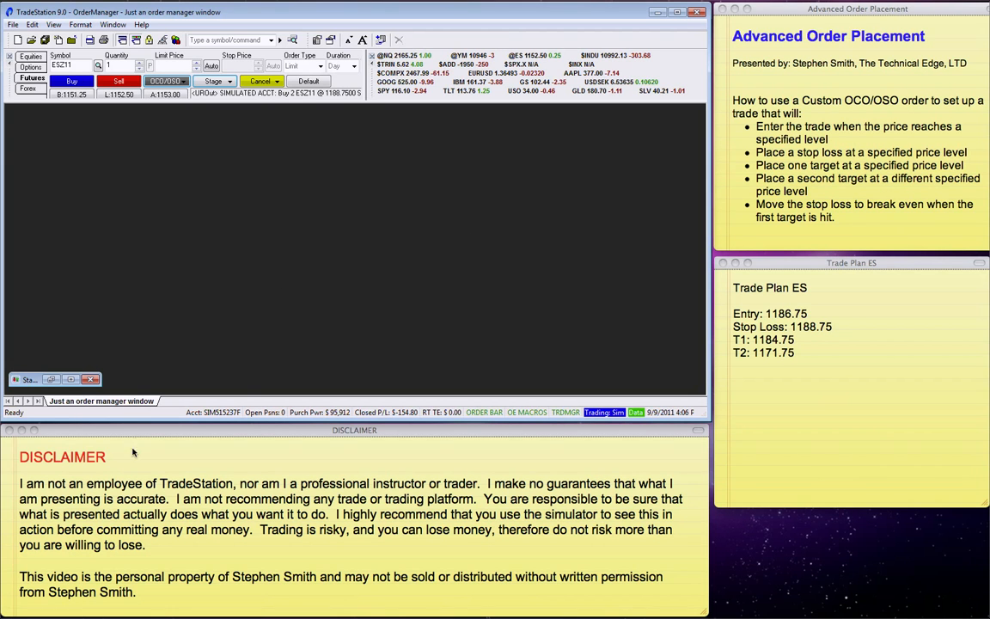
mouse_move(101, 551)
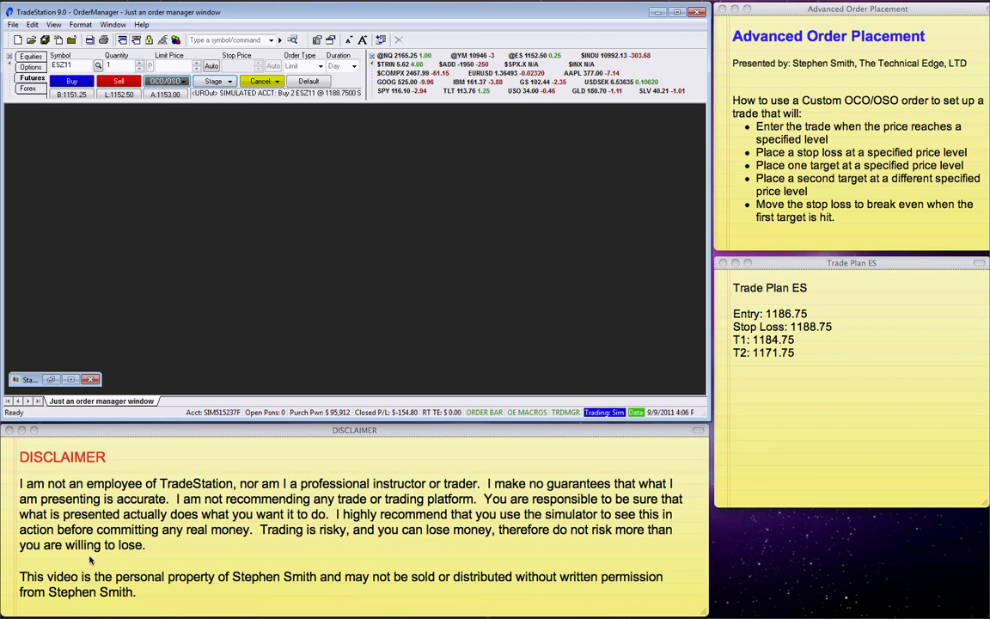
mouse_move(53, 474)
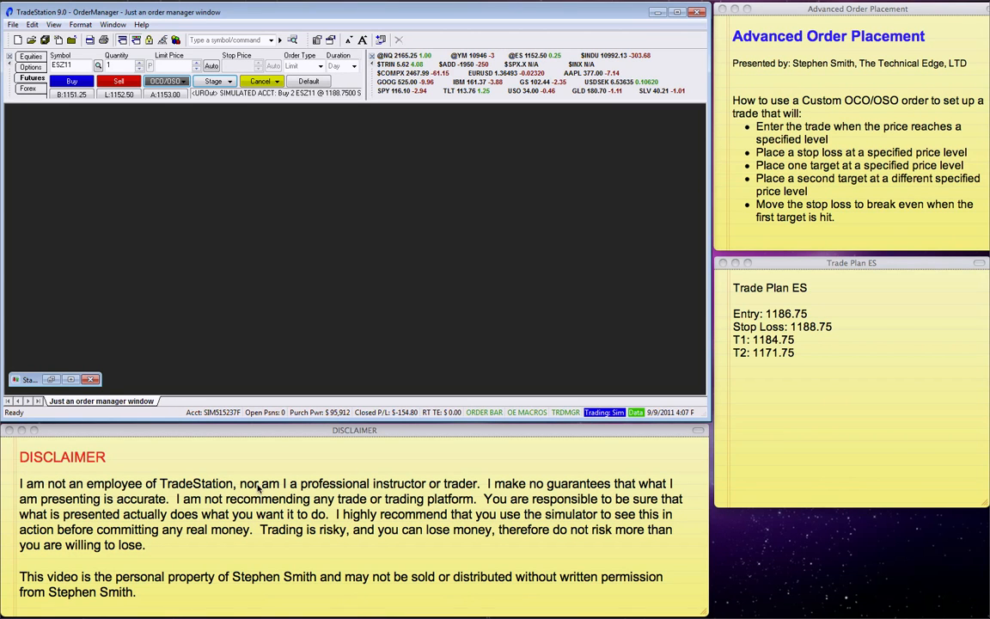
mouse_move(513, 487)
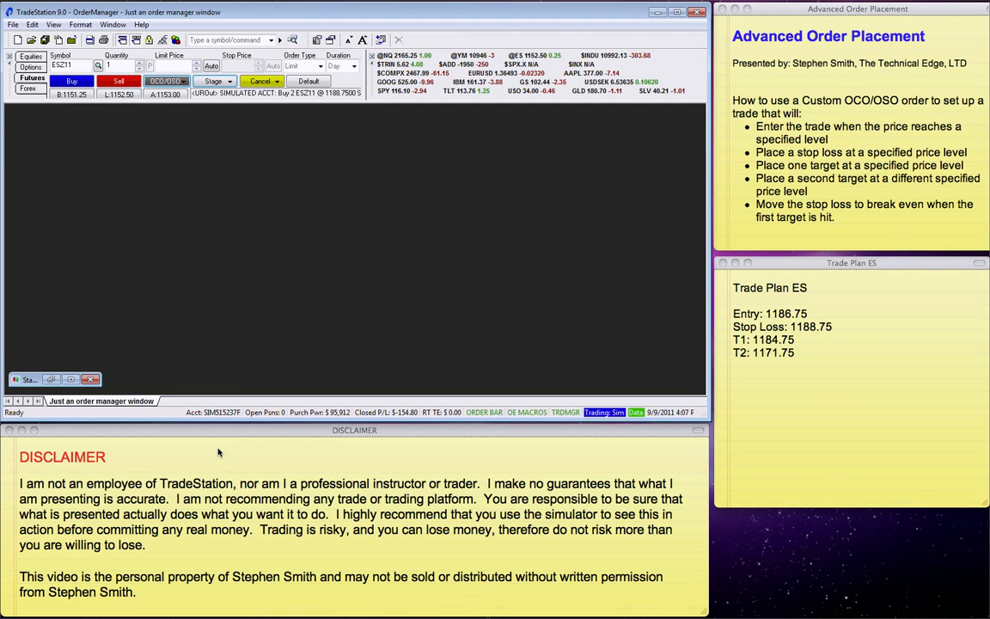
mouse_move(207, 450)
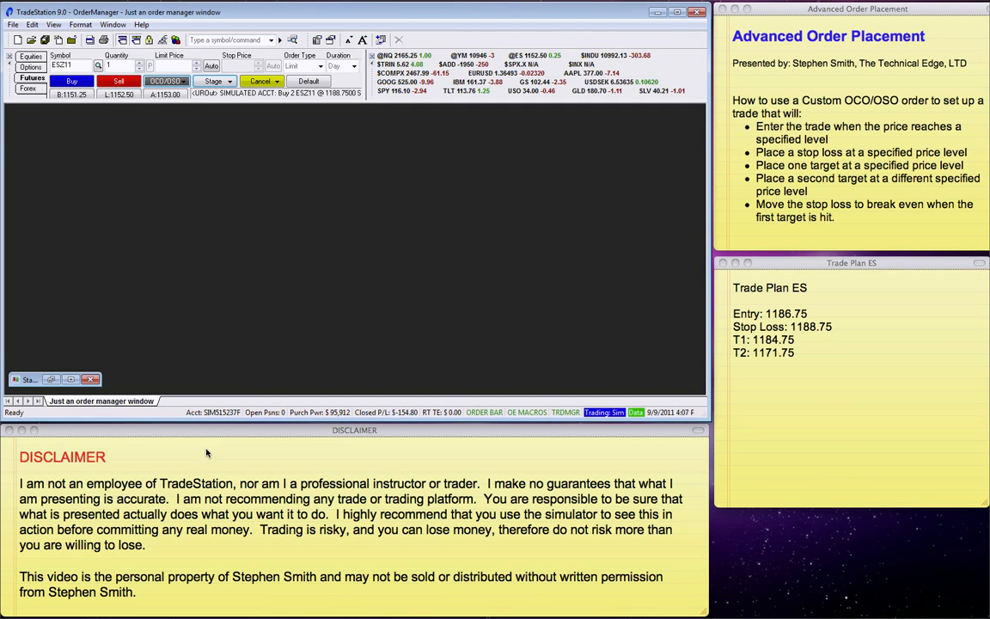
mouse_move(242, 516)
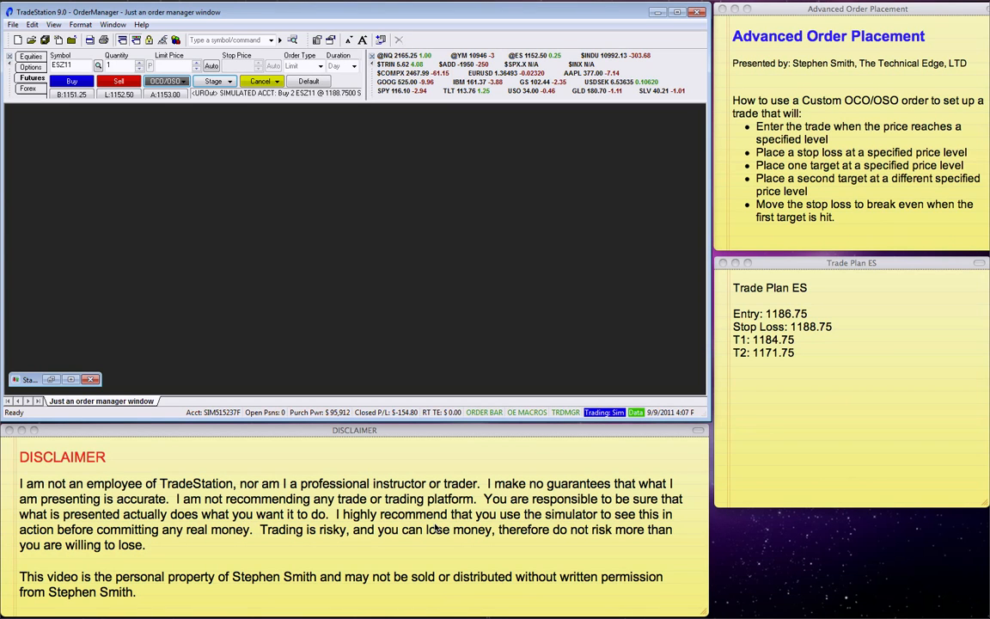
mouse_move(546, 533)
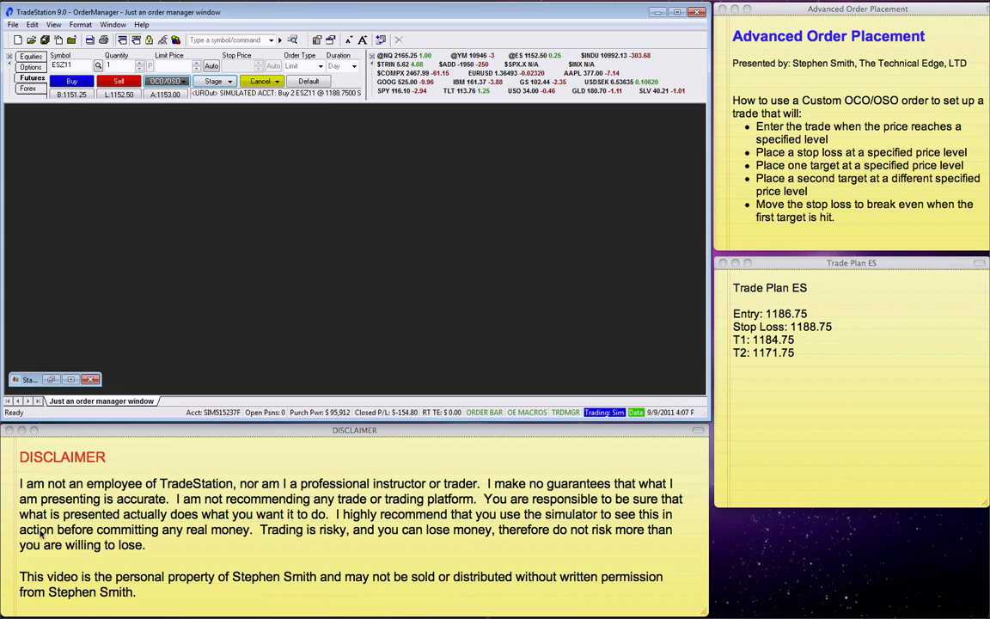
mouse_move(341, 539)
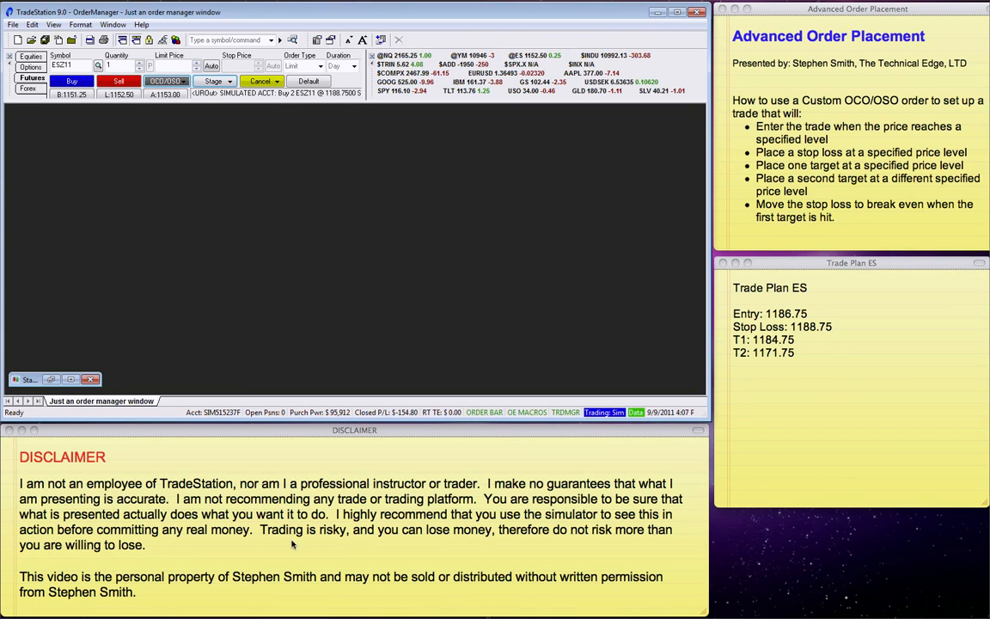
mouse_move(261, 561)
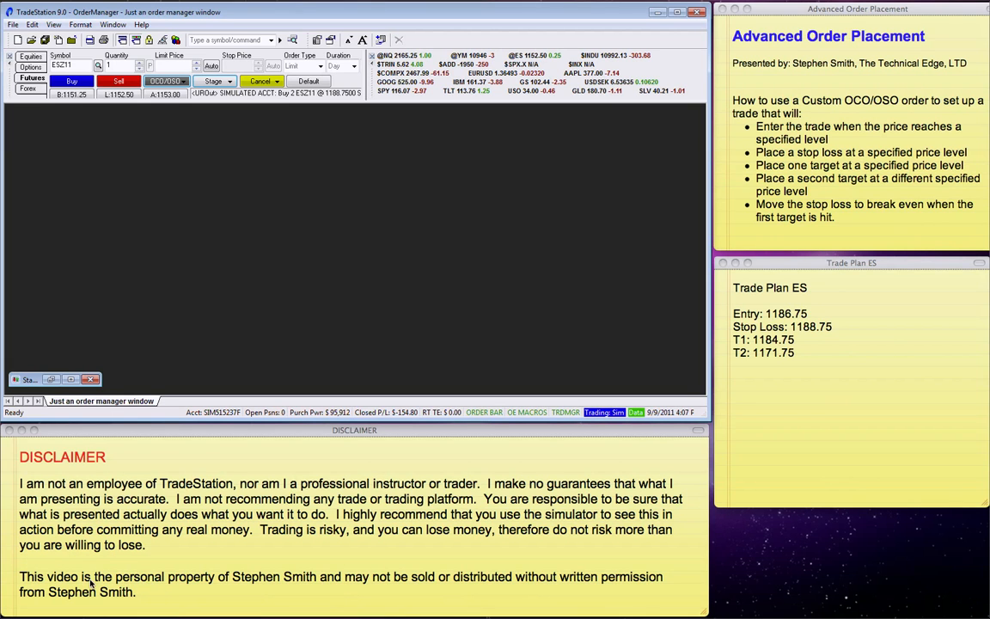
mouse_move(172, 204)
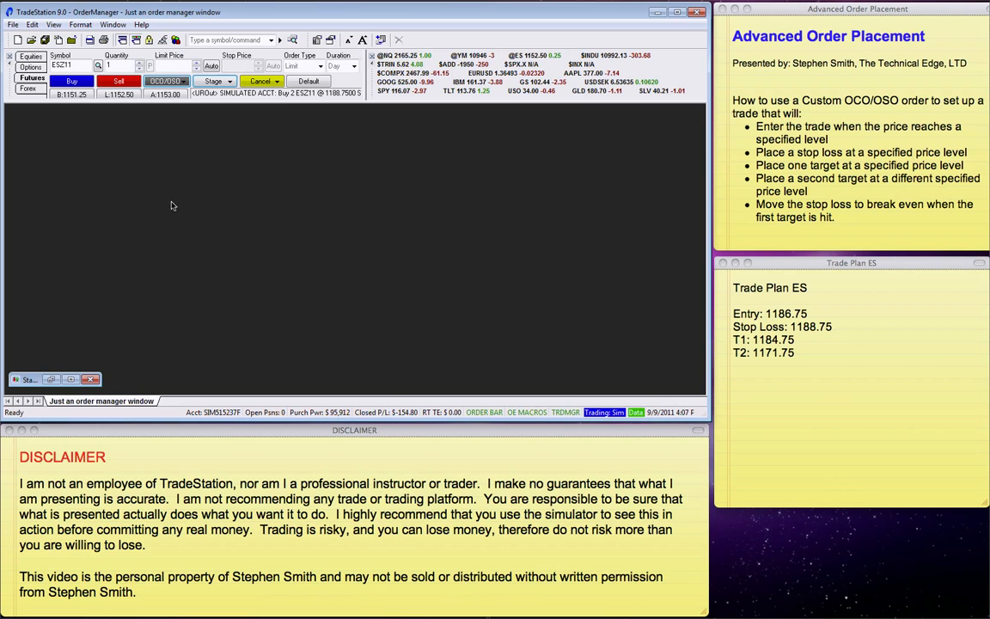
mouse_move(408, 148)
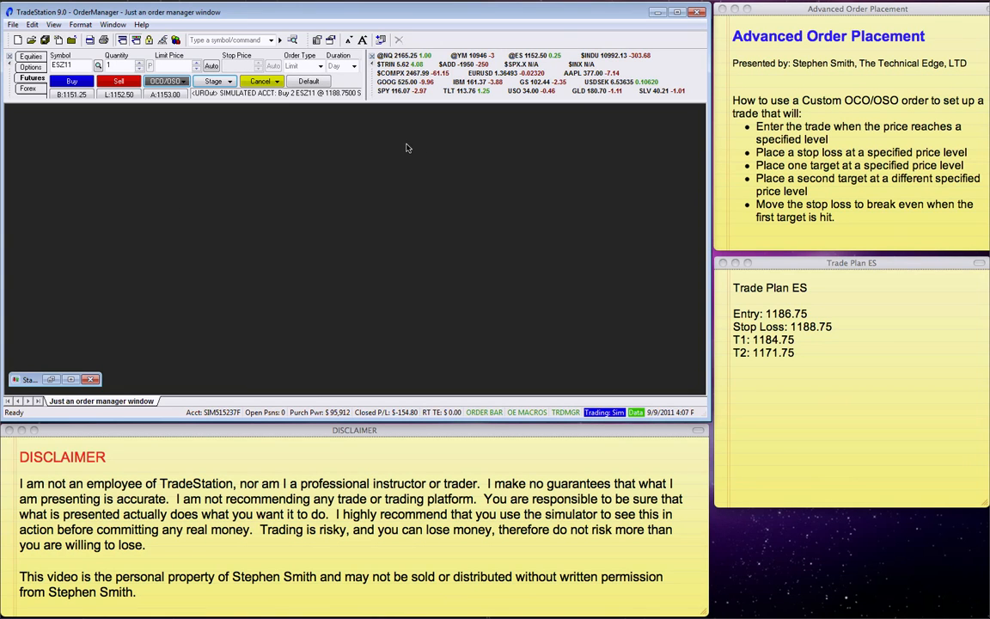
mouse_move(686, 294)
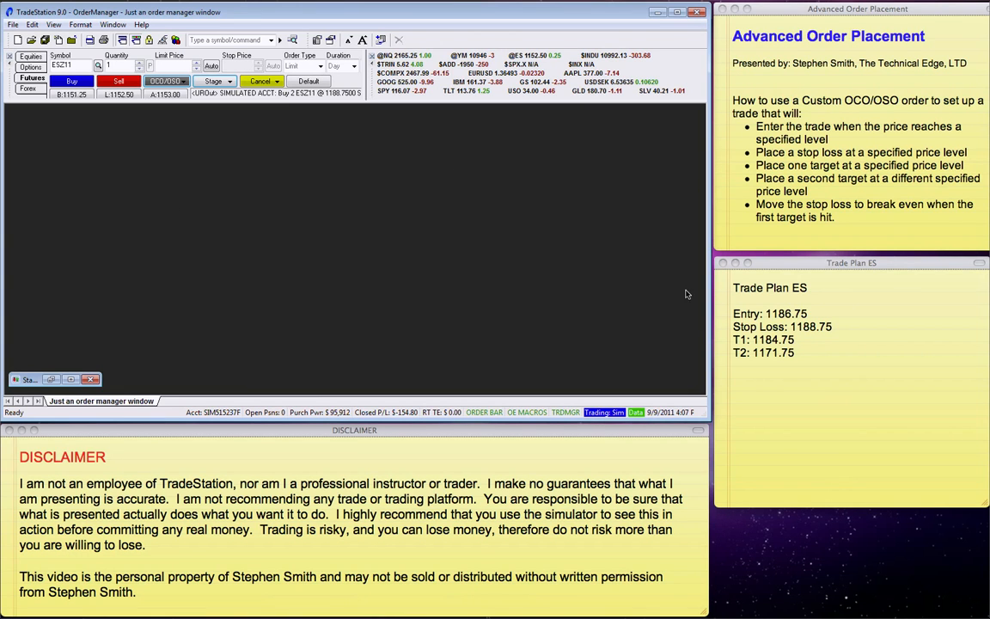
mouse_move(795, 366)
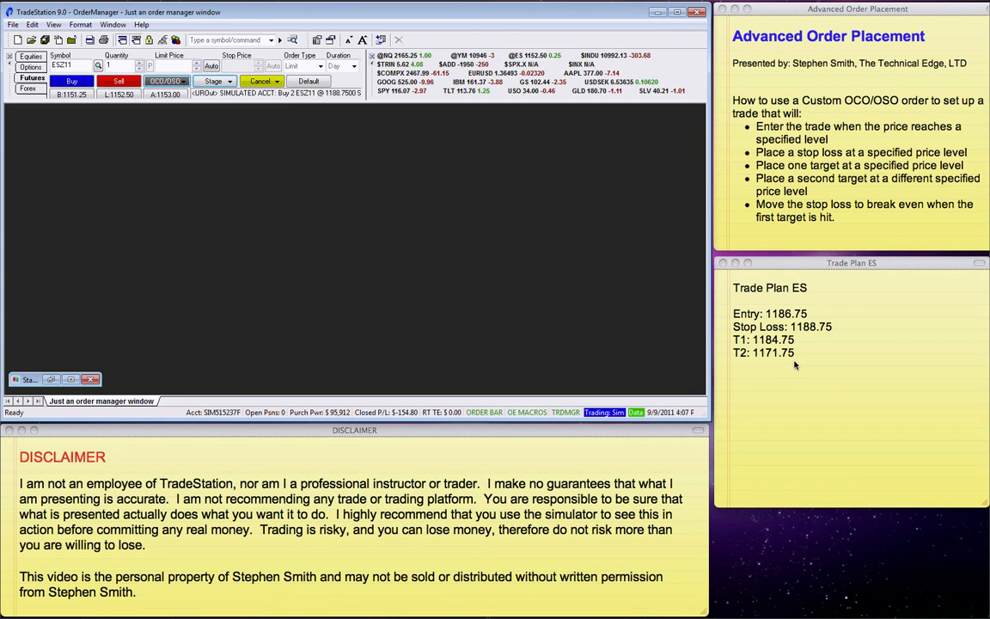
mouse_move(784, 374)
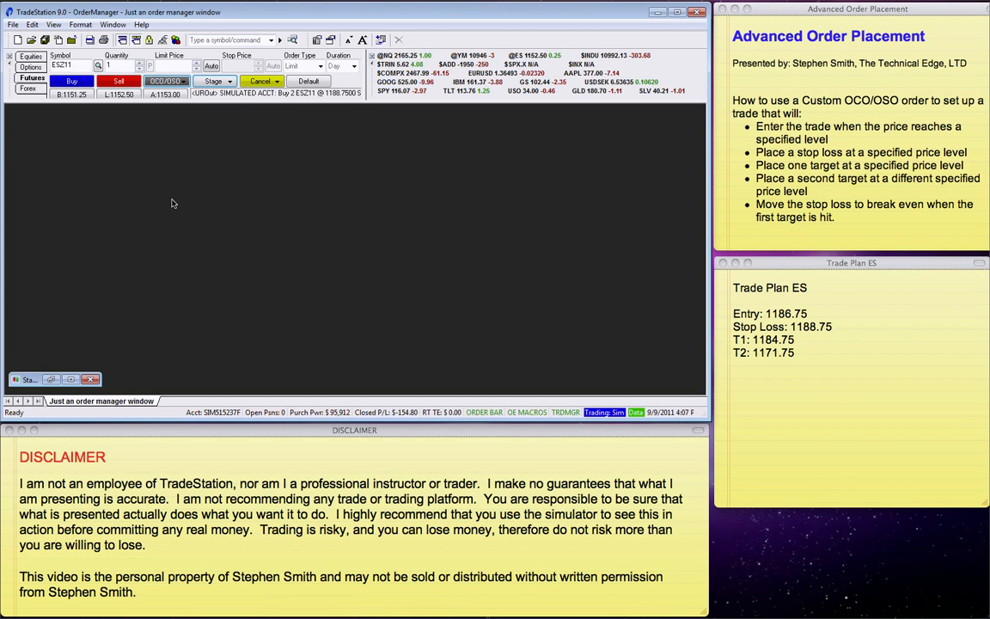
mouse_move(244, 203)
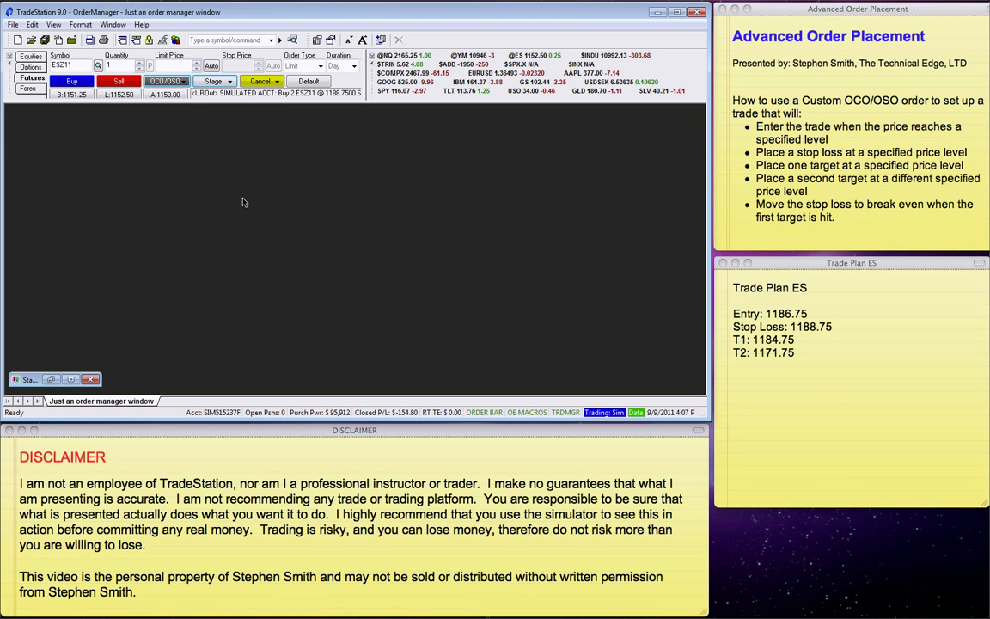
mouse_move(191, 165)
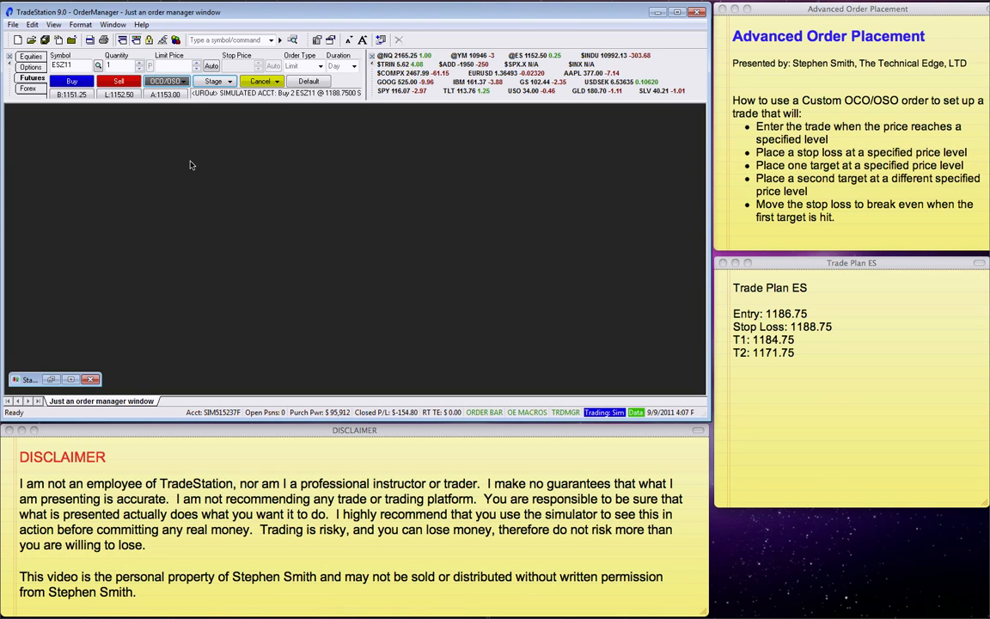
mouse_move(172, 110)
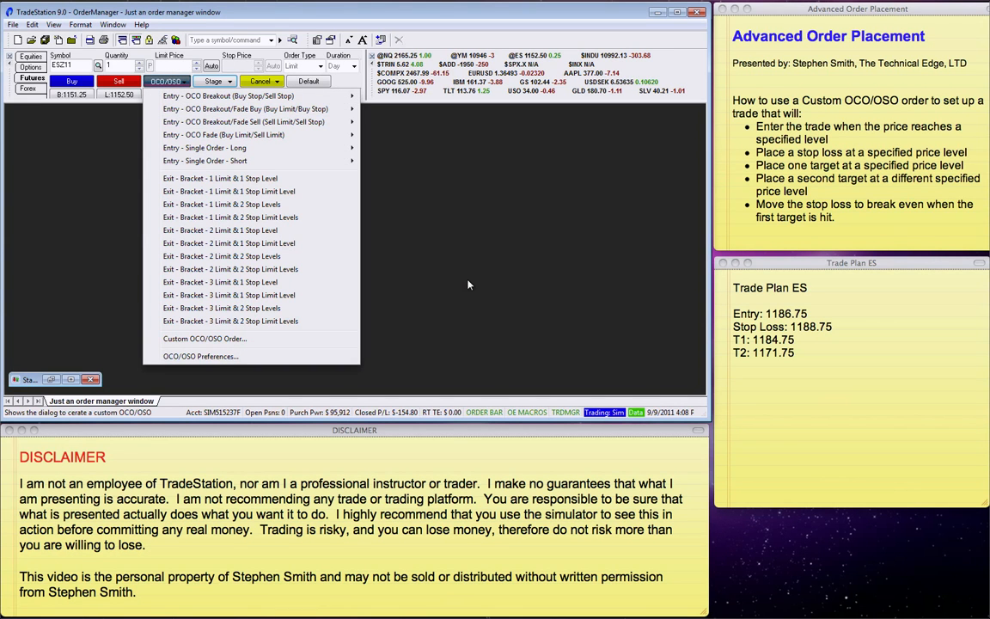
mouse_move(803, 263)
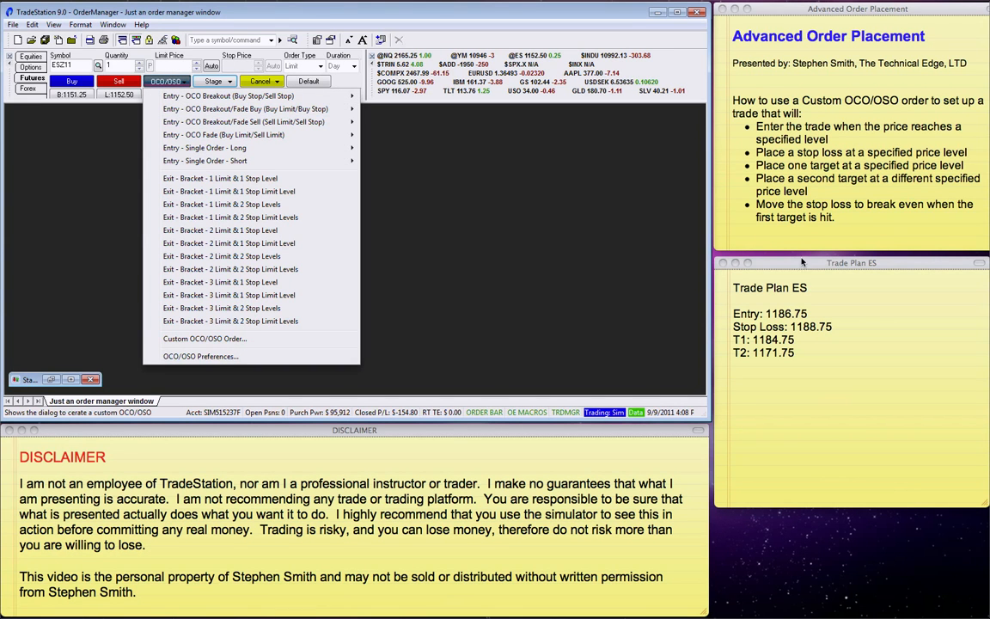
mouse_move(249, 341)
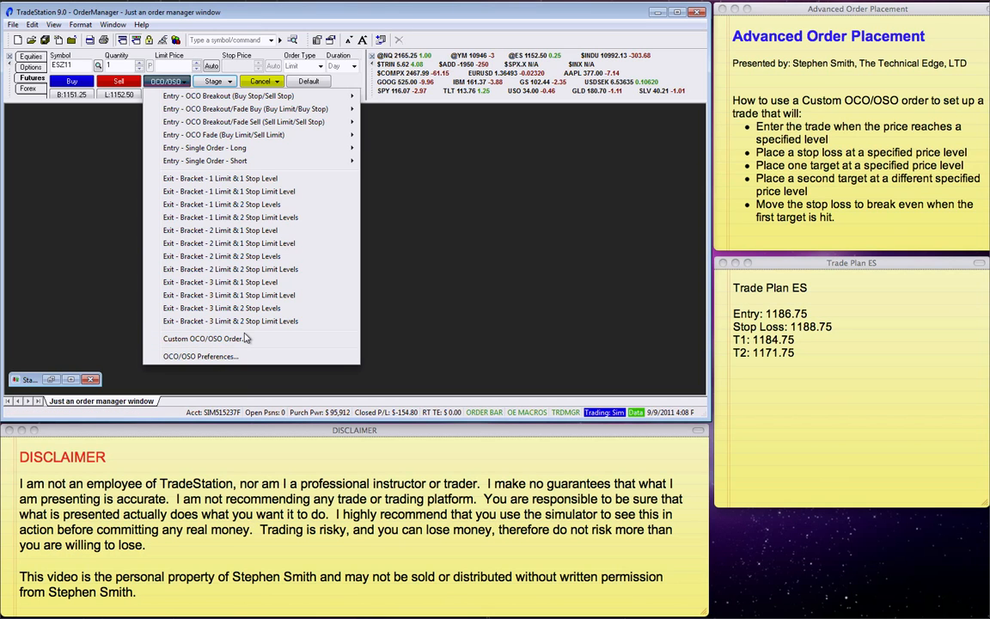
mouse_move(255, 333)
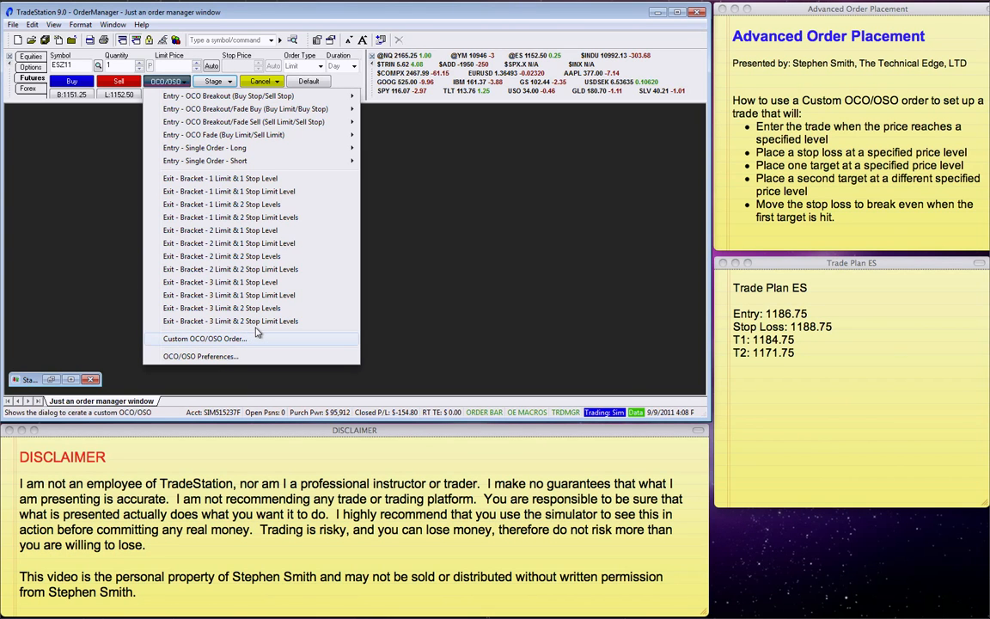
Step: Begin a Custom OCO/OSO order and choose the OSO (Order Sends Order) type
left_click(203, 337)
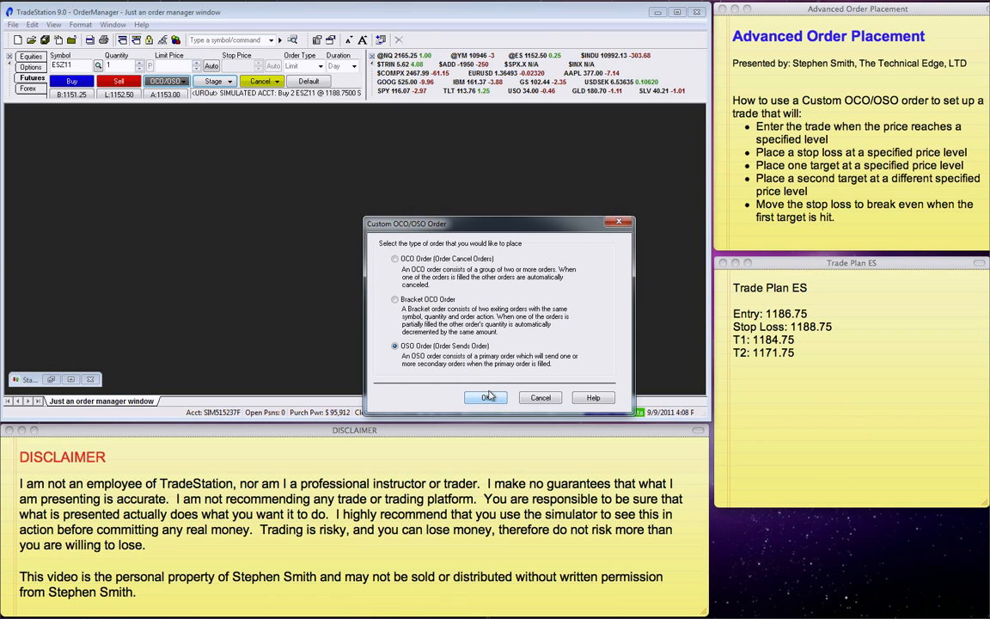
left_click(485, 397)
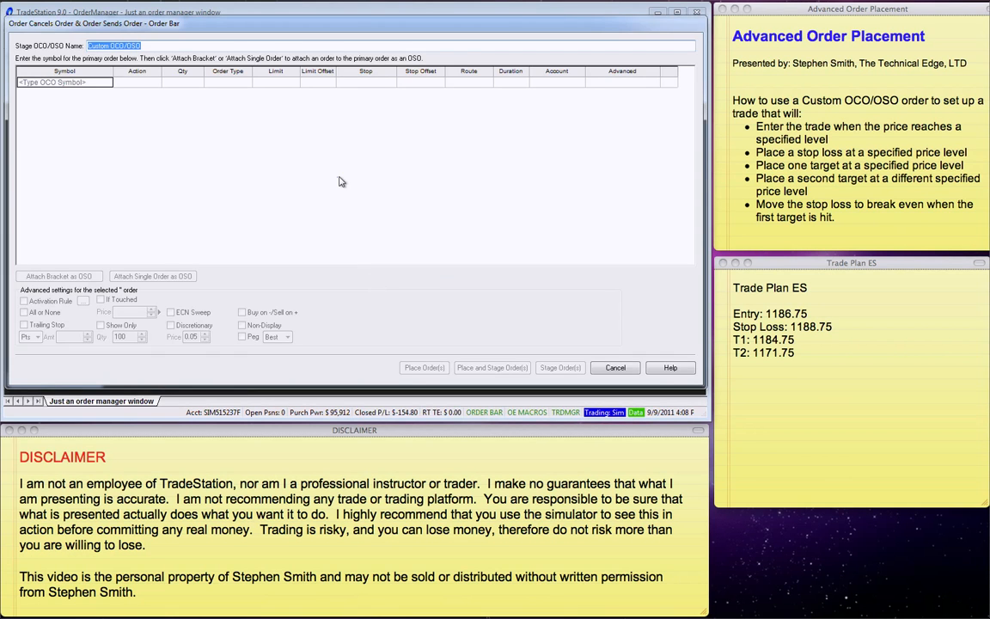
mouse_move(313, 237)
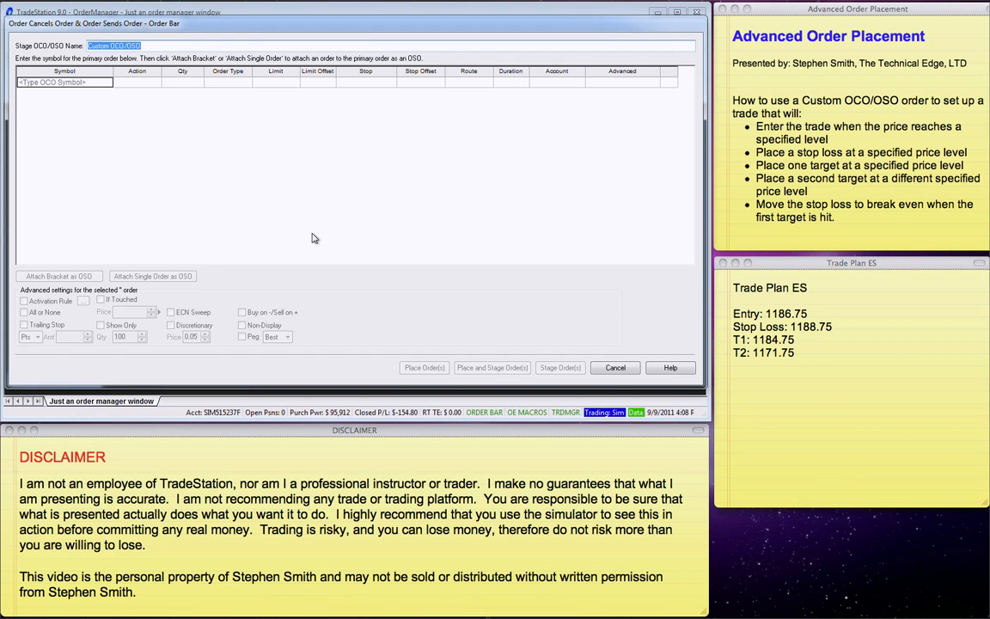
mouse_move(84, 107)
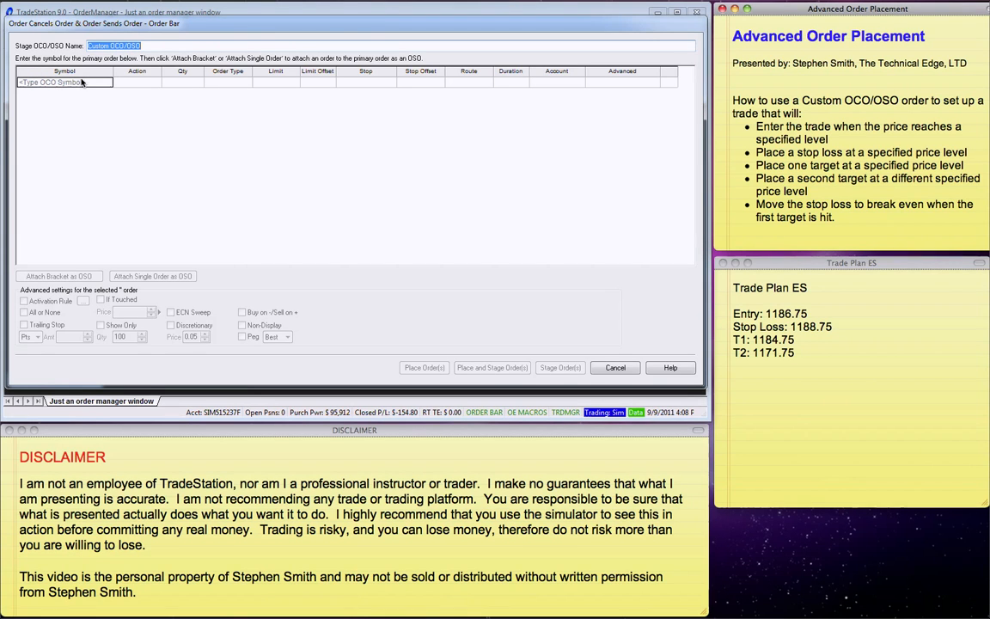
mouse_move(196, 131)
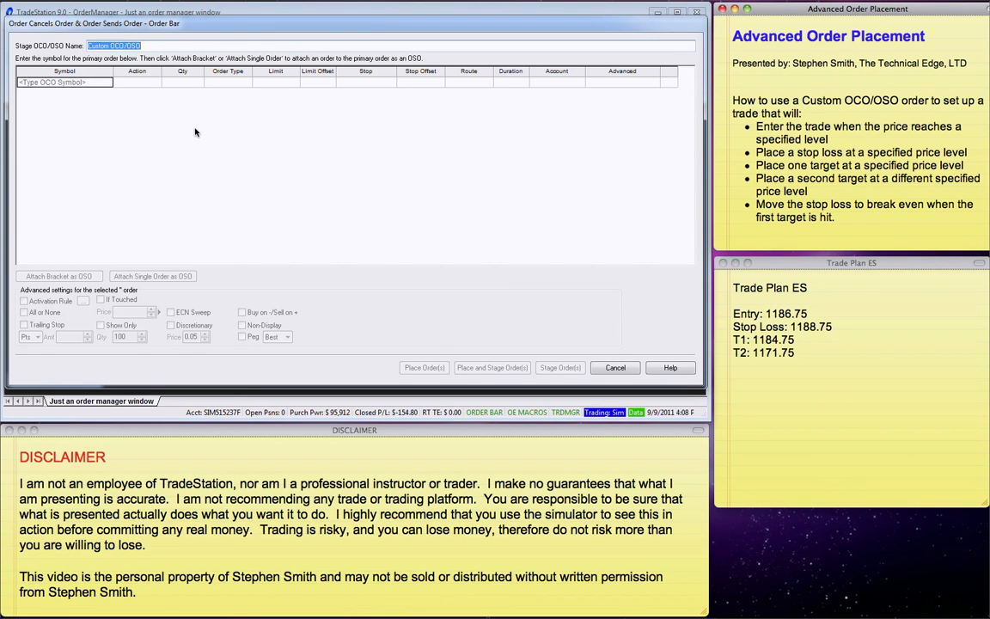
mouse_move(124, 48)
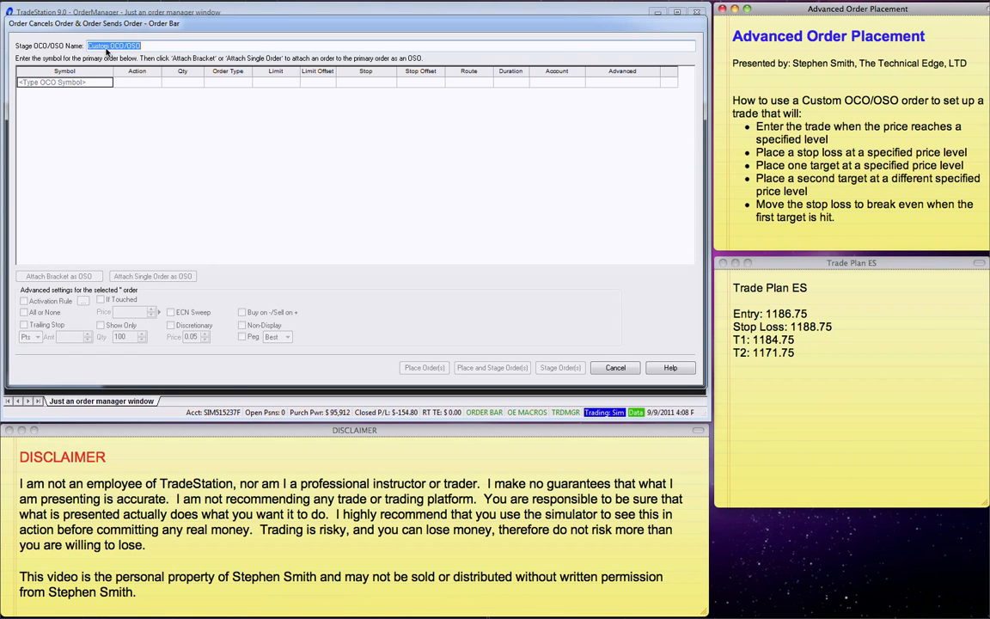
mouse_move(213, 41)
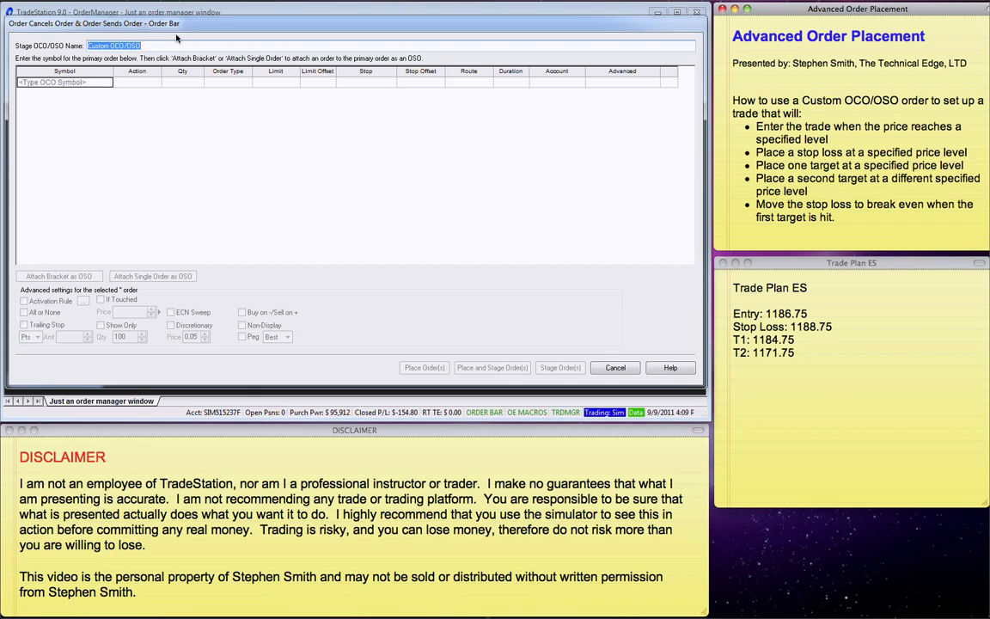
Step: Name the staged group with the date, ES and SHORT to identify the trade
type("110909")
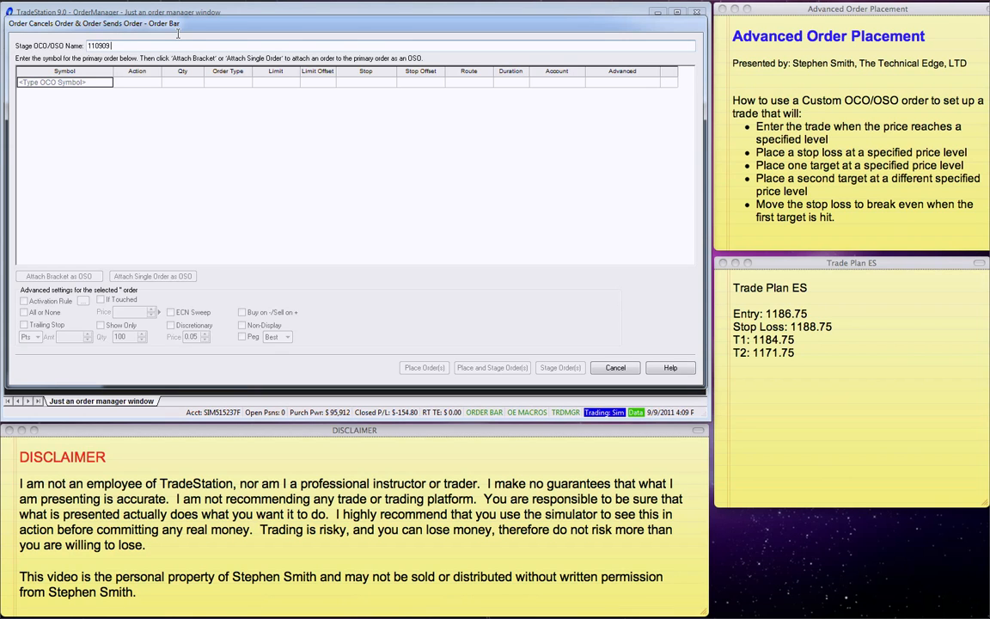
type("ESZ11 -")
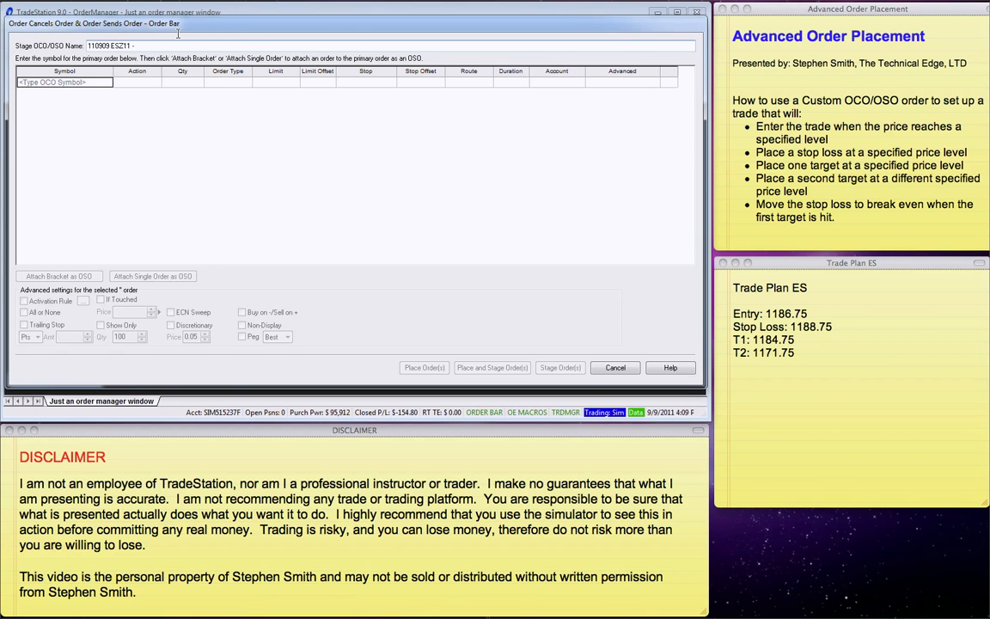
type("S")
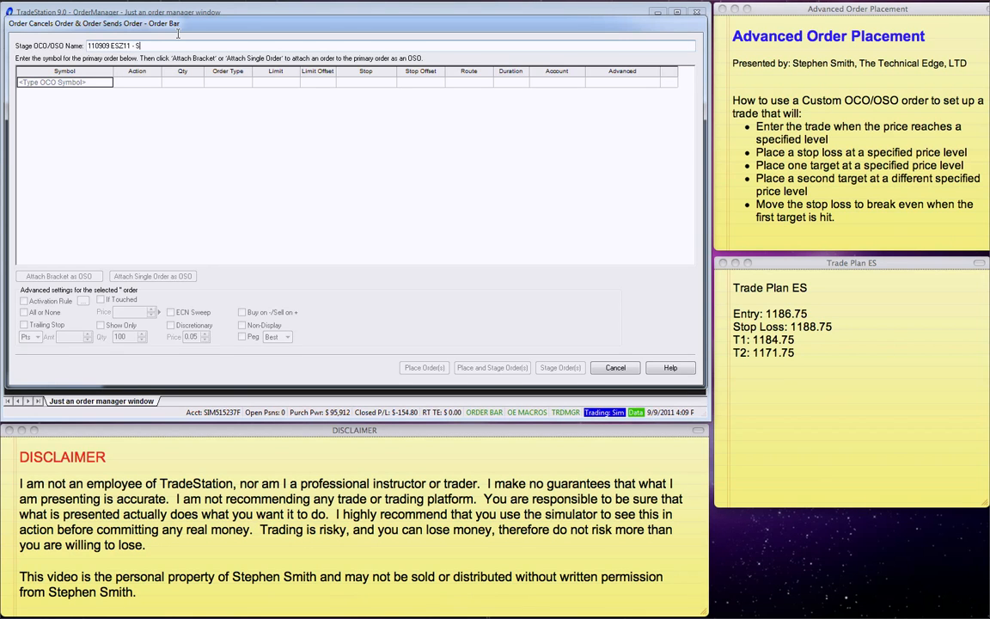
type("HORT")
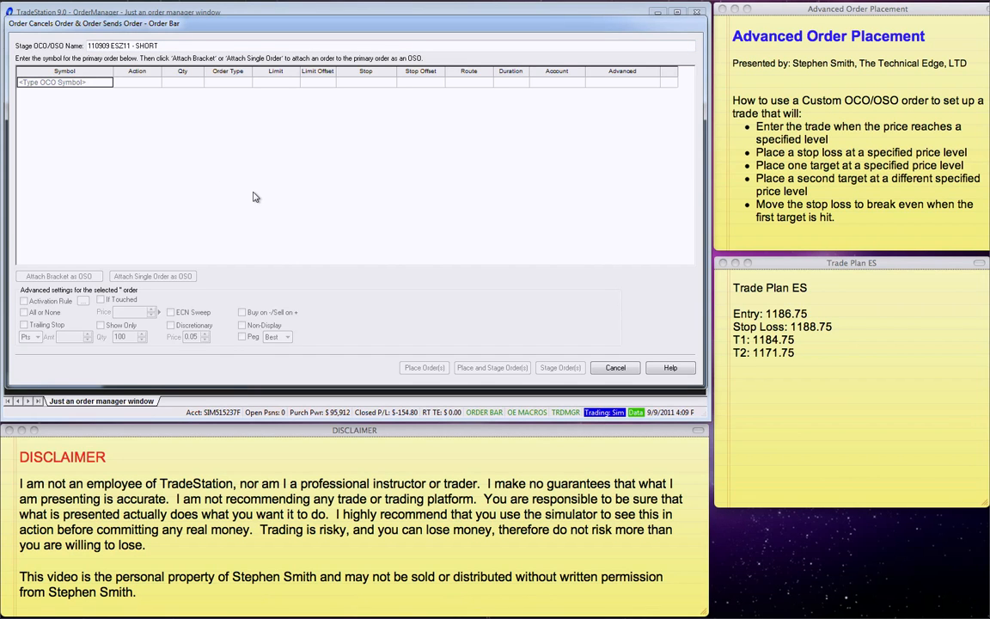
Step: Make the primary order an ESZ11 sell of 2 contracts, limit, duration GTC
type("ESZ11")
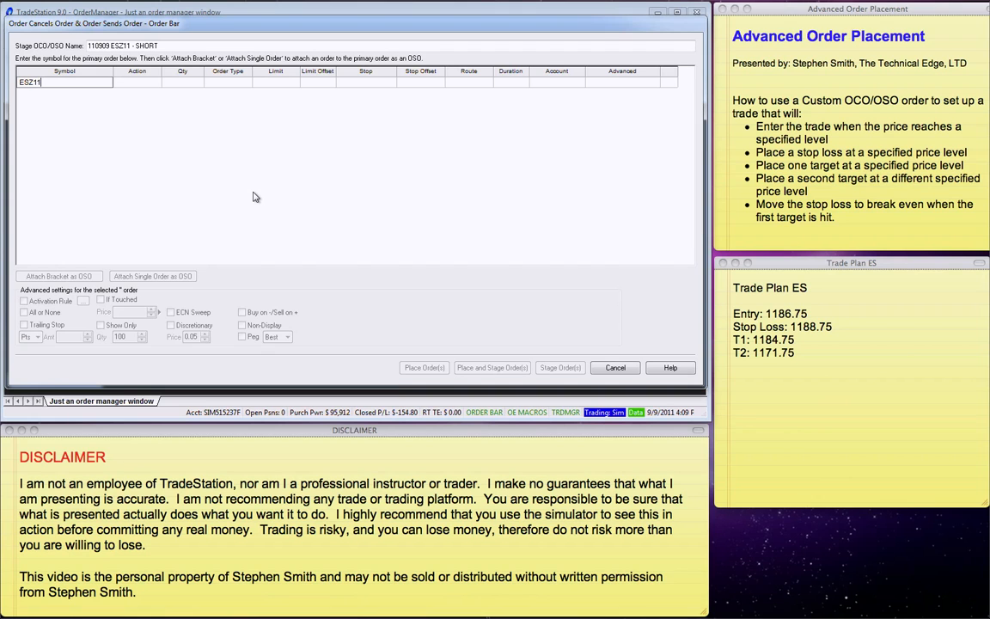
mouse_move(180, 106)
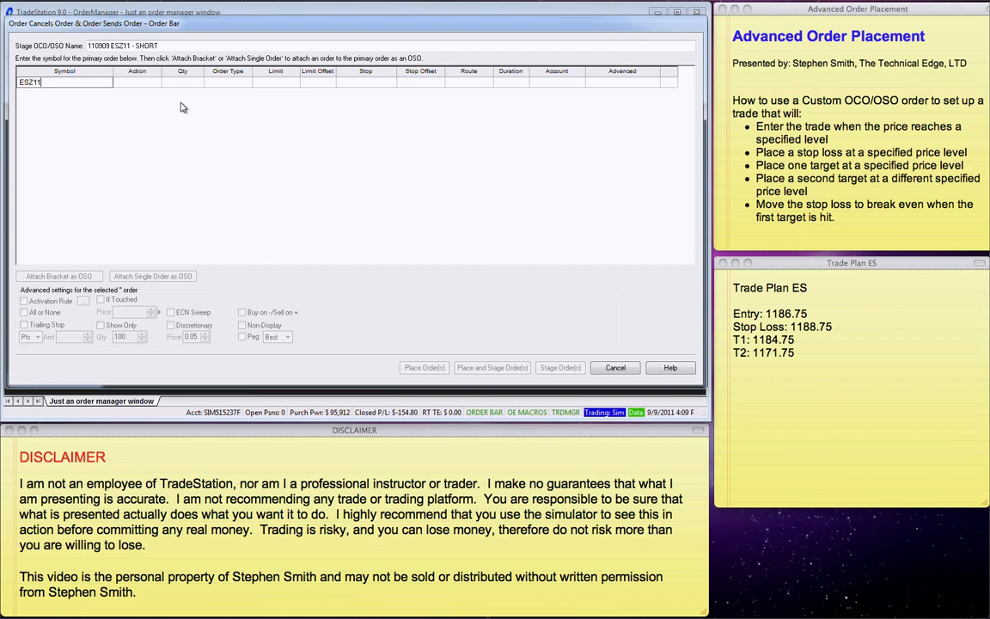
left_click(154, 82)
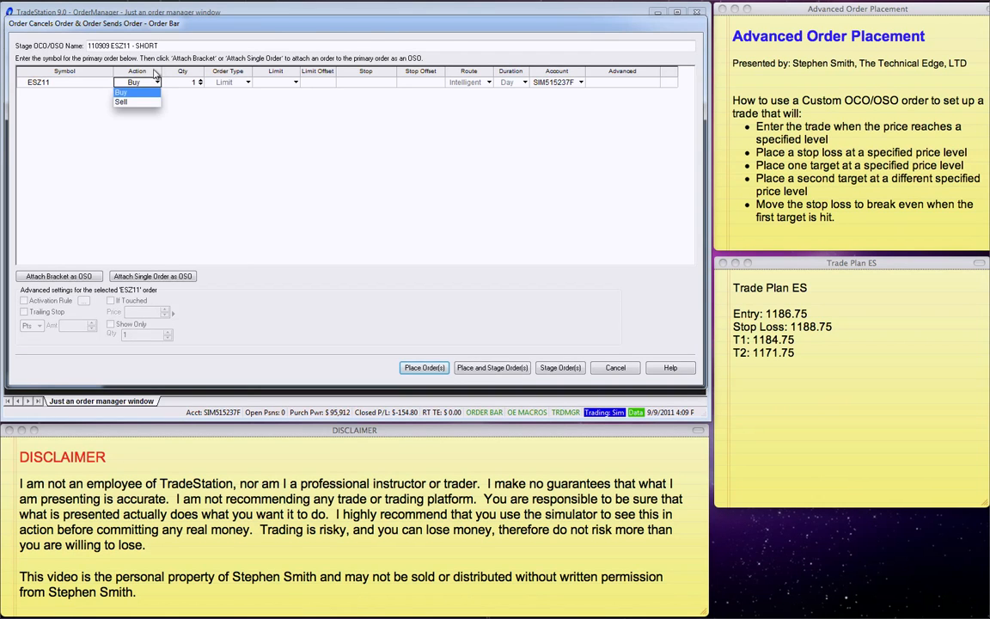
left_click(127, 101)
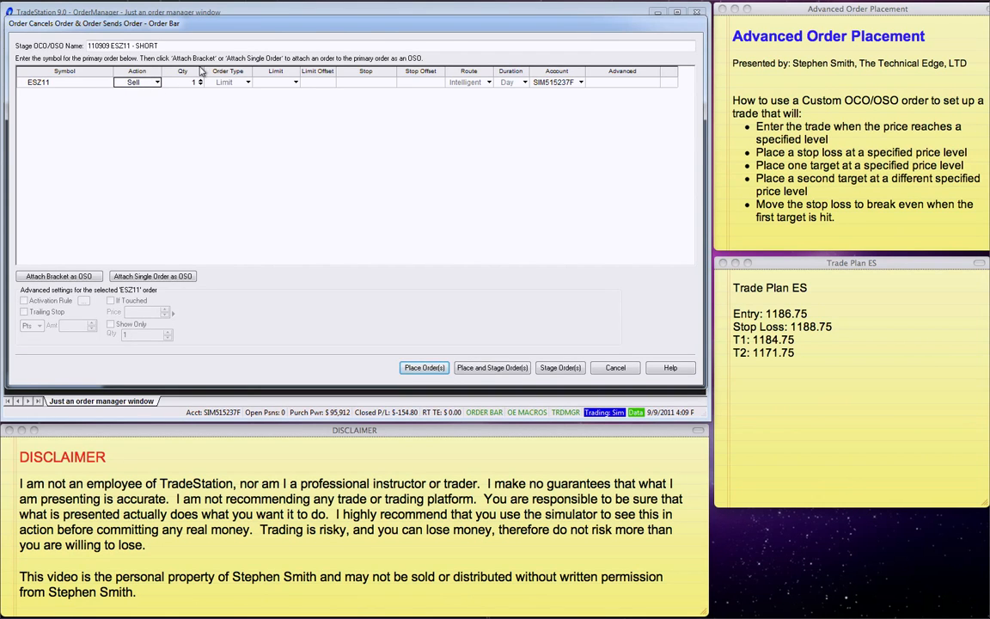
left_click(203, 83)
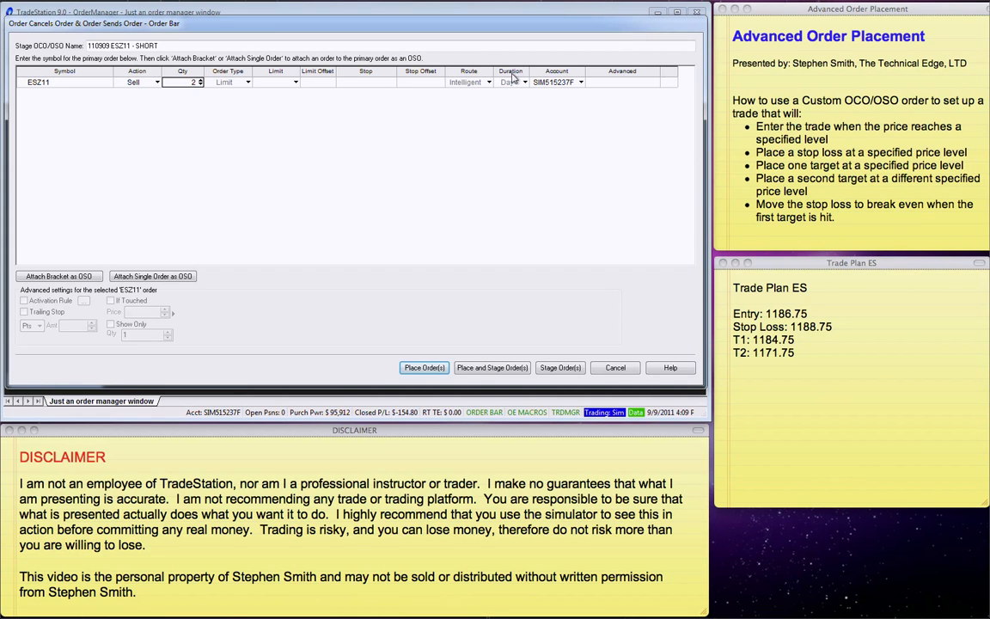
left_click(515, 82)
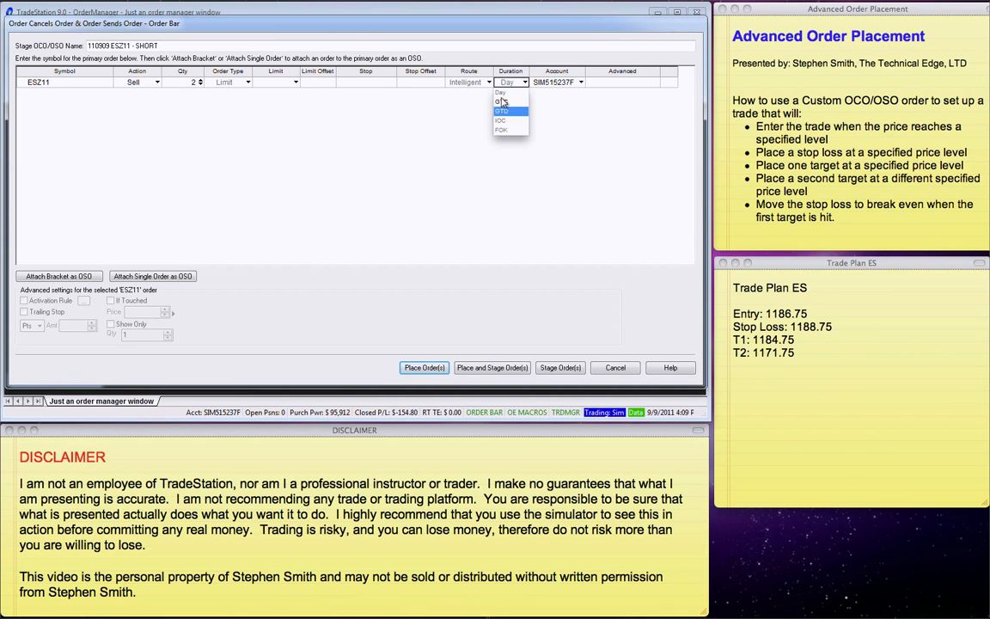
left_click(508, 103)
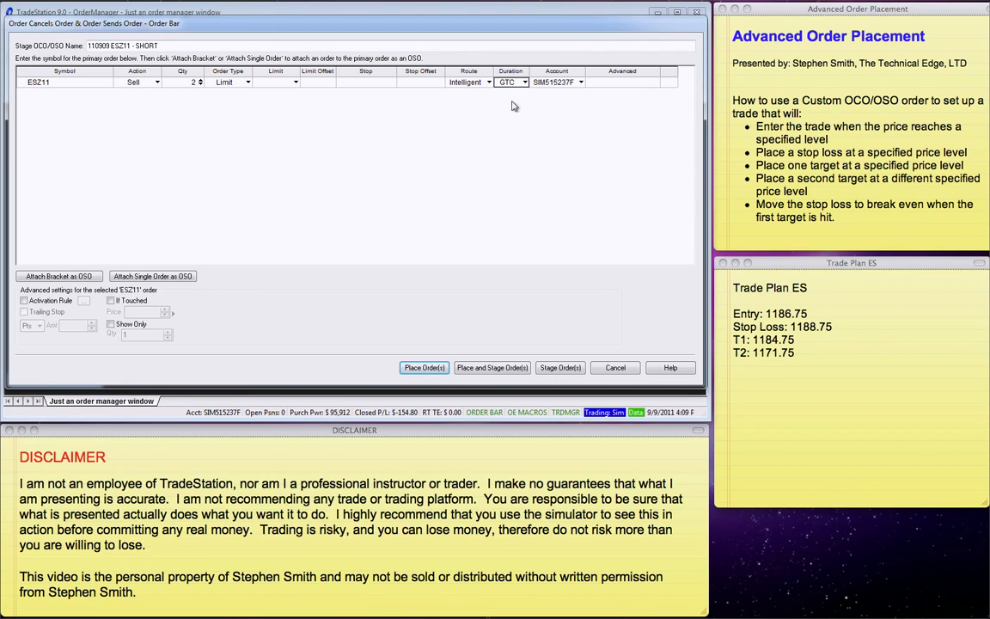
mouse_move(445, 128)
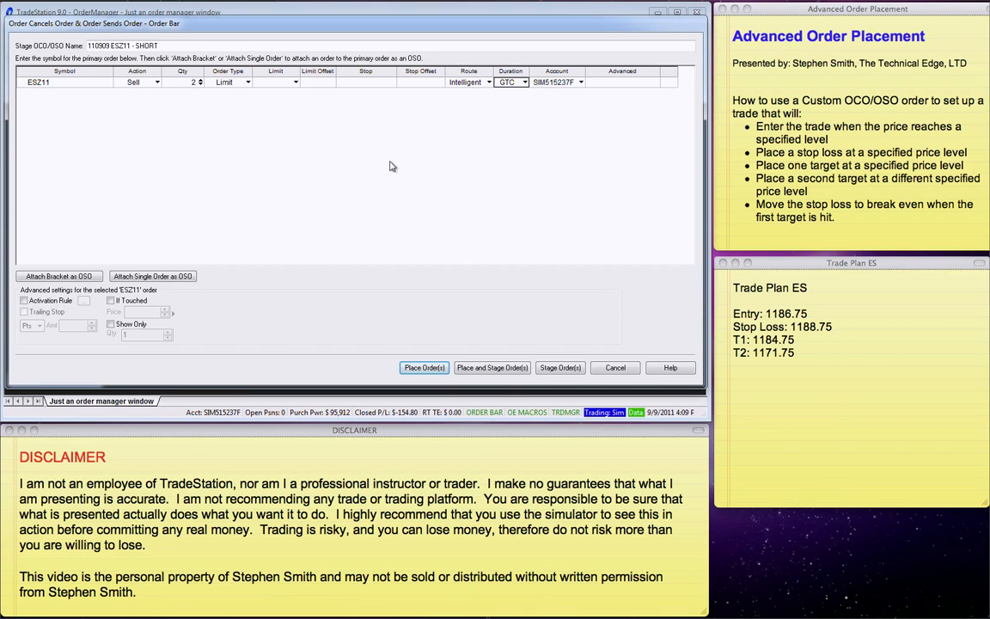
mouse_move(106, 217)
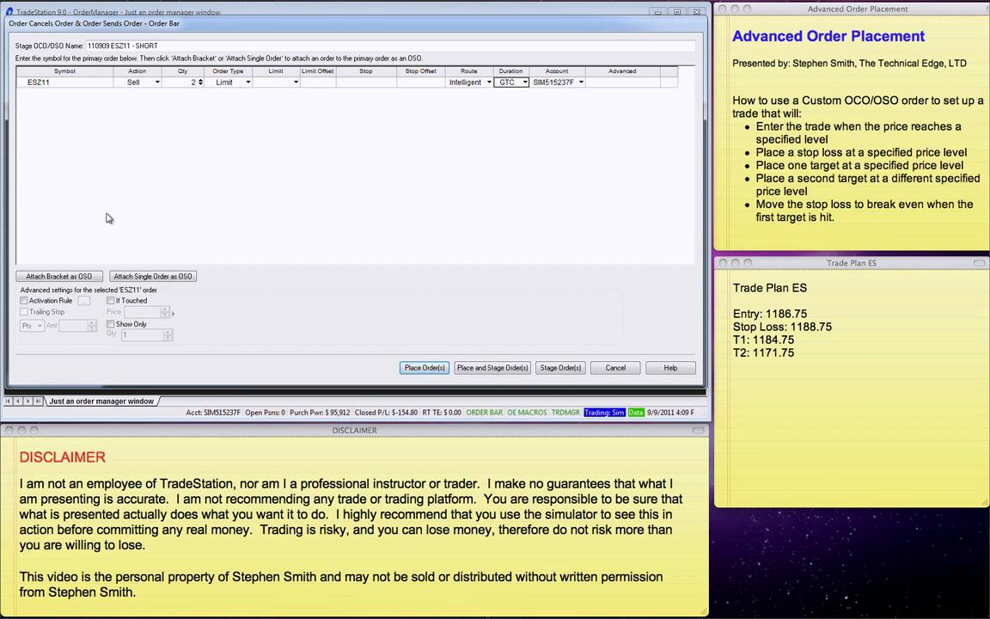
mouse_move(514, 254)
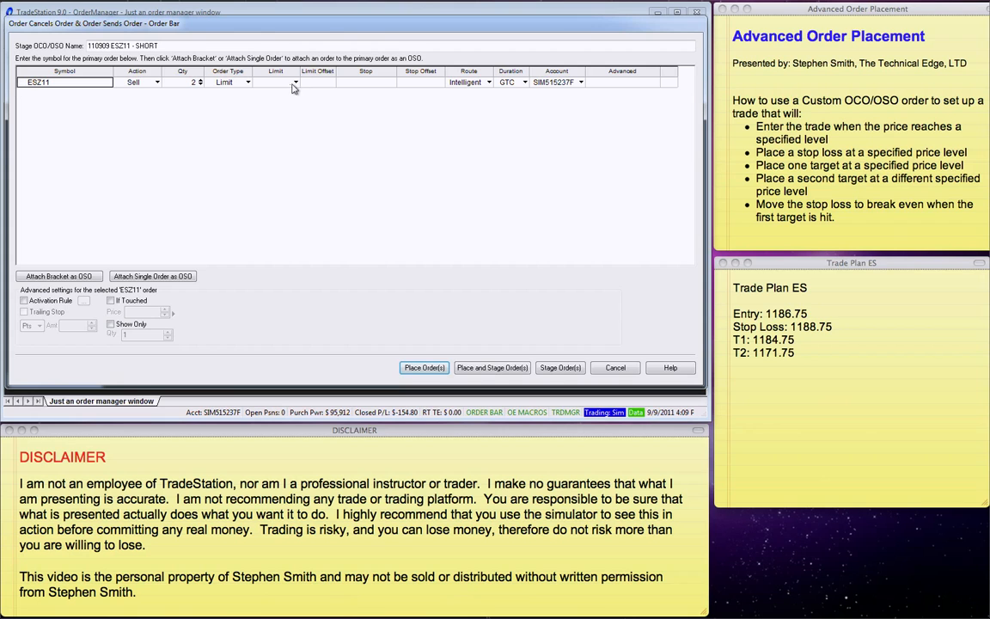
mouse_move(136, 259)
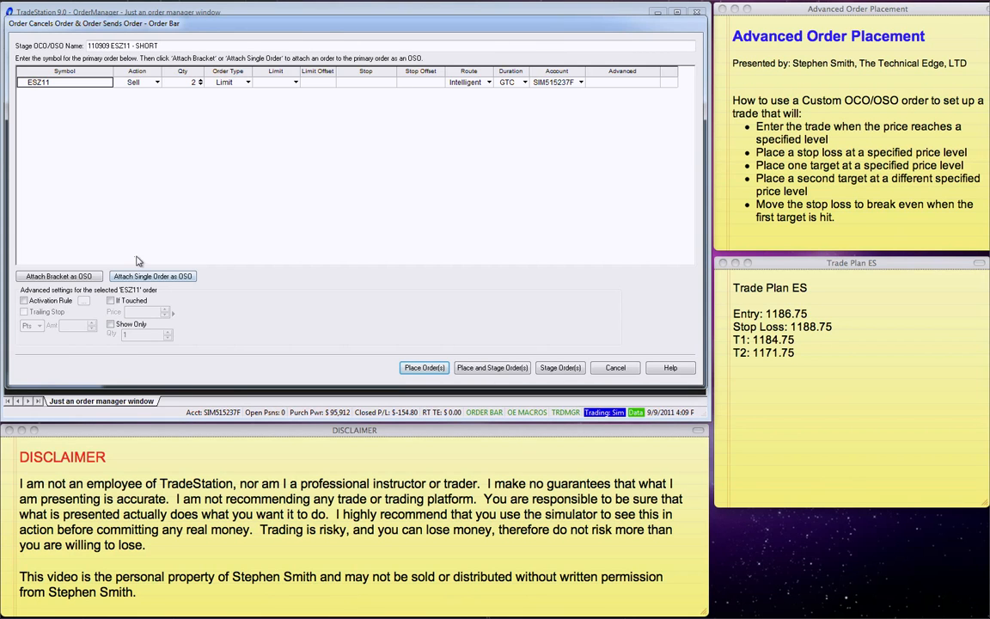
mouse_move(173, 268)
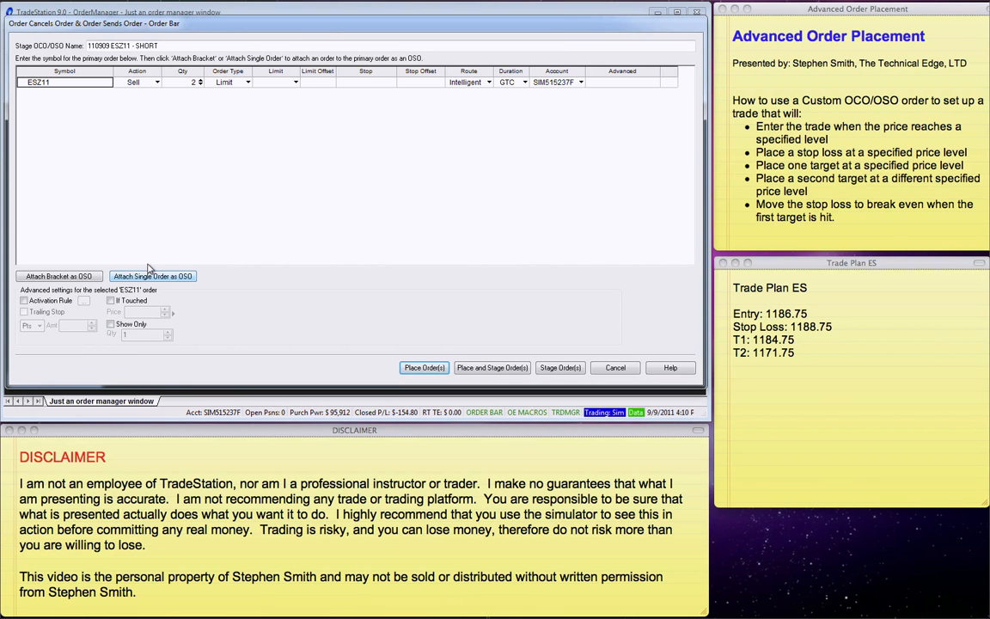
mouse_move(168, 266)
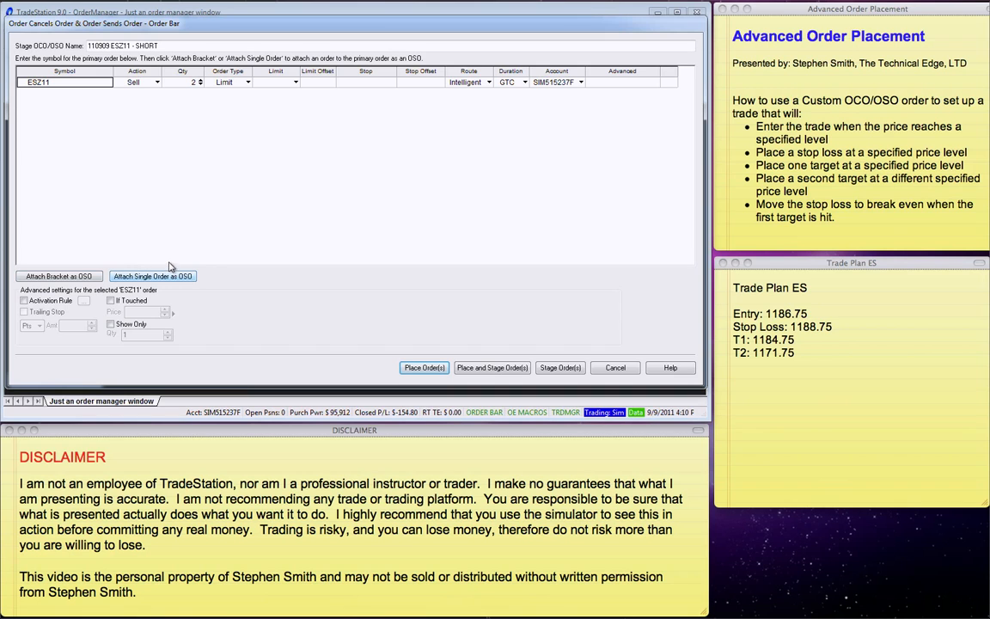
Step: Attach two single ESZ11 child orders beneath the primary order via Attach Single Order as OSO
left_click(155, 275)
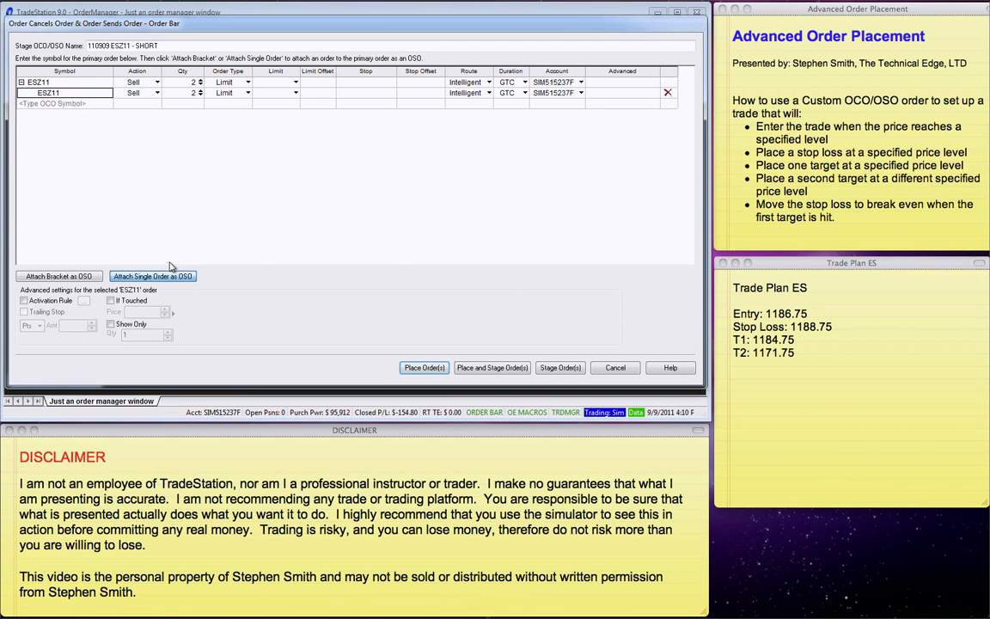
mouse_move(100, 176)
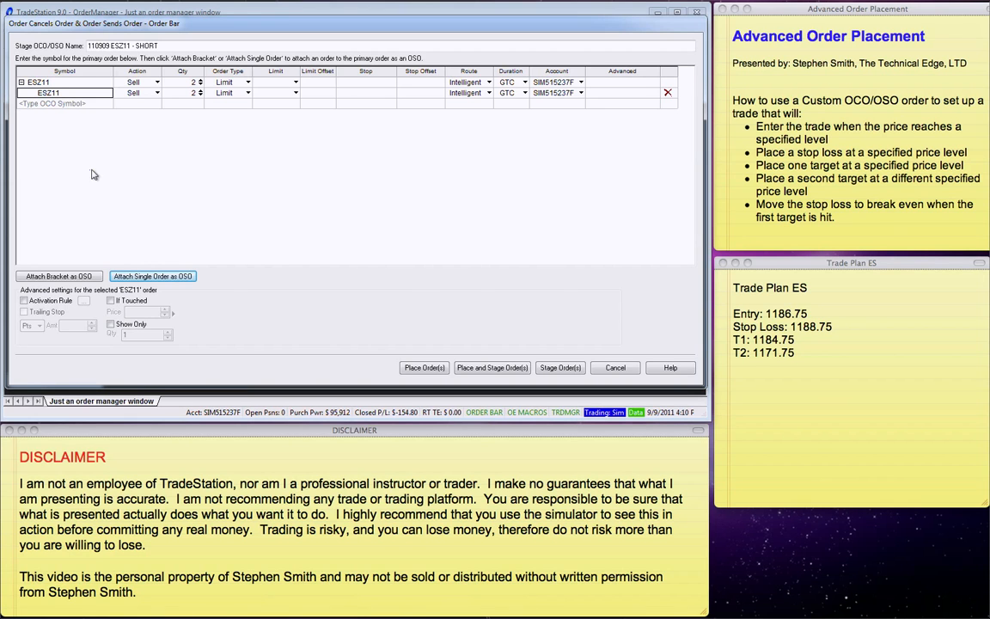
mouse_move(203, 264)
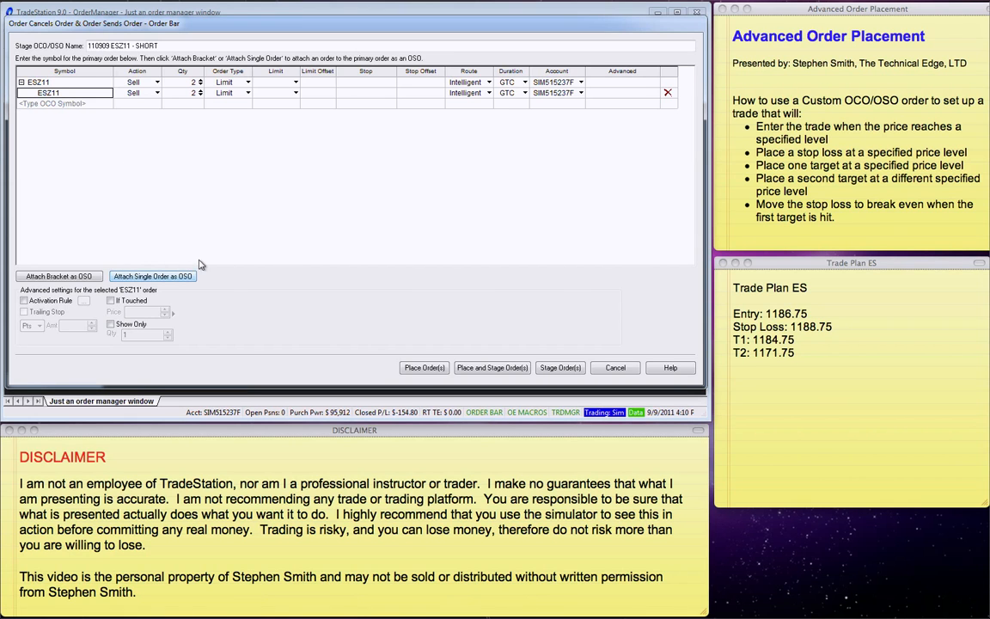
left_click(51, 89)
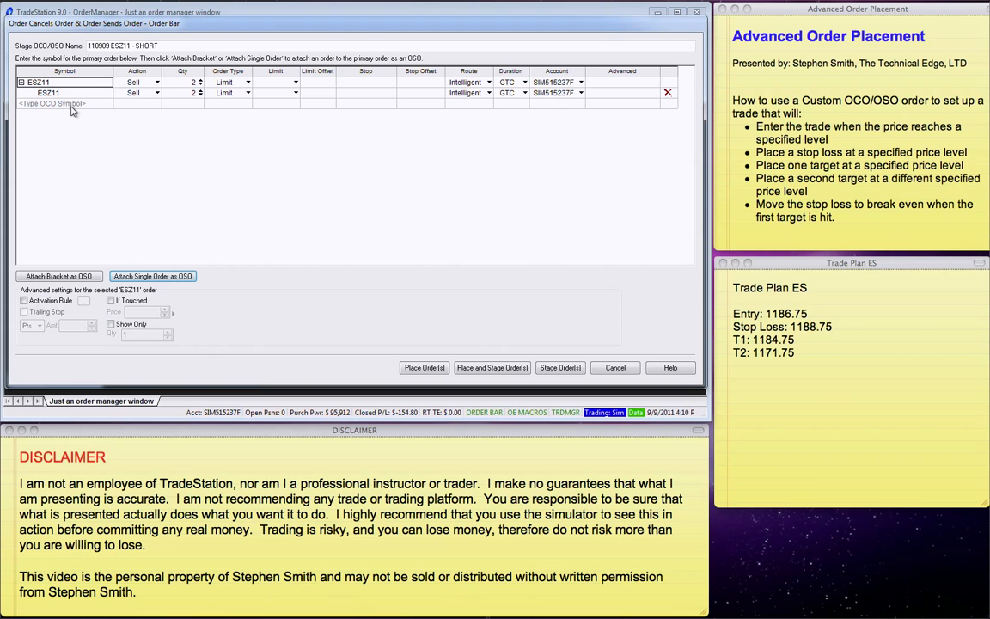
left_click(155, 275)
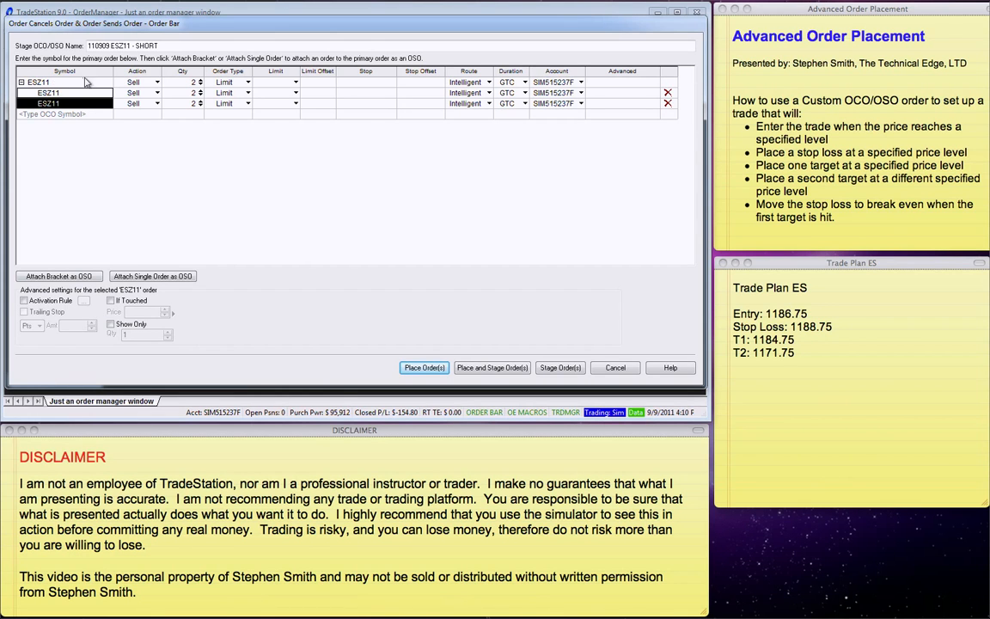
mouse_move(79, 178)
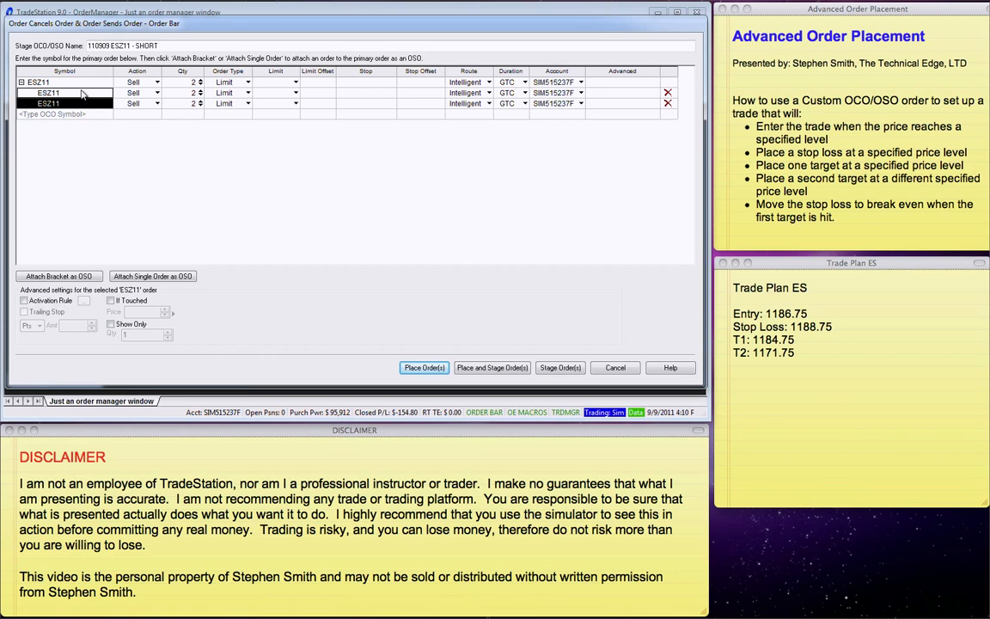
Step: Group the two attached ESZ11 child orders as an OCO pair
right_click(78, 110)
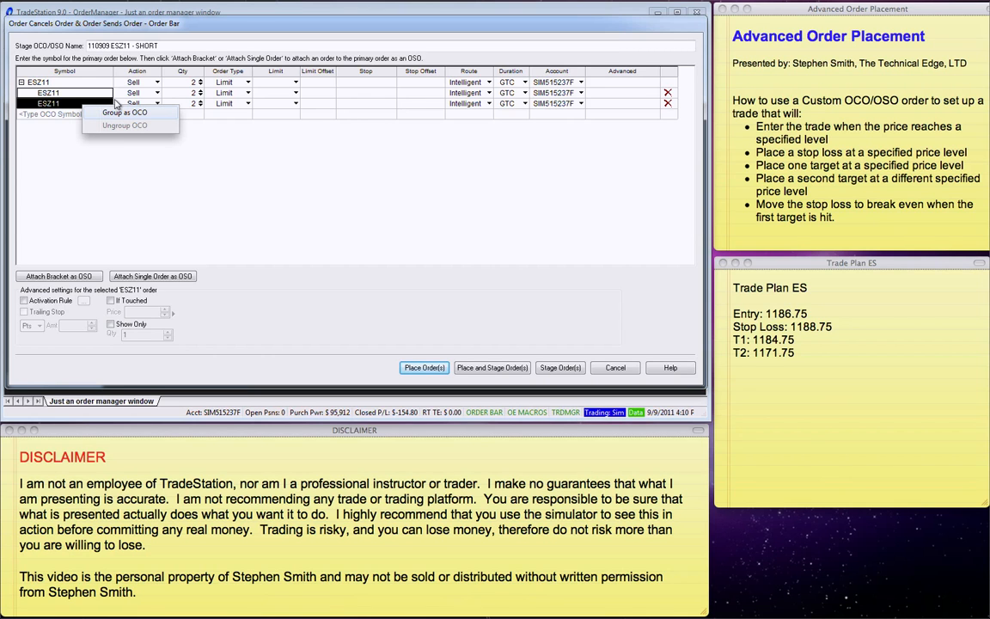
left_click(130, 114)
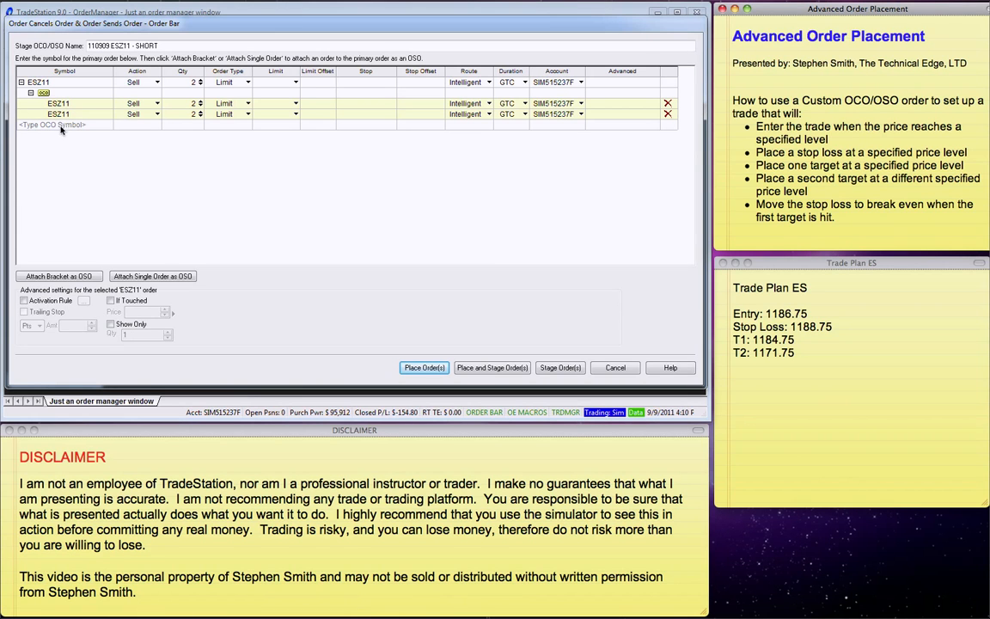
mouse_move(299, 153)
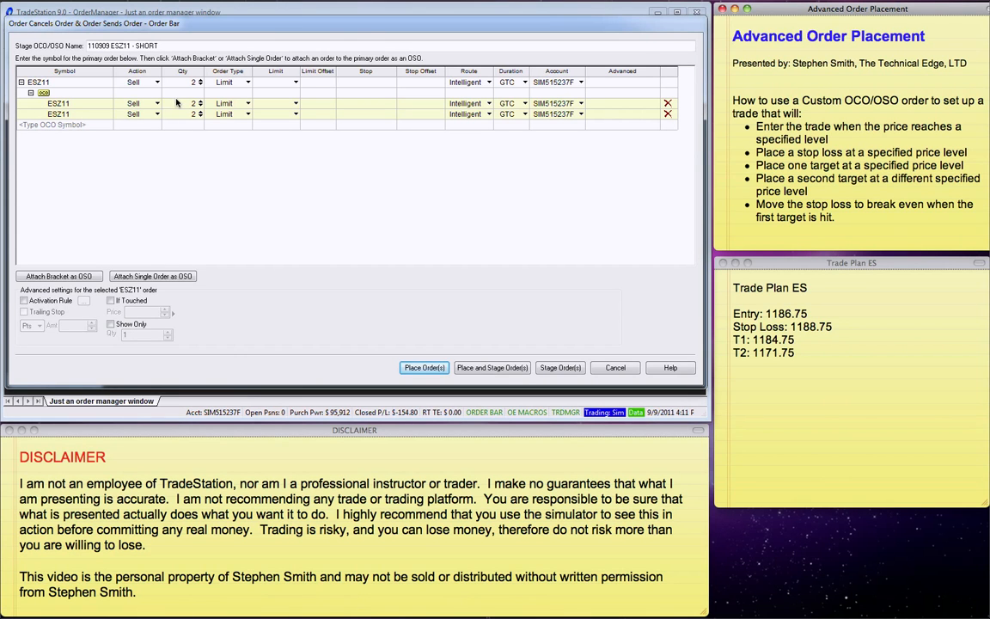
mouse_move(200, 110)
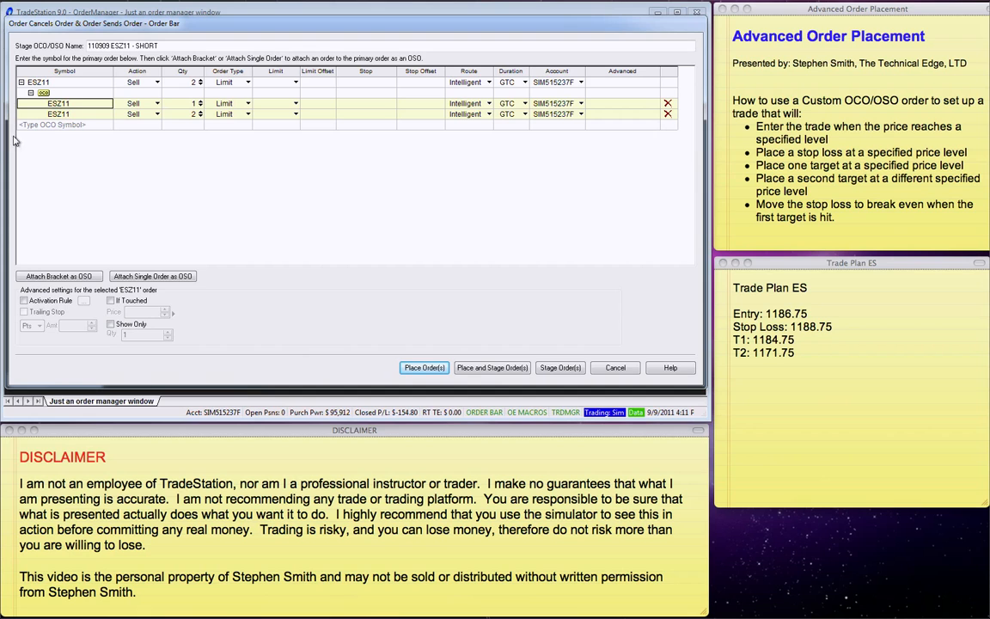
mouse_move(96, 206)
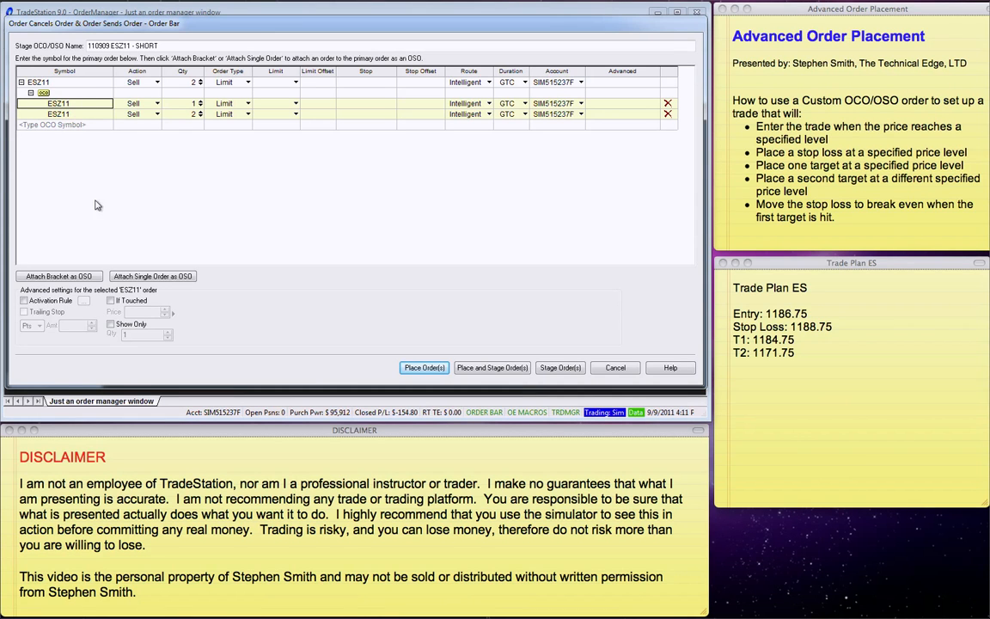
mouse_move(38, 262)
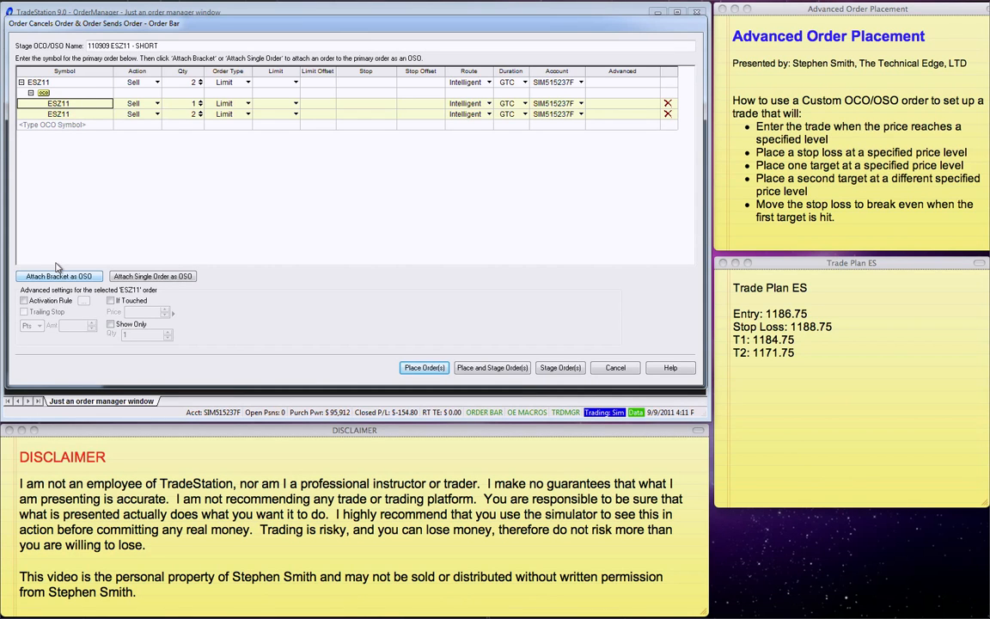
Step: Attach a bracket of target and stop under the primary order with default settings
left_click(66, 275)
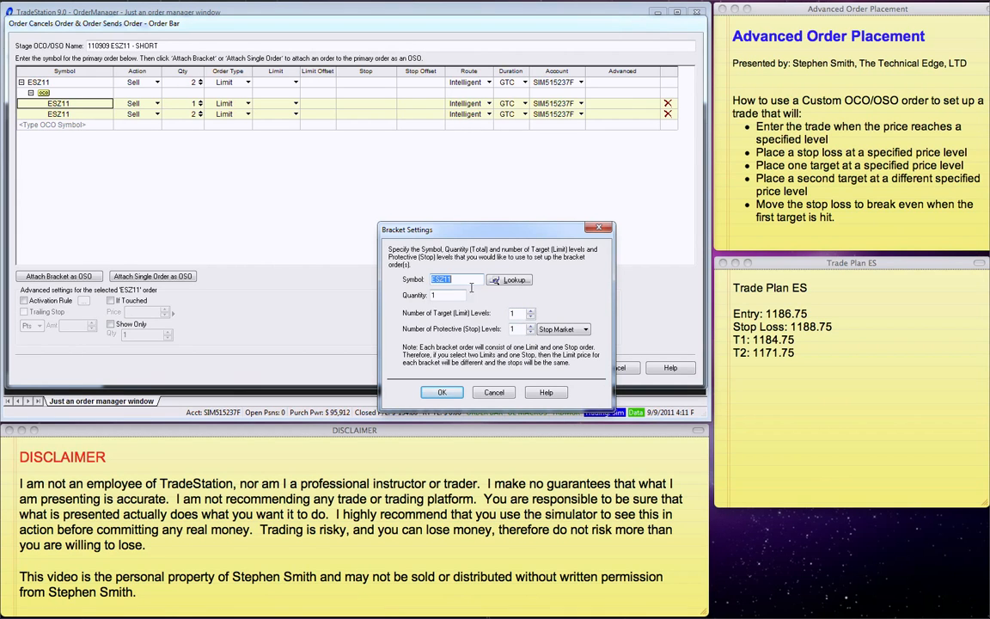
mouse_move(430, 308)
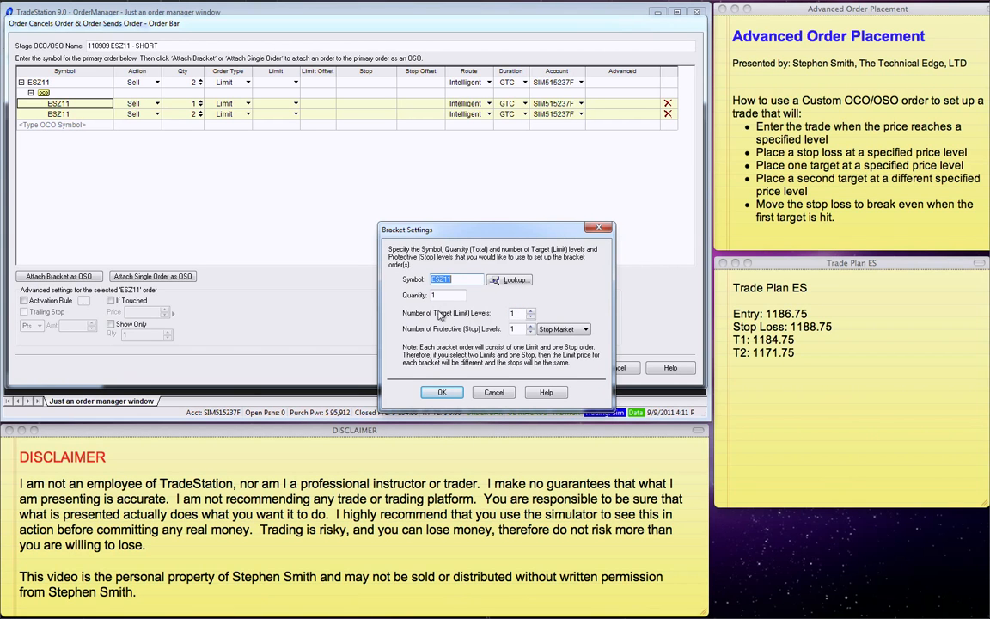
mouse_move(505, 318)
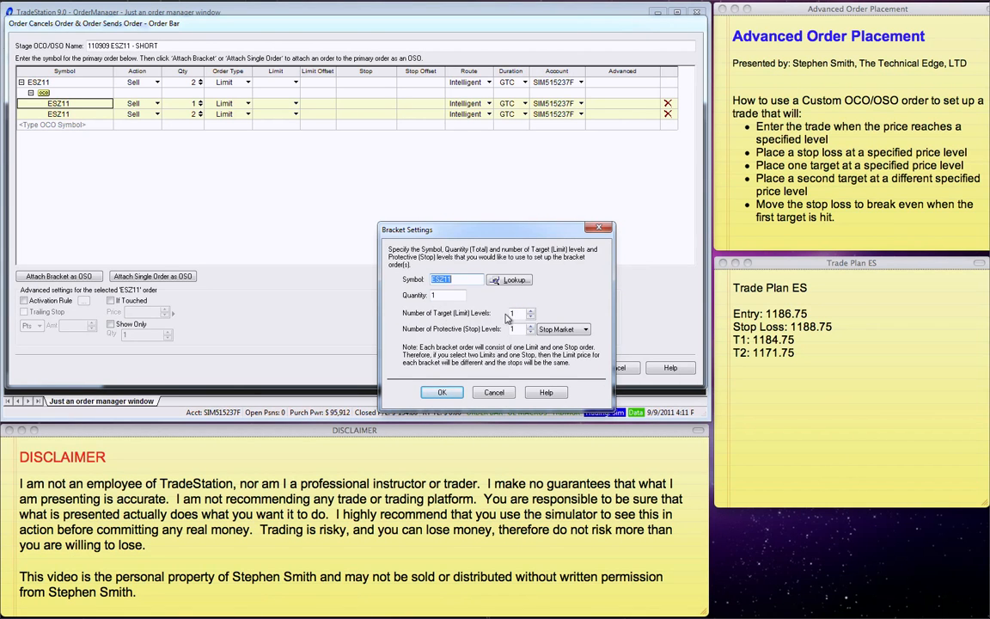
mouse_move(443, 392)
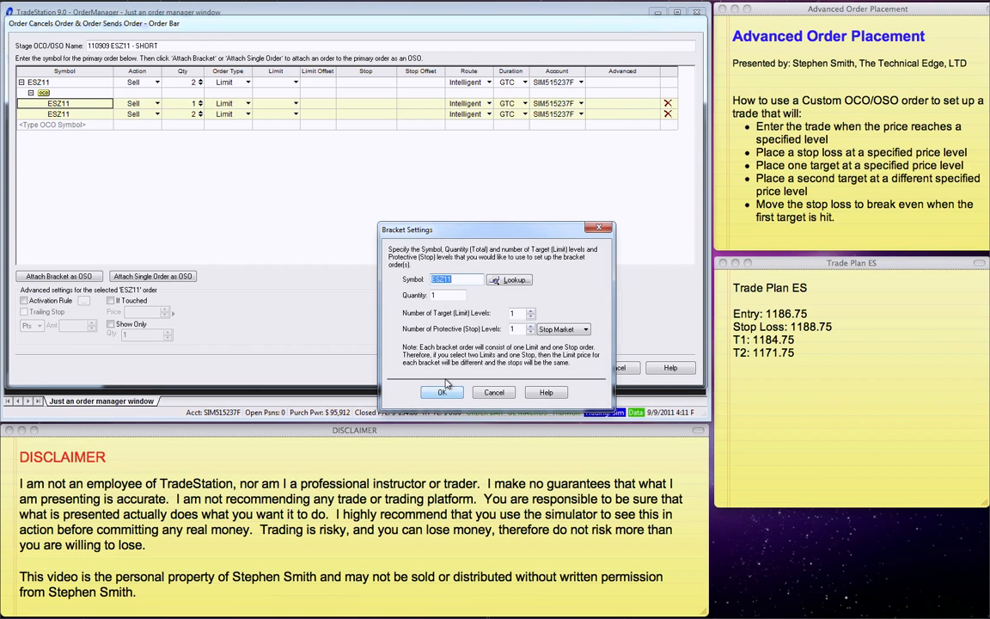
left_click(444, 392)
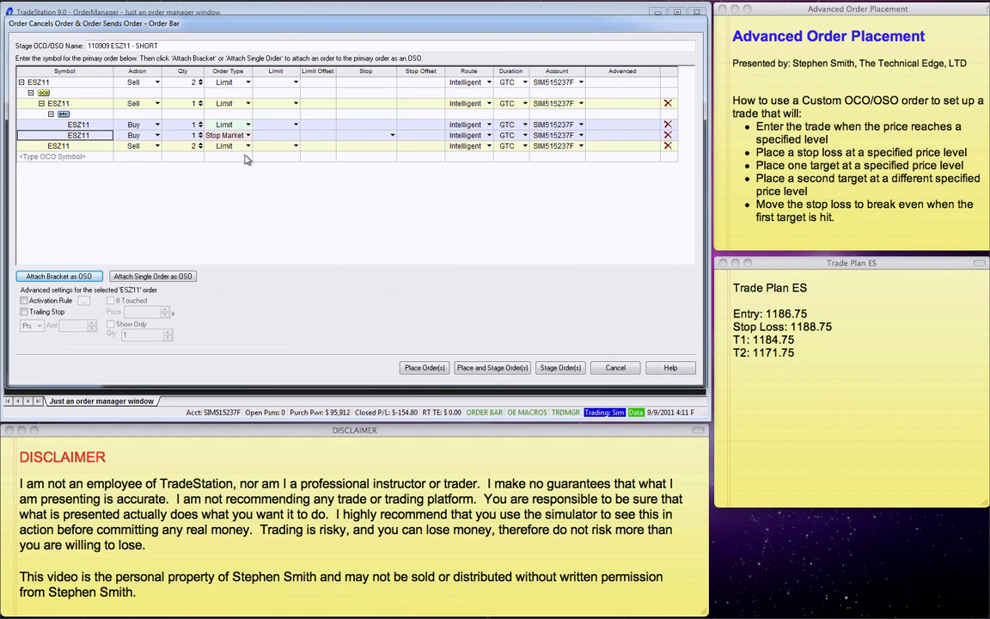
Step: Make the last order a Stop Market and switch the exit orders' action to Buy
left_click(247, 145)
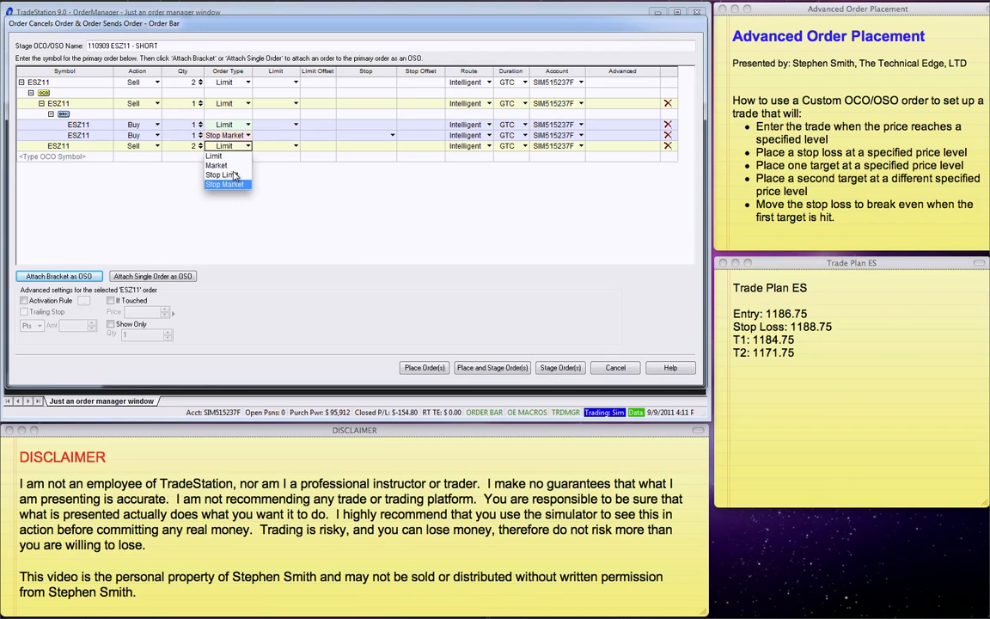
left_click(227, 184)
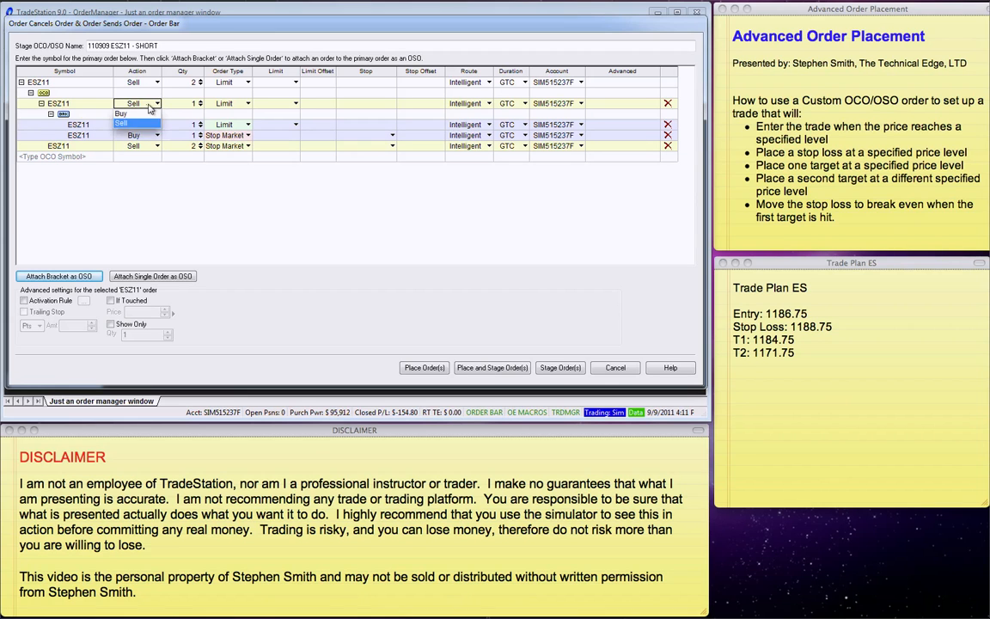
left_click(146, 144)
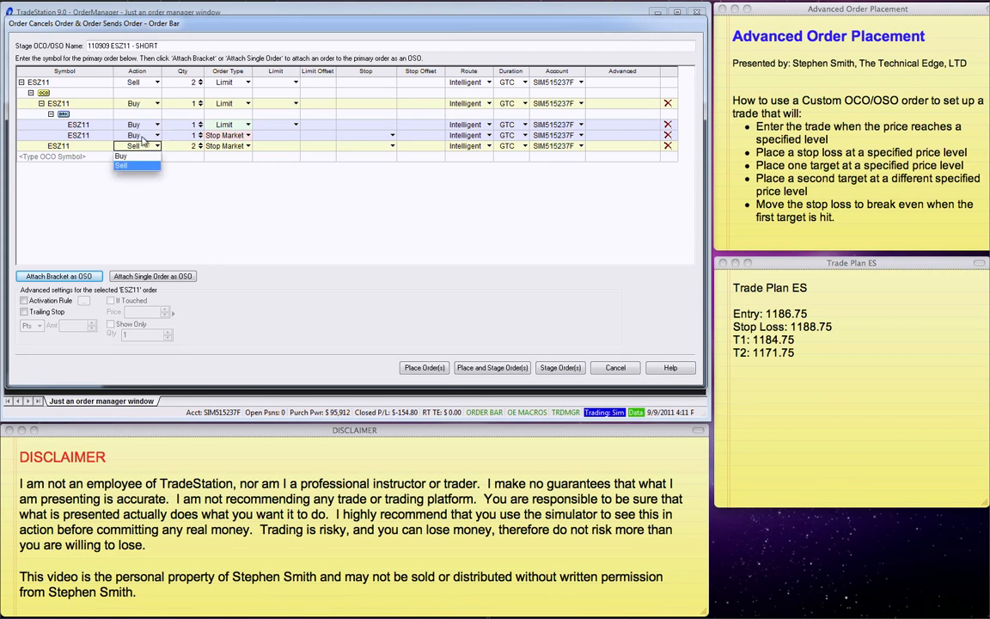
left_click(120, 158)
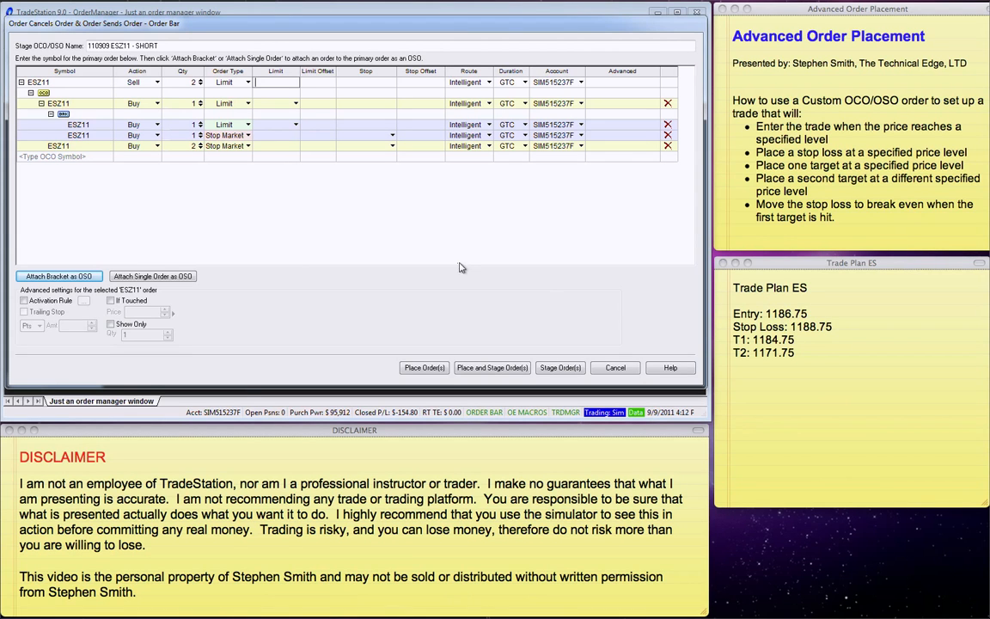
Step: Enter limit prices 1186.75 on the entry and 1184.75, 1171.75 on the two targets
type("1,186.75")
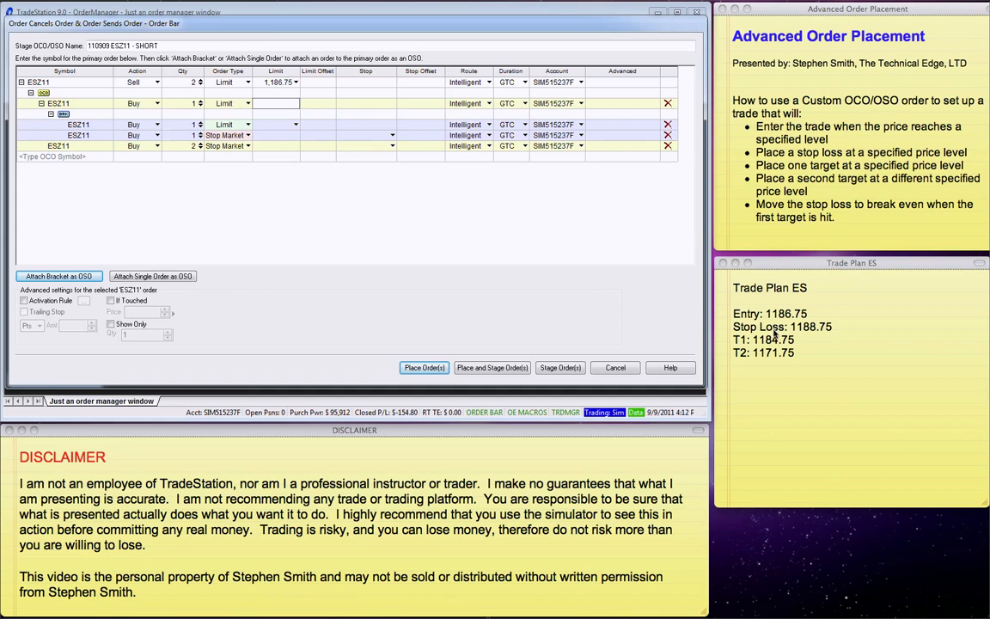
type("11")
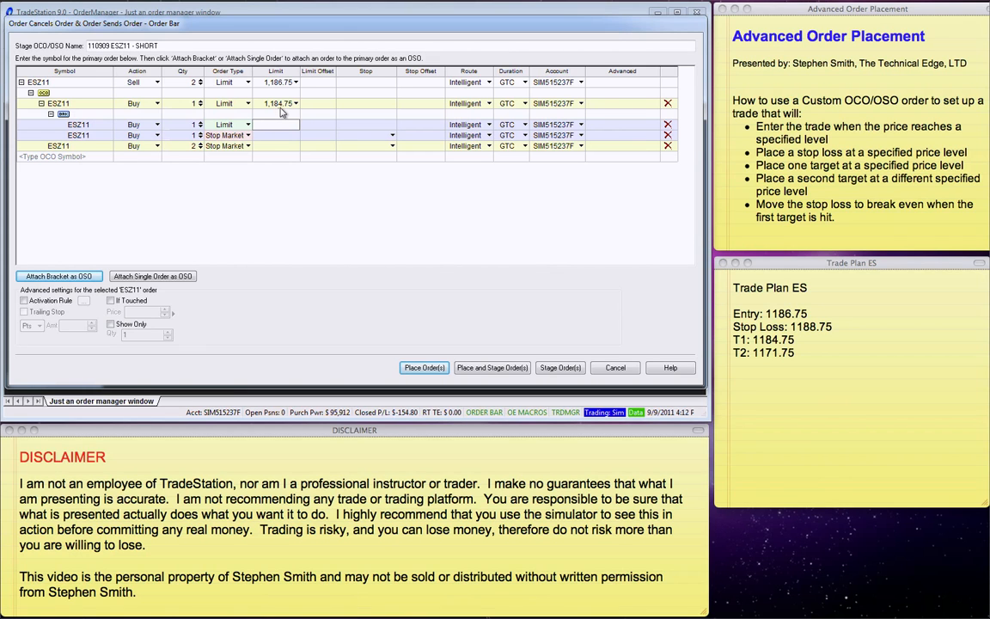
type("1171")
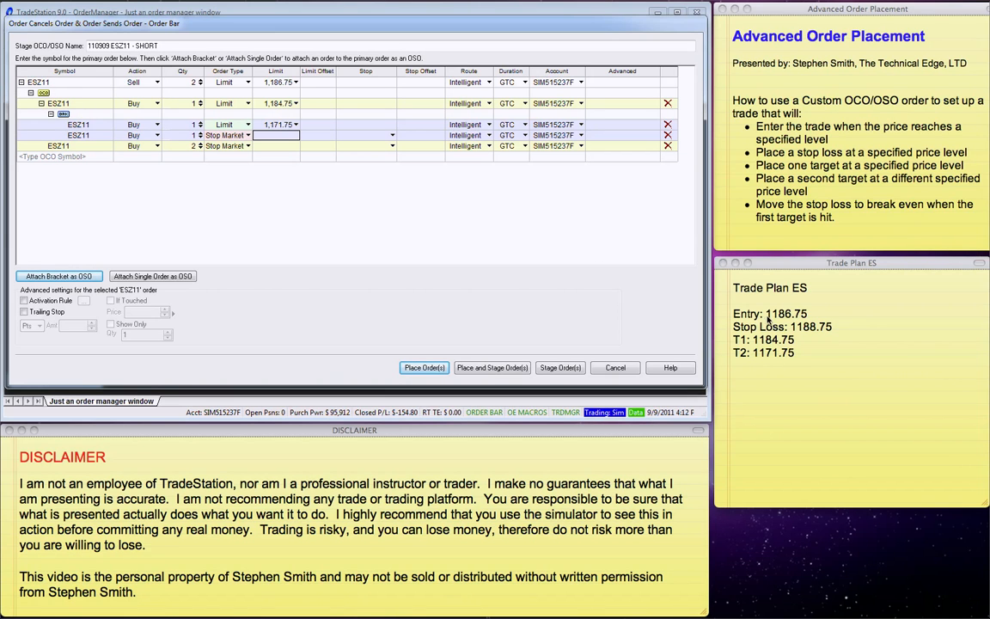
mouse_move(765, 312)
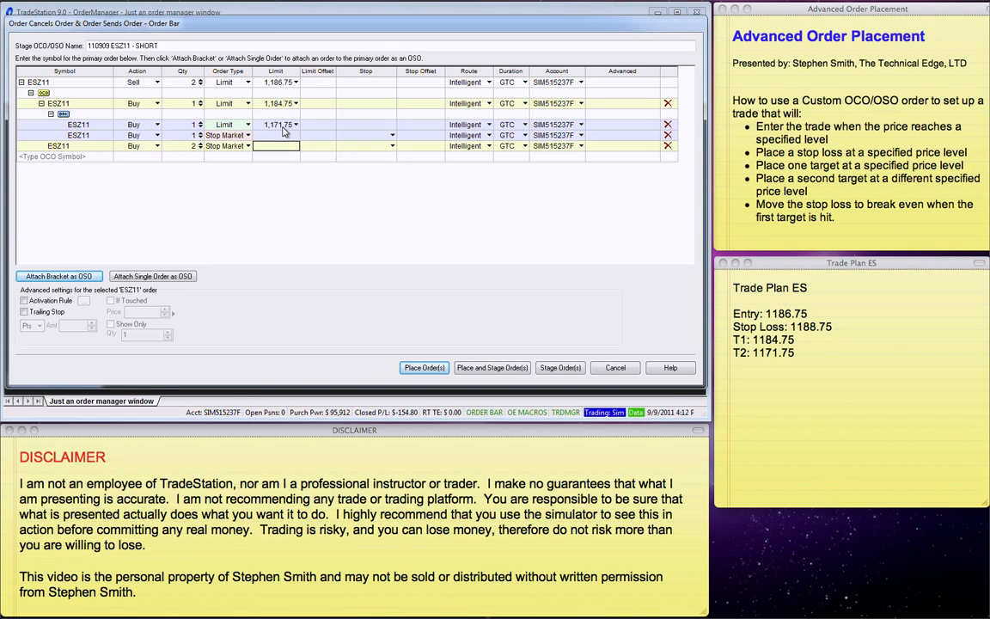
mouse_move(282, 134)
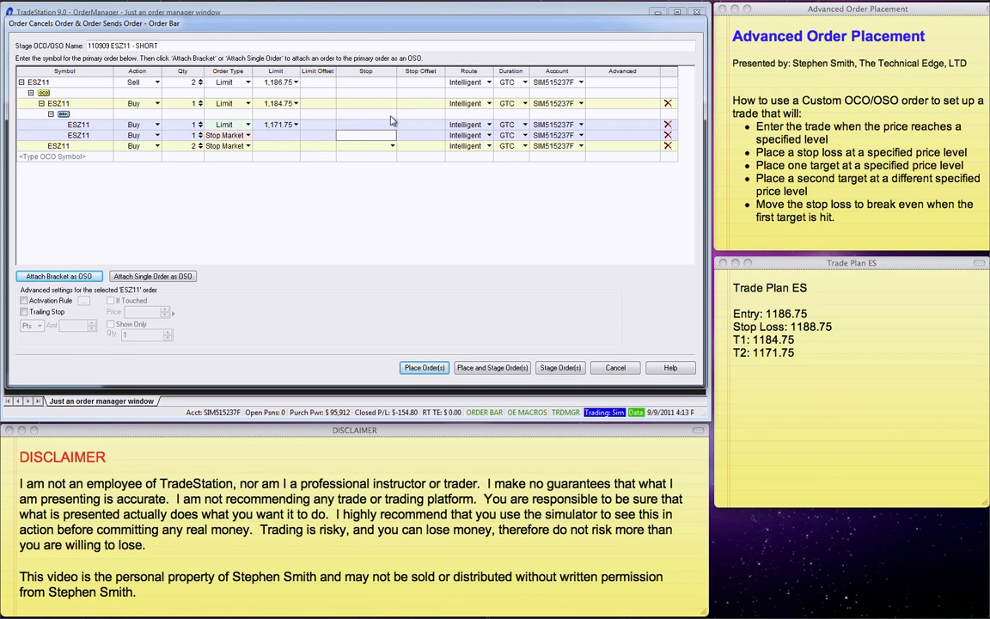
type("11")
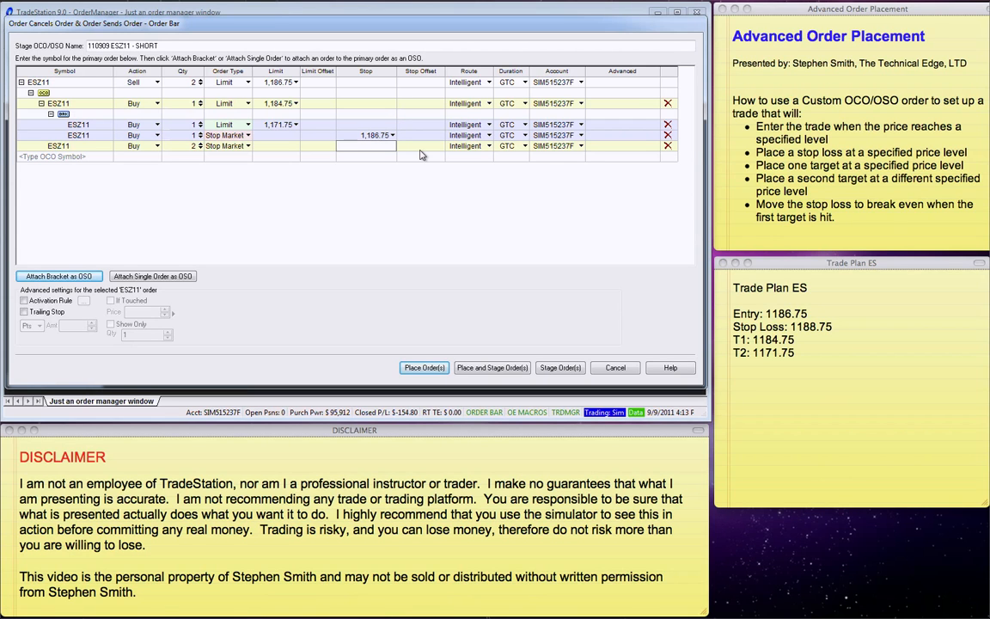
type("11")
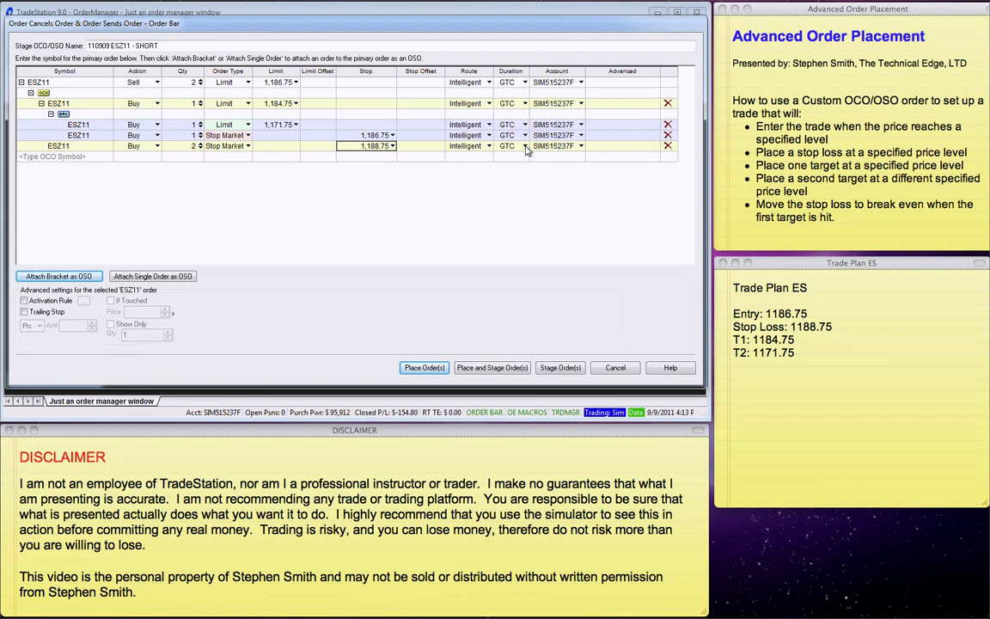
mouse_move(498, 134)
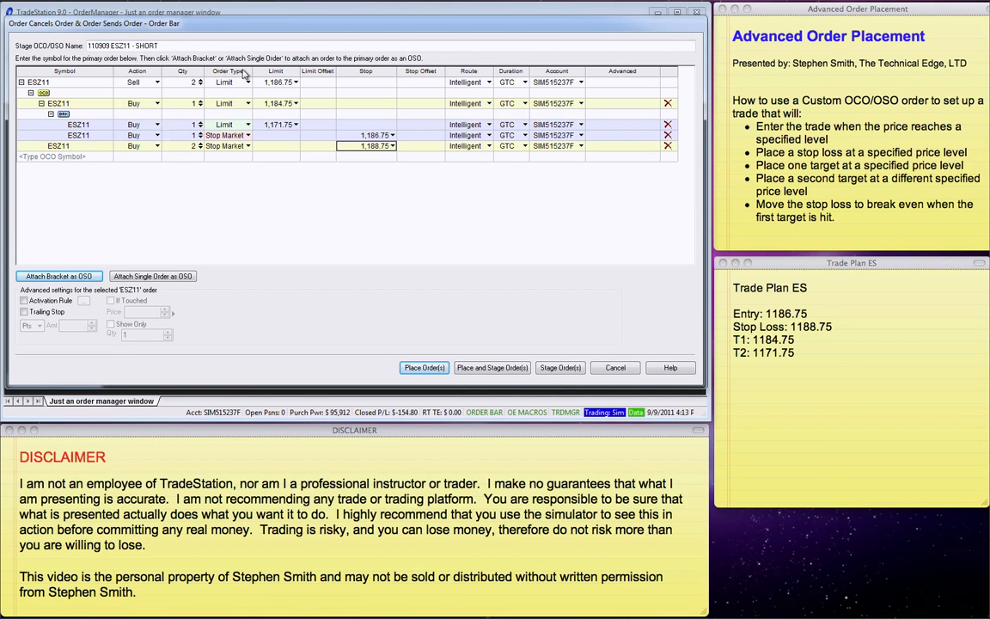
mouse_move(237, 75)
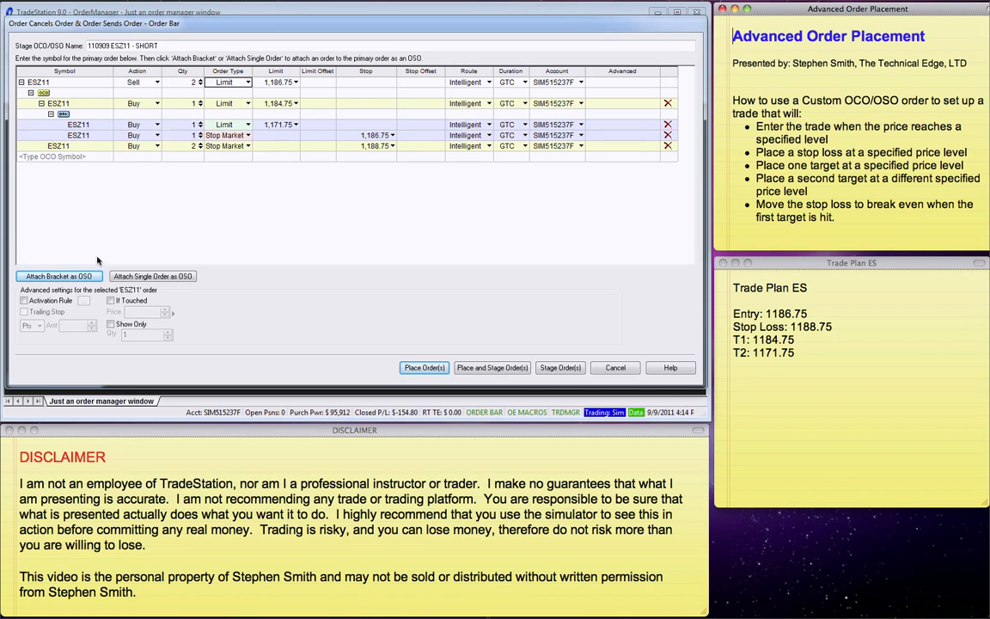
mouse_move(481, 294)
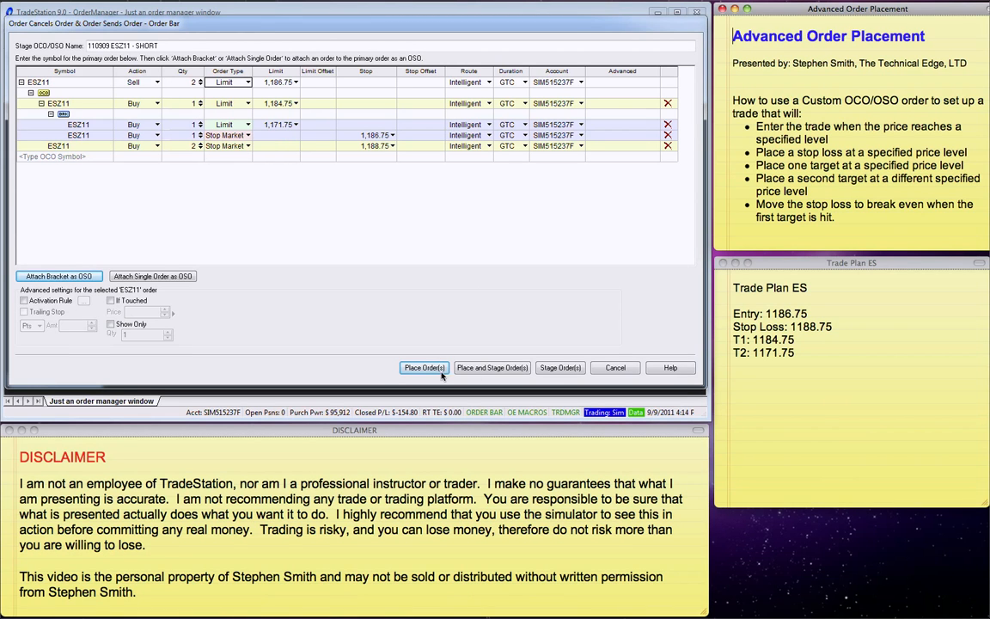
mouse_move(512, 371)
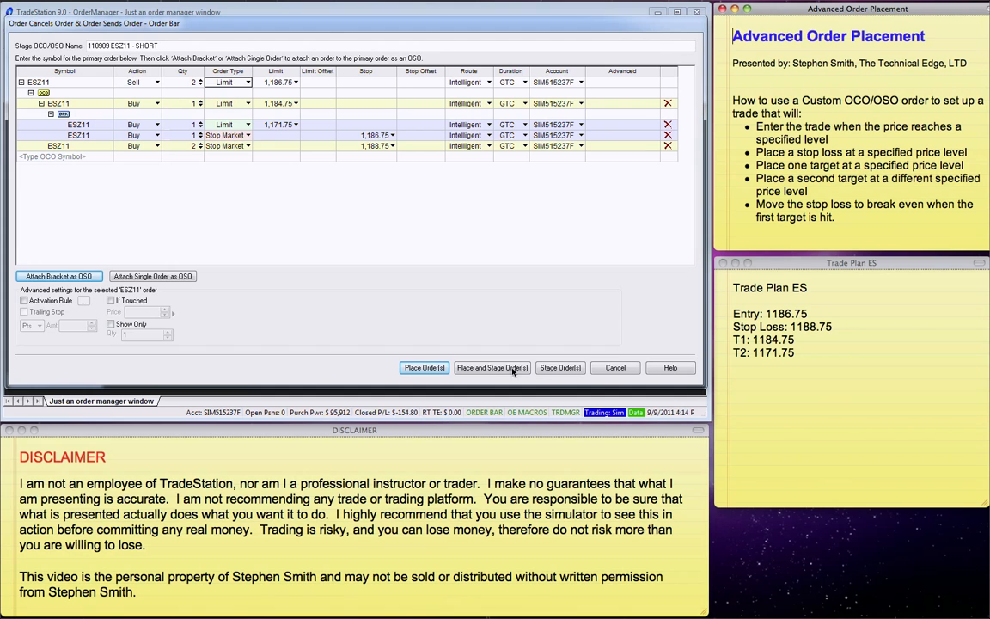
mouse_move(560, 368)
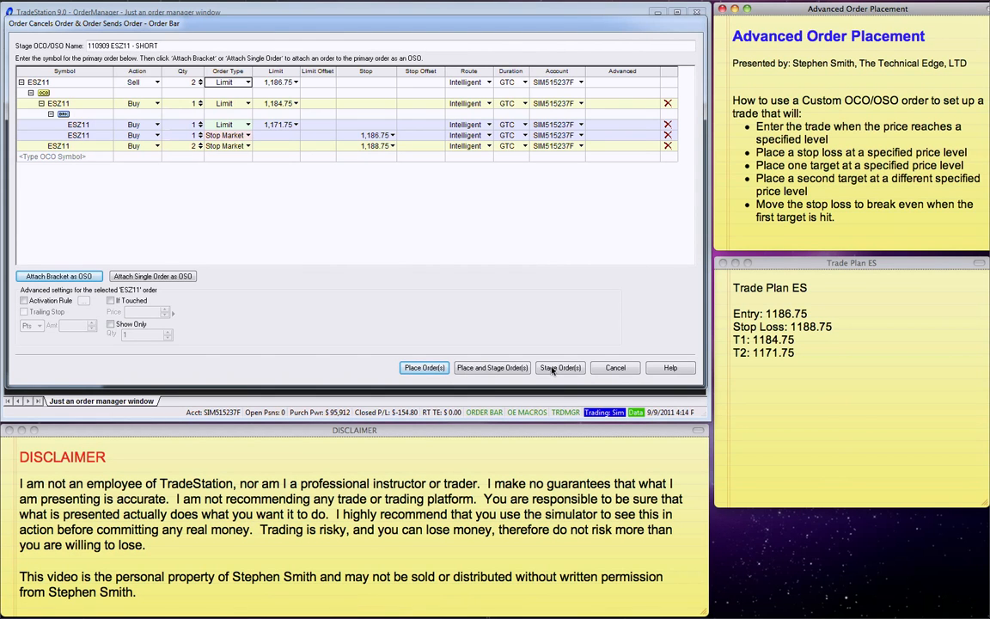
mouse_move(585, 365)
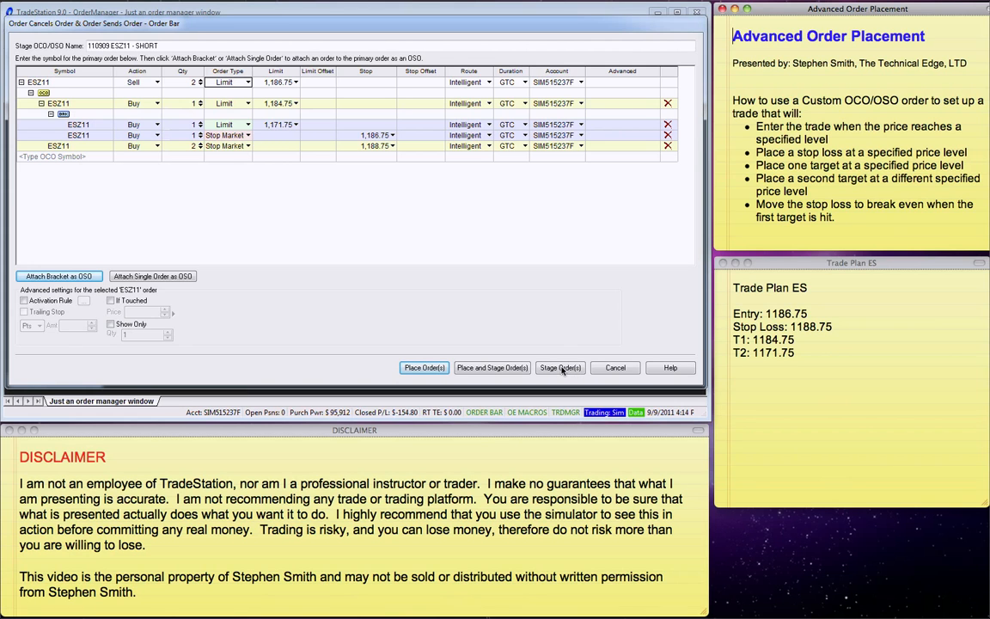
mouse_move(562, 356)
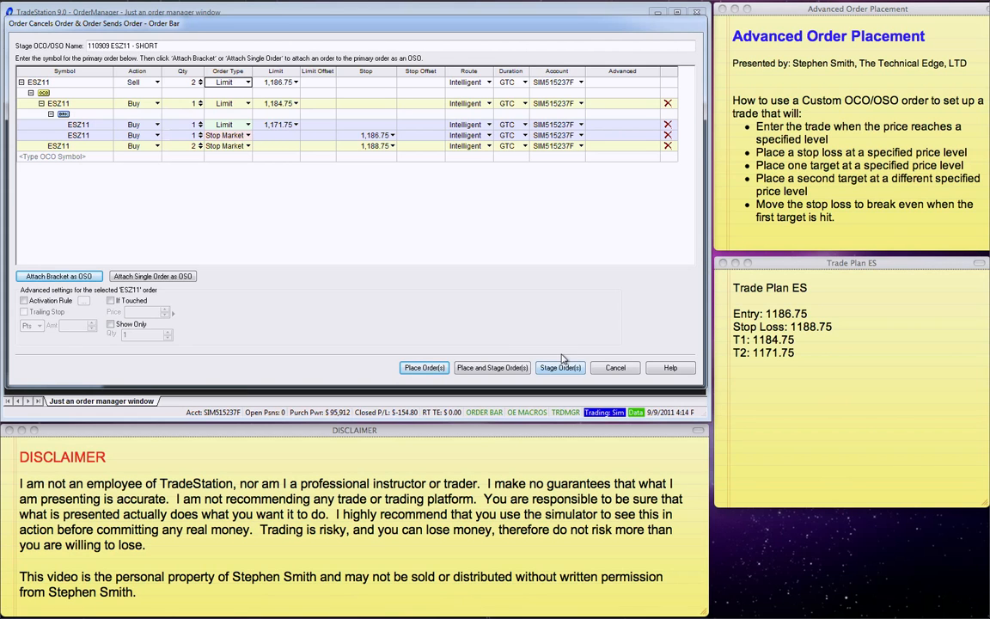
mouse_move(567, 361)
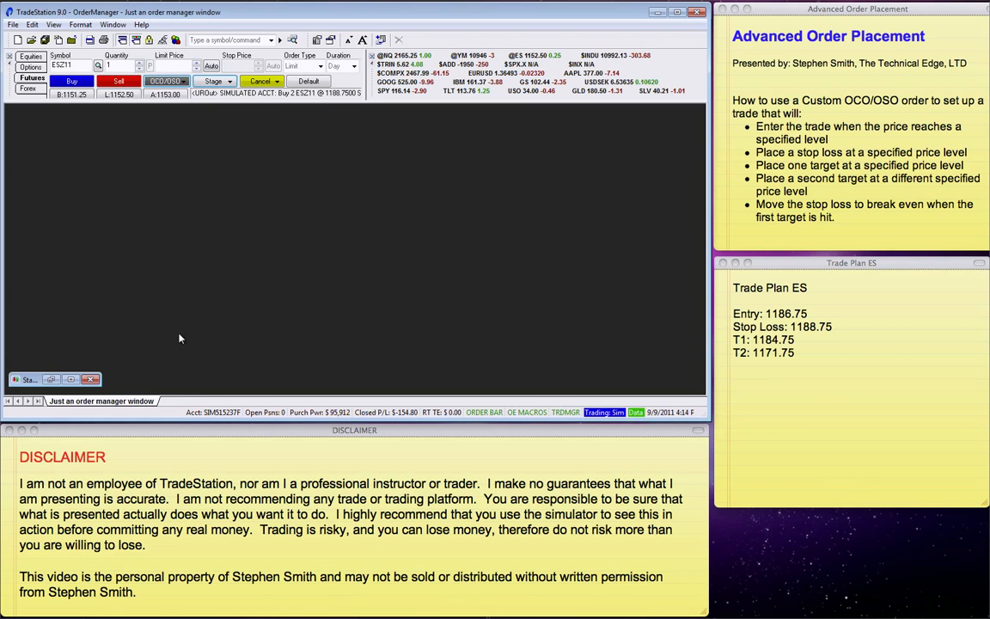
mouse_move(24, 374)
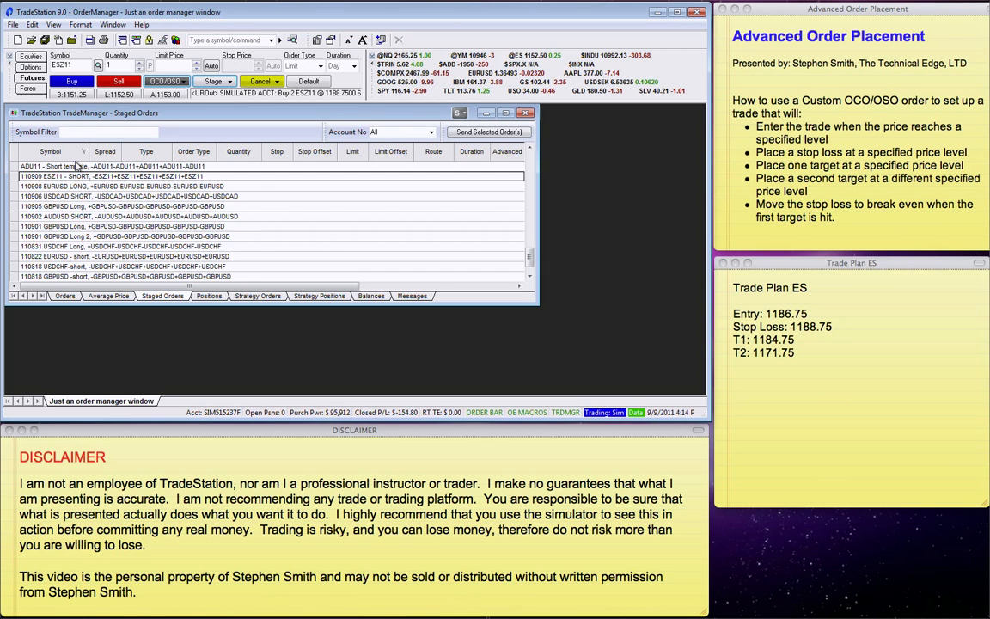
Step: Reopen the staged ESZ11 SHORT order from TradeManager's Staged Orders for review
right_click(52, 176)
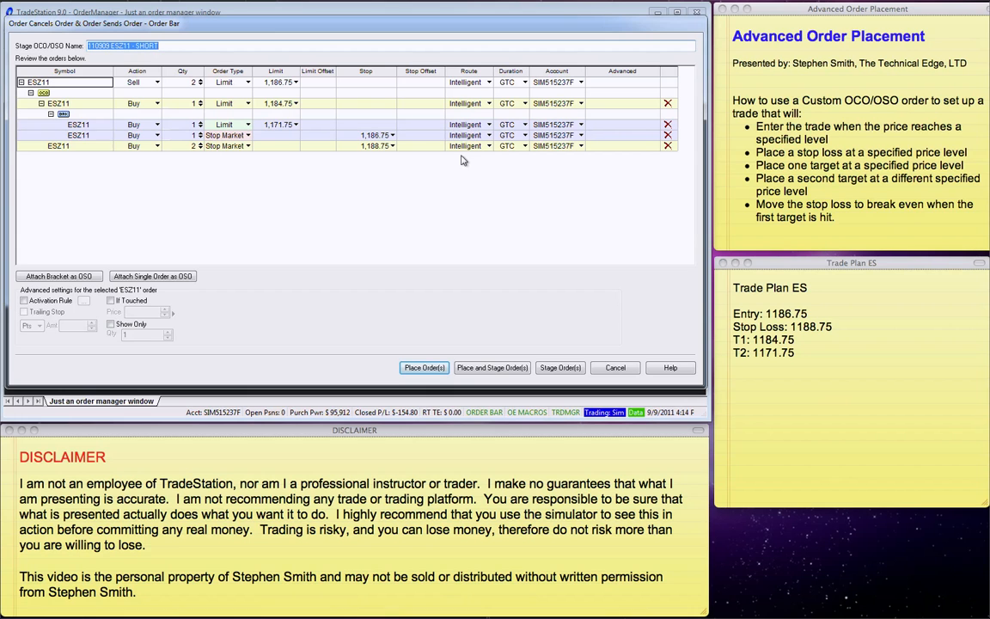
mouse_move(578, 368)
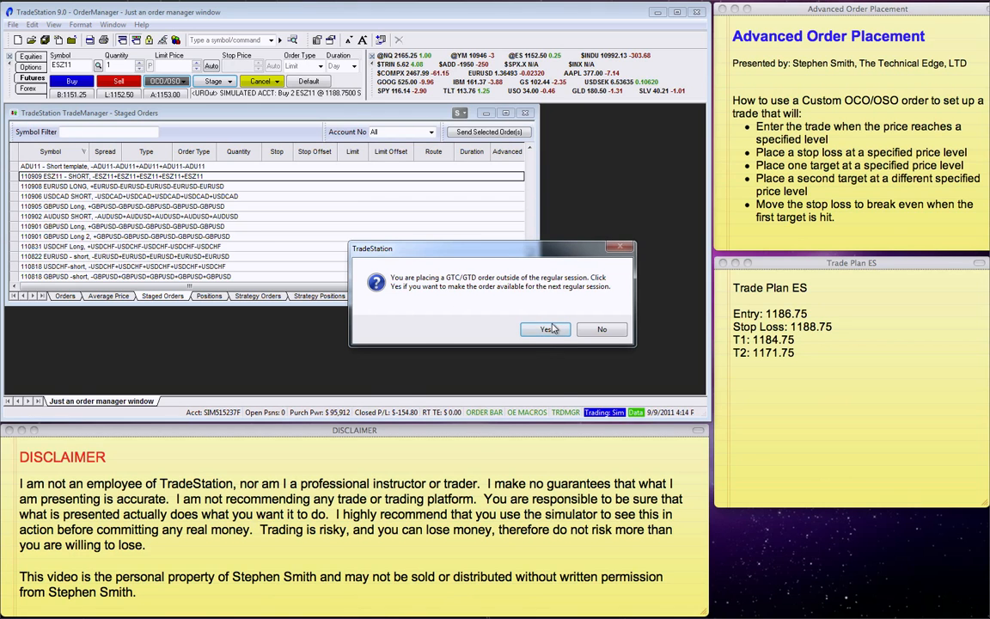
Step: Accept the GTC outside-session warning and confirm placing the ESZ11 order group
left_click(543, 330)
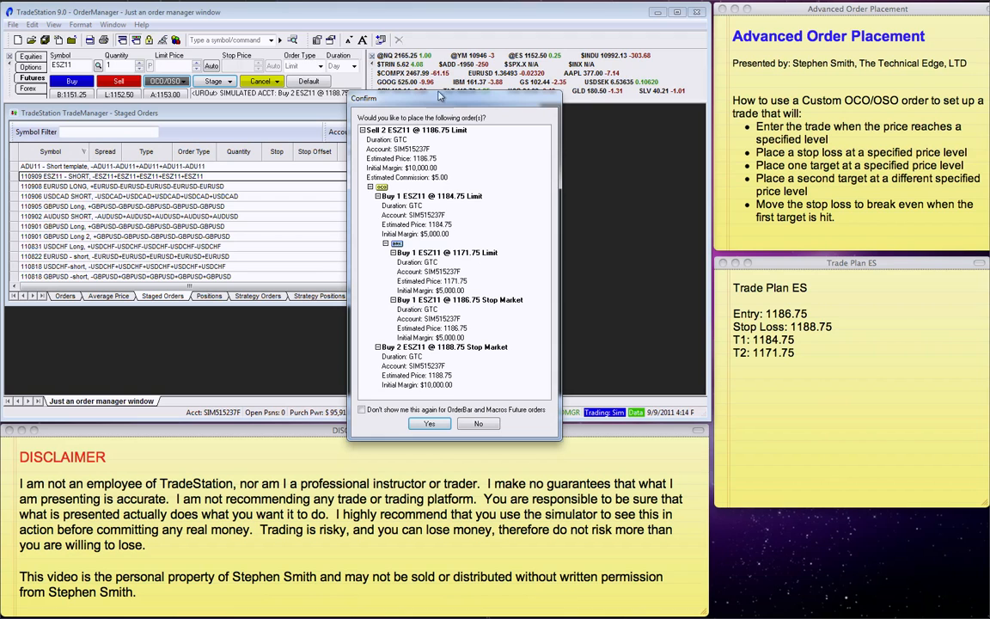
mouse_move(406, 140)
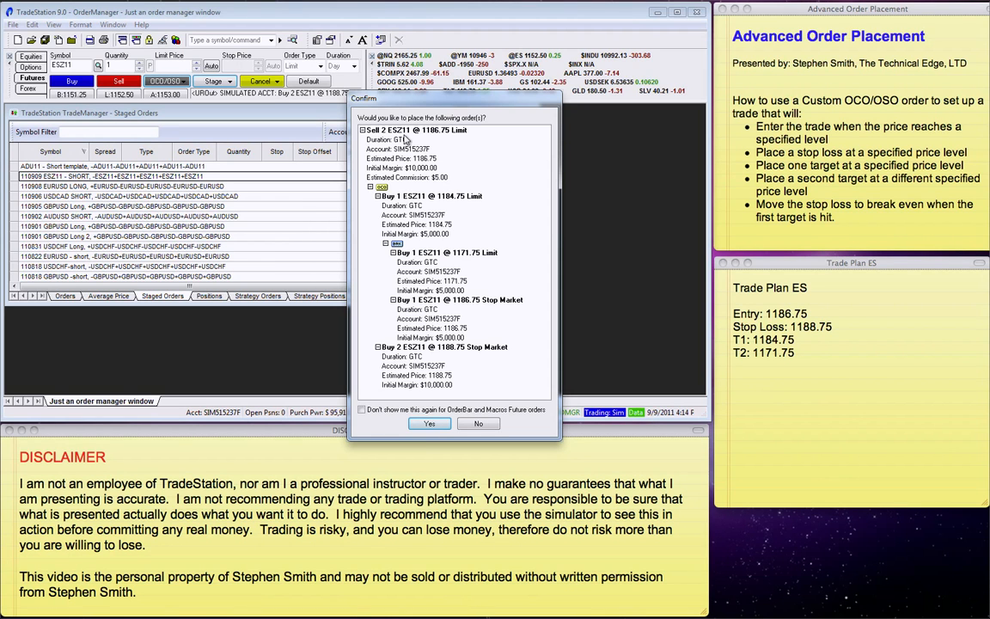
mouse_move(471, 347)
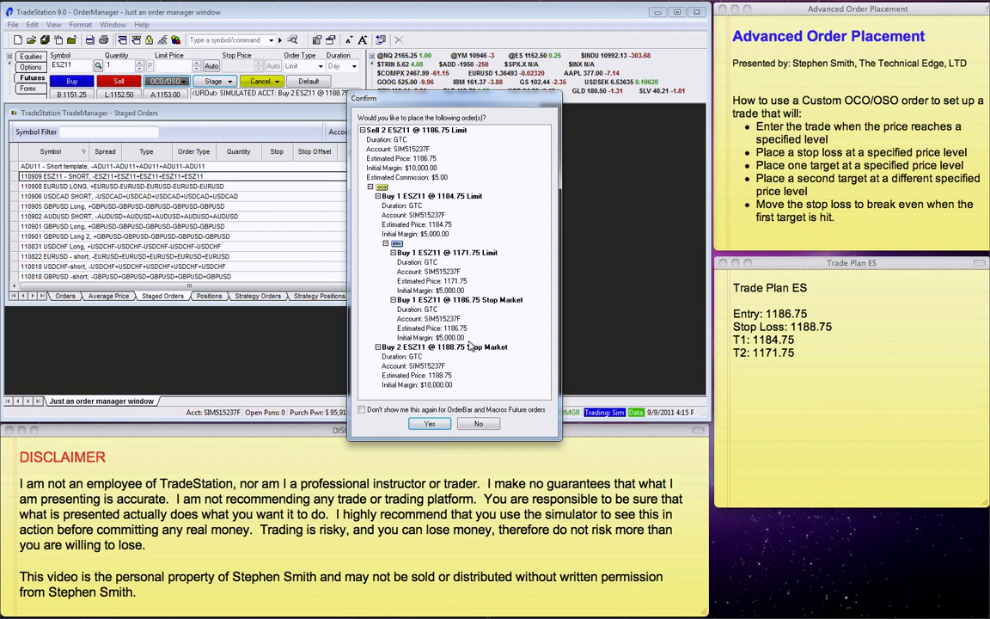
mouse_move(447, 187)
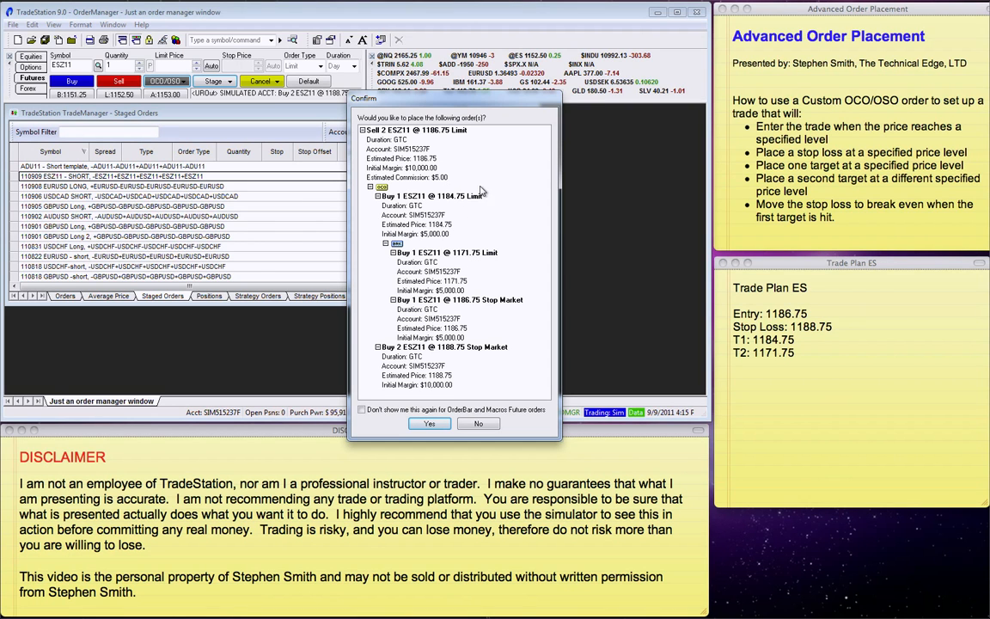
mouse_move(512, 299)
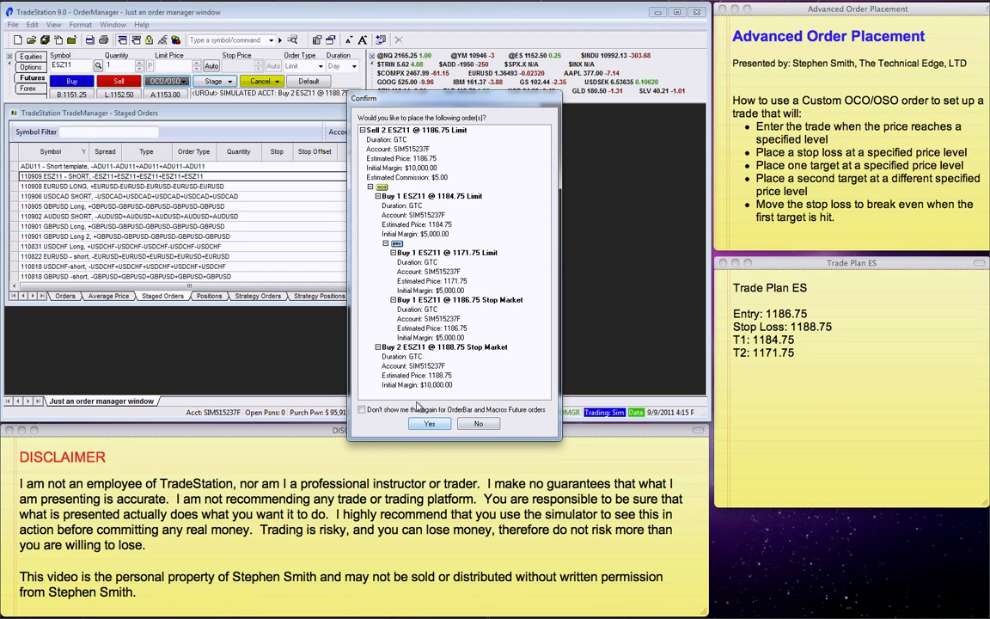
left_click(429, 423)
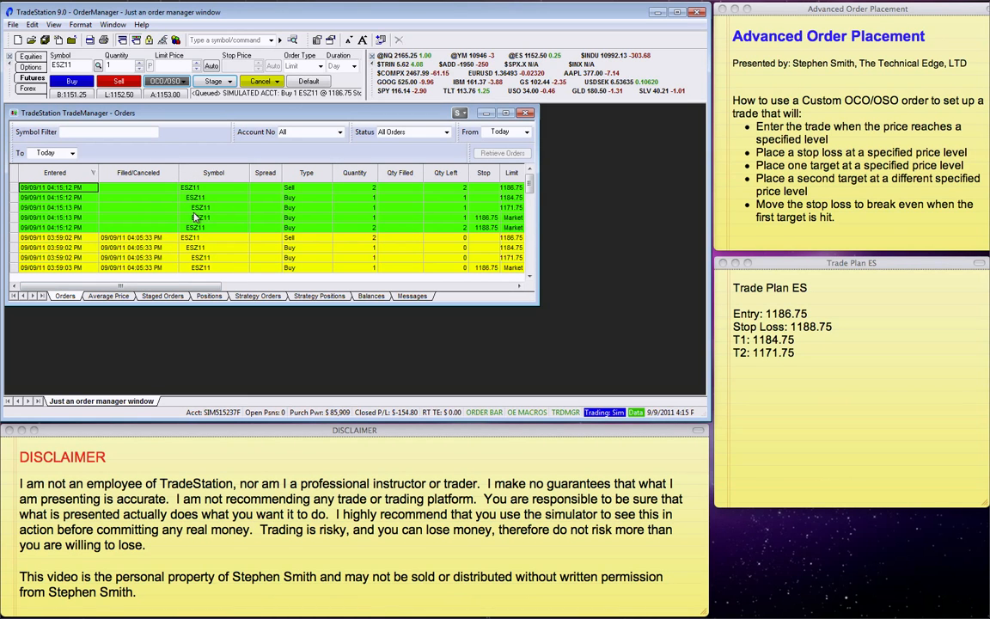
mouse_move(100, 203)
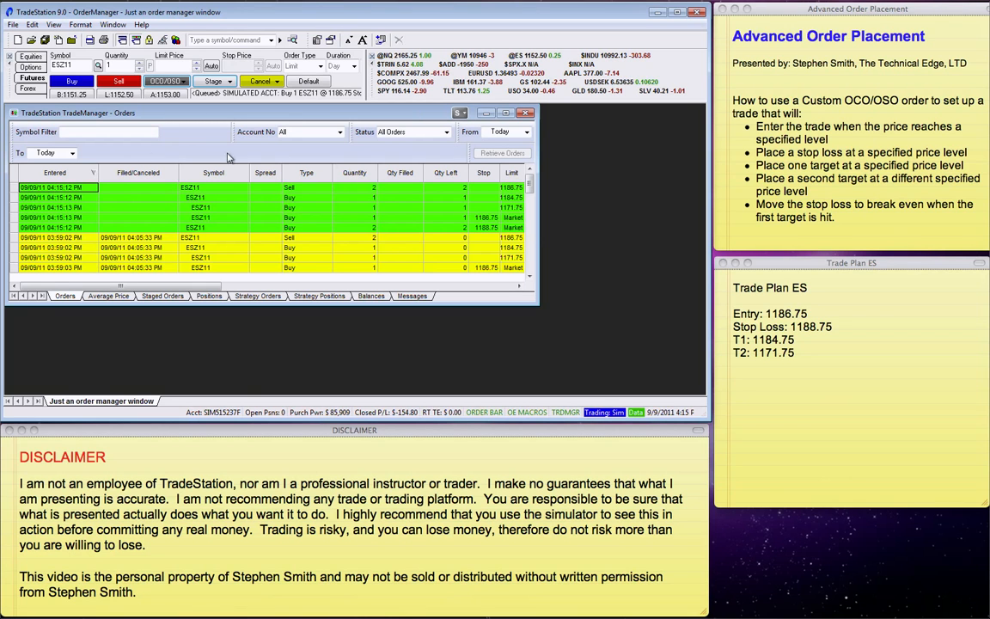
mouse_move(158, 258)
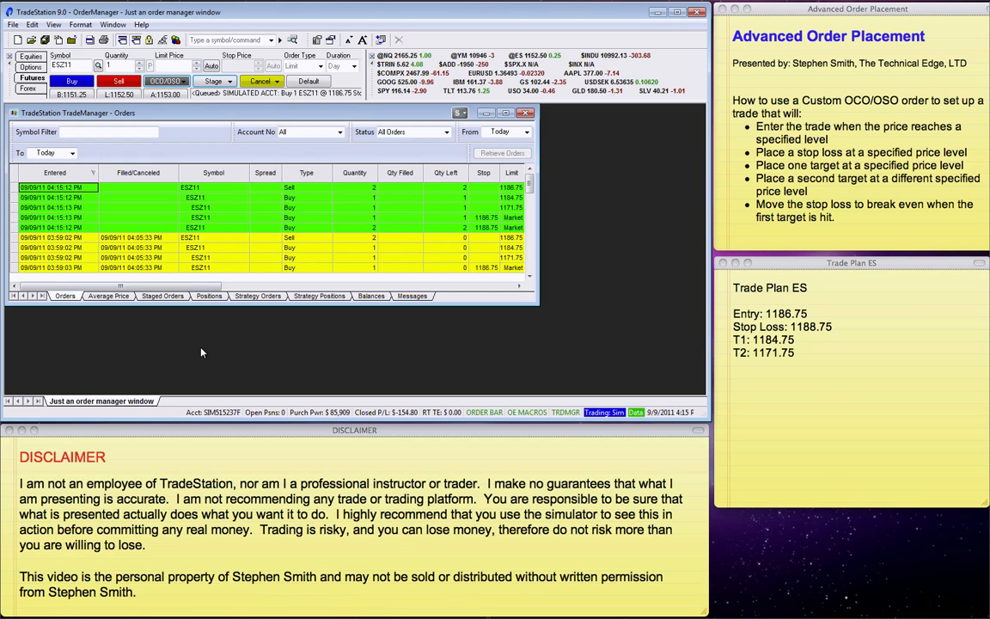
mouse_move(169, 316)
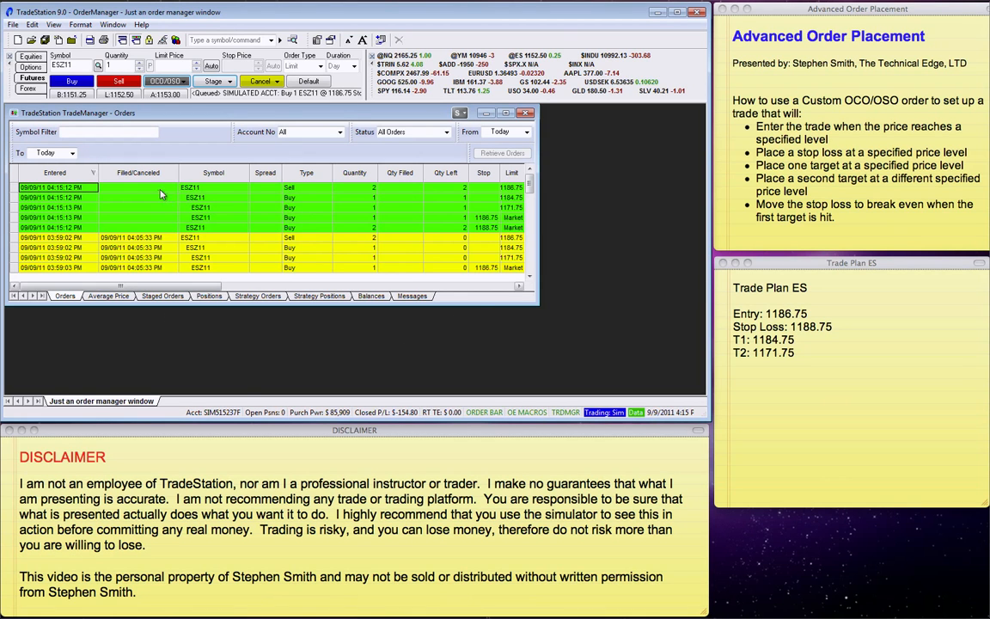
mouse_move(330, 405)
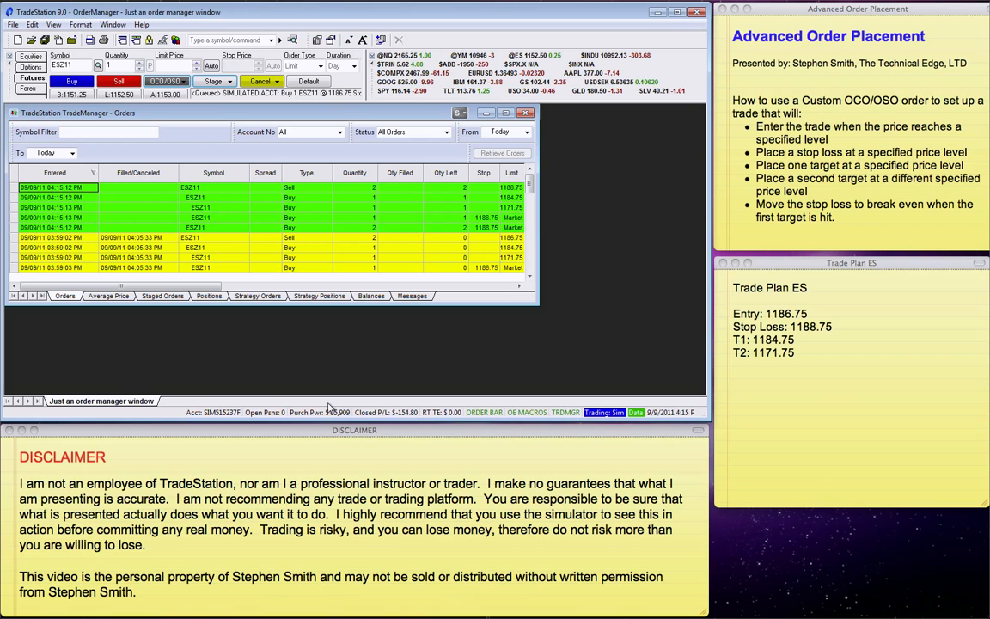
mouse_move(126, 392)
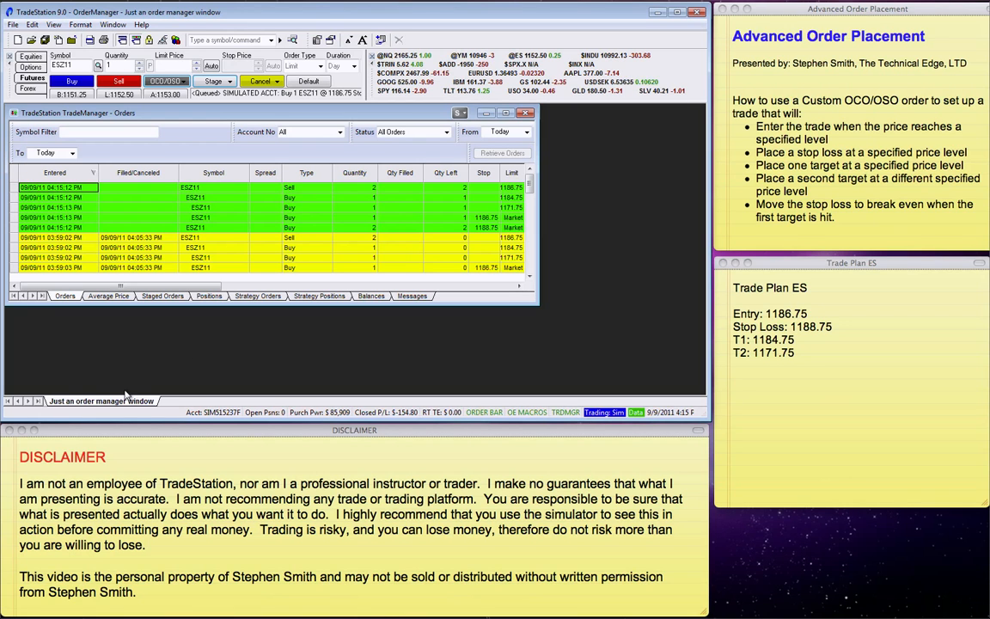
mouse_move(261, 545)
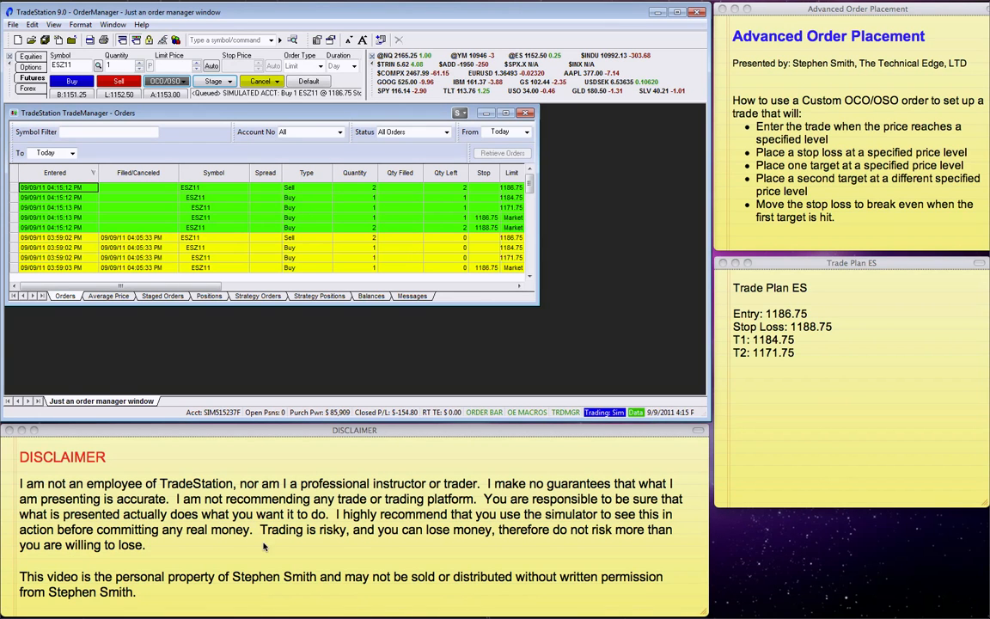
mouse_move(229, 478)
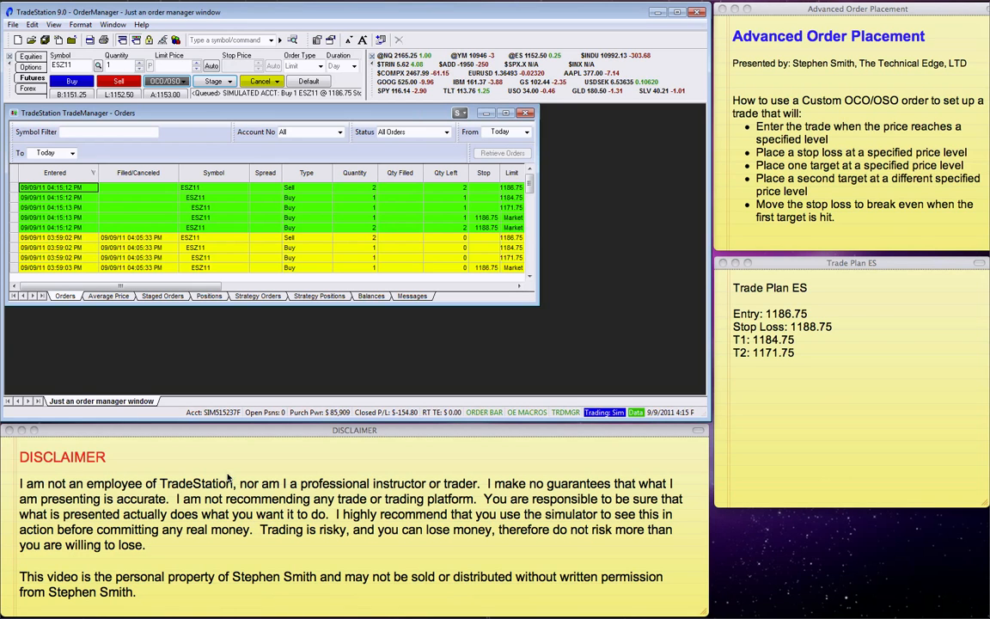
mouse_move(254, 557)
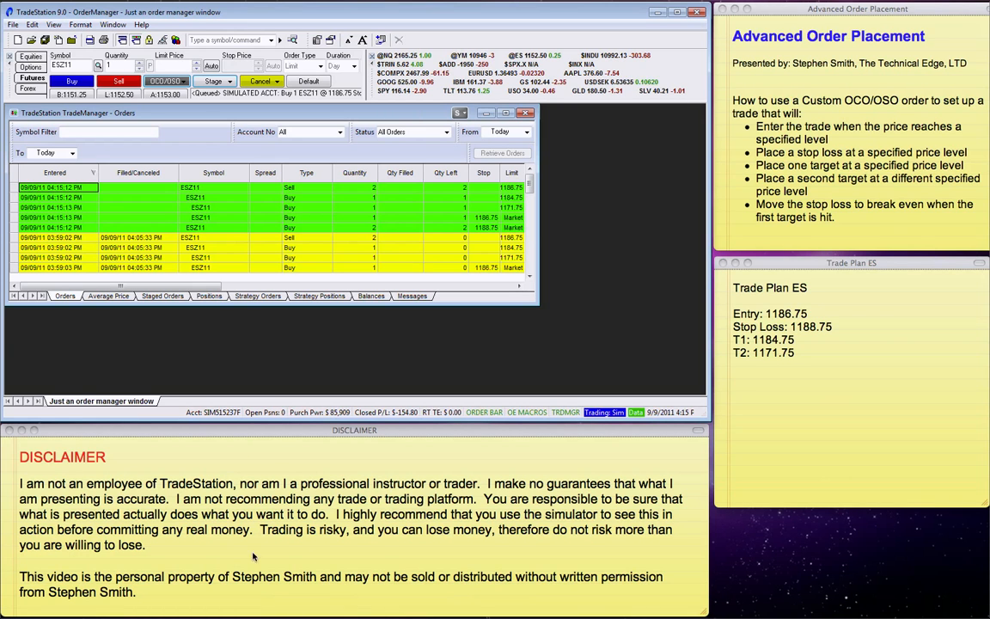
mouse_move(285, 612)
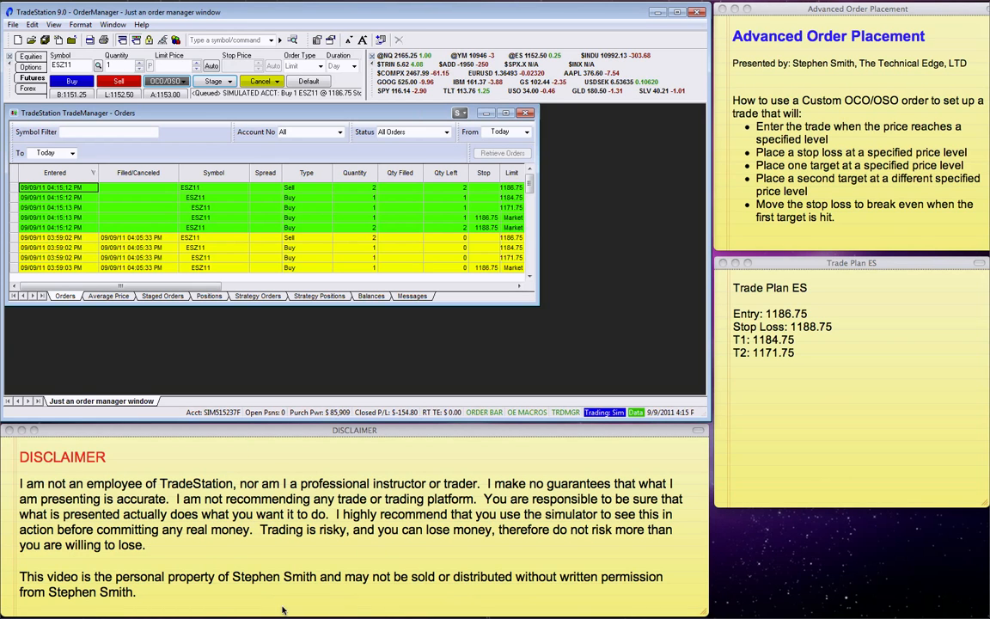